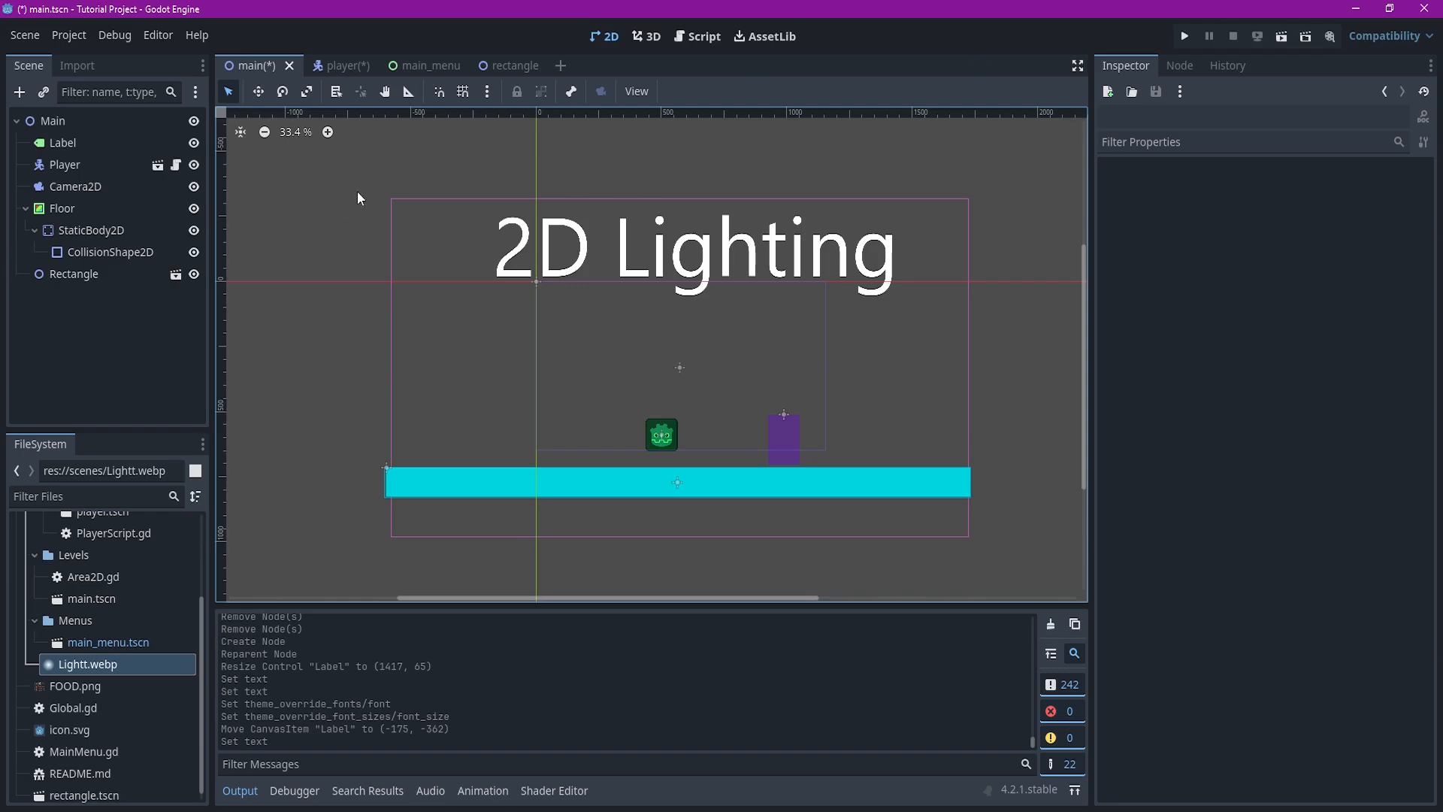
Switch to the player scene, select RotationPoint, review the look_at line in PlayerScript.gd, and return to 2D view
{"action": "left_click", "coordinate": [329, 64]}
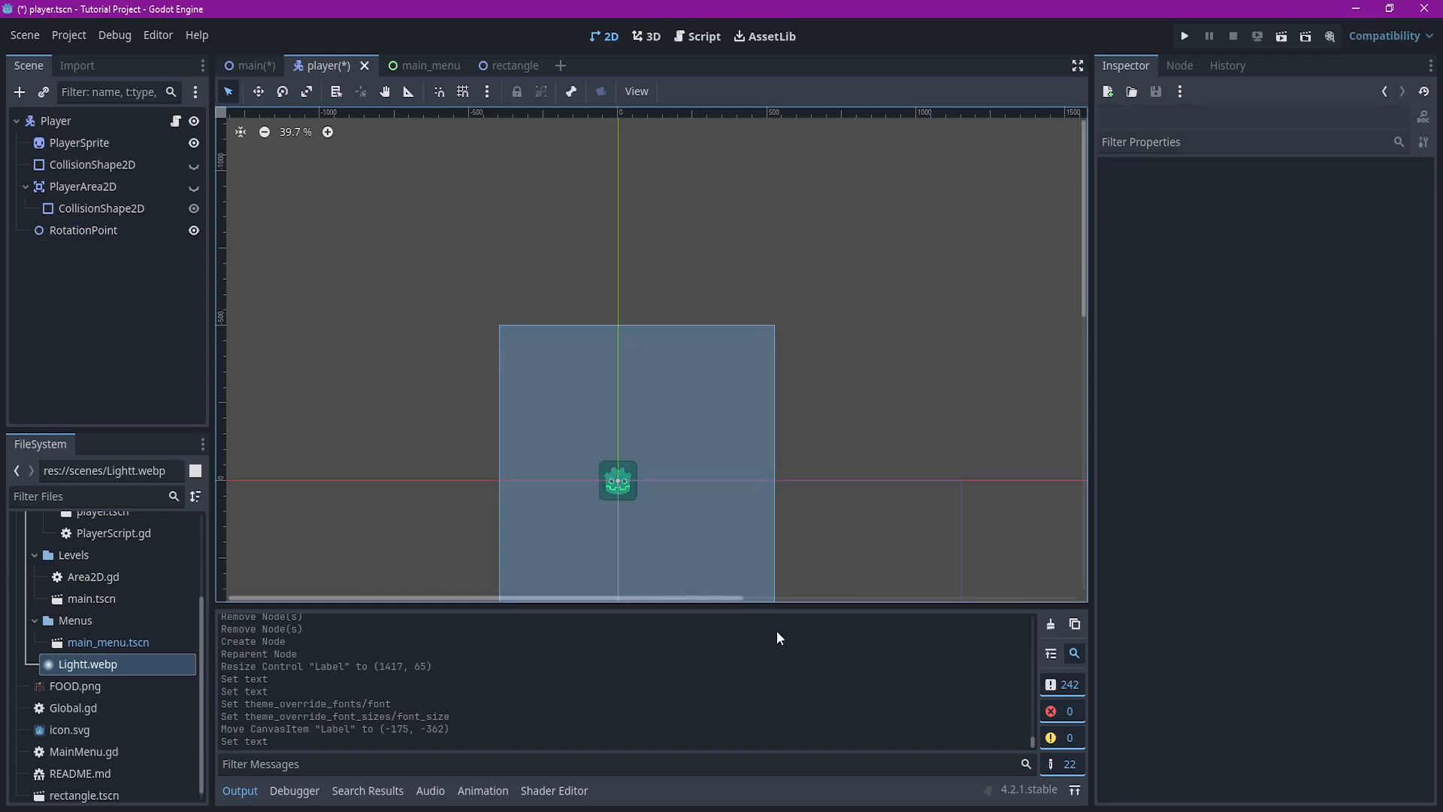
{"action": "left_click", "coordinate": [83, 230]}
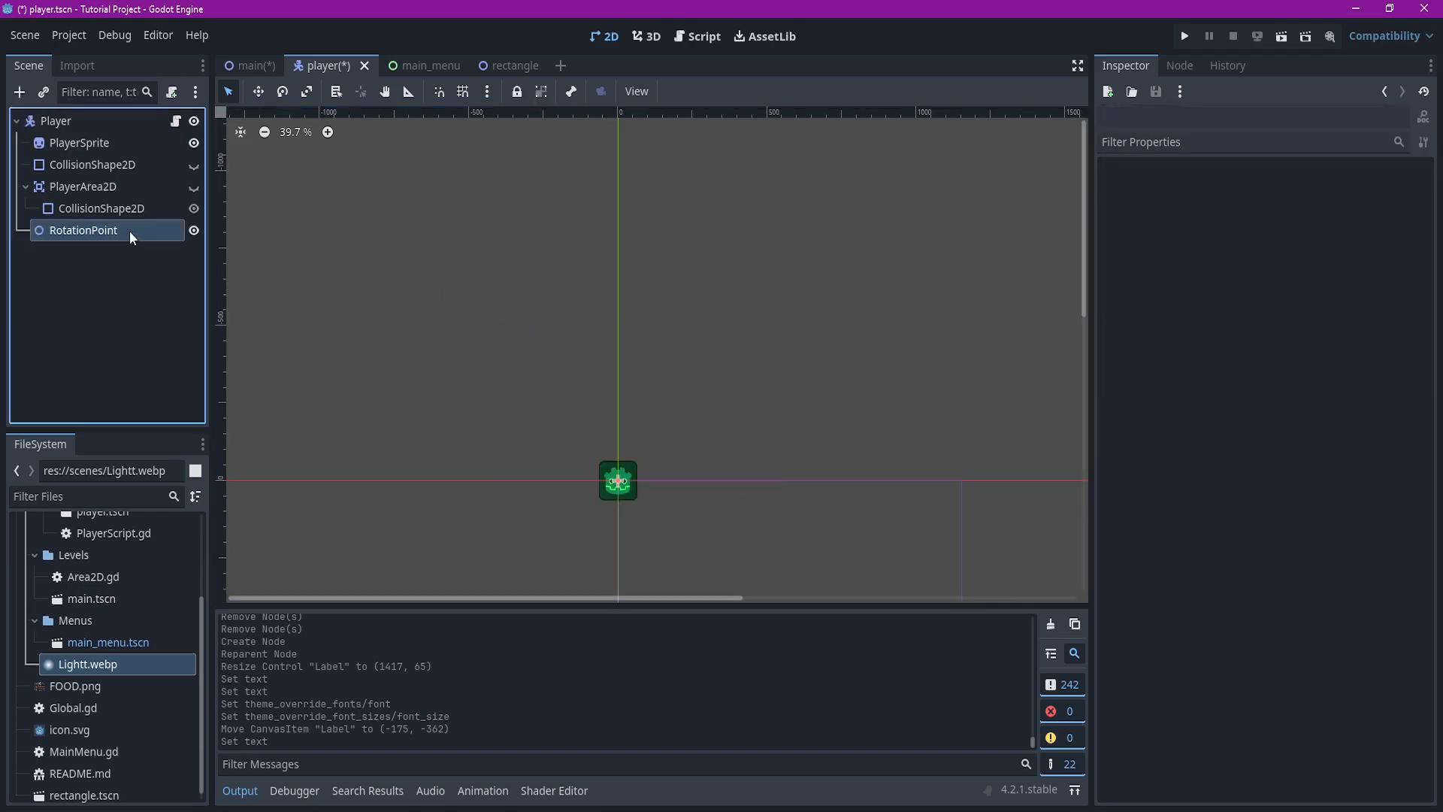
{"action": "left_click", "coordinate": [83, 230]}
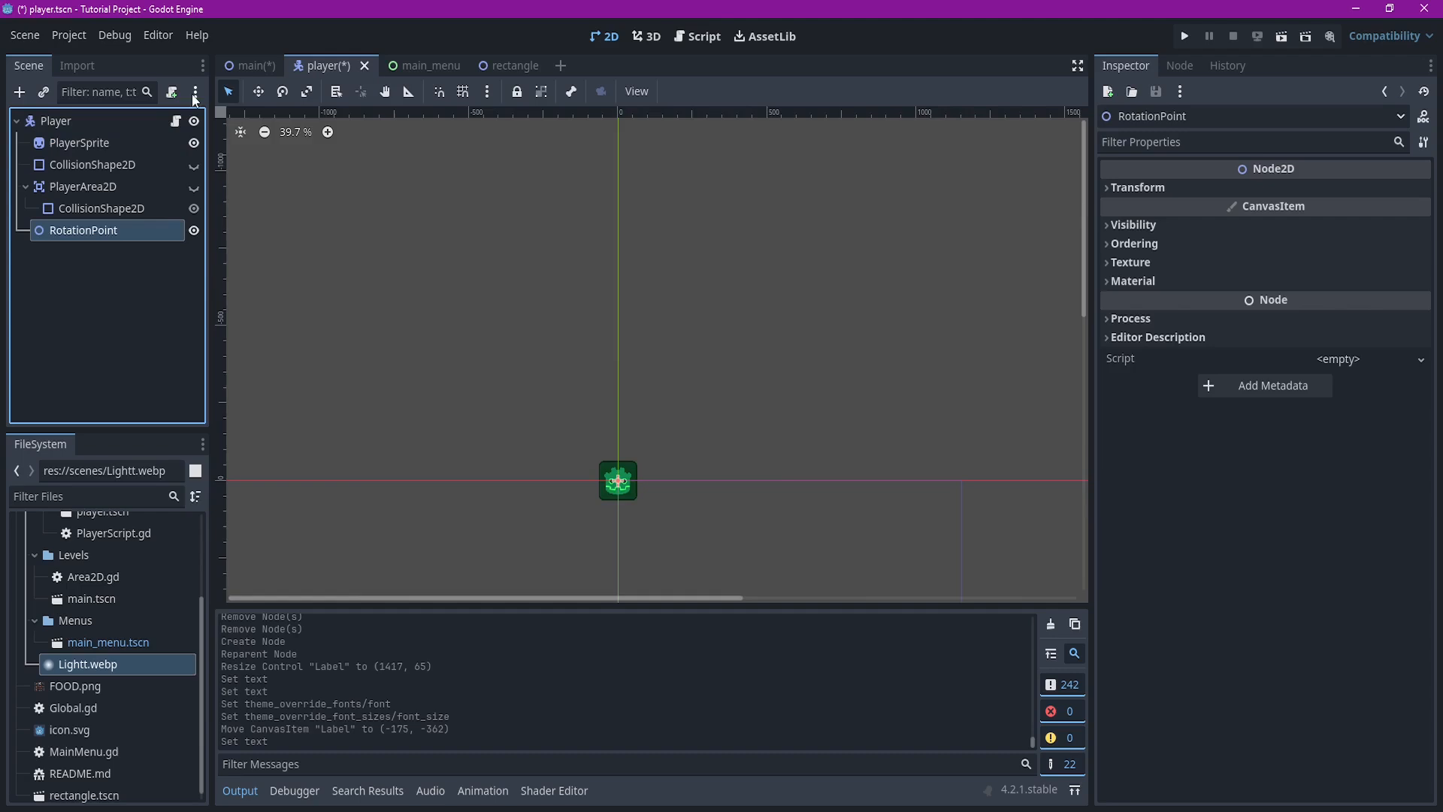
{"action": "left_click", "coordinate": [704, 36]}
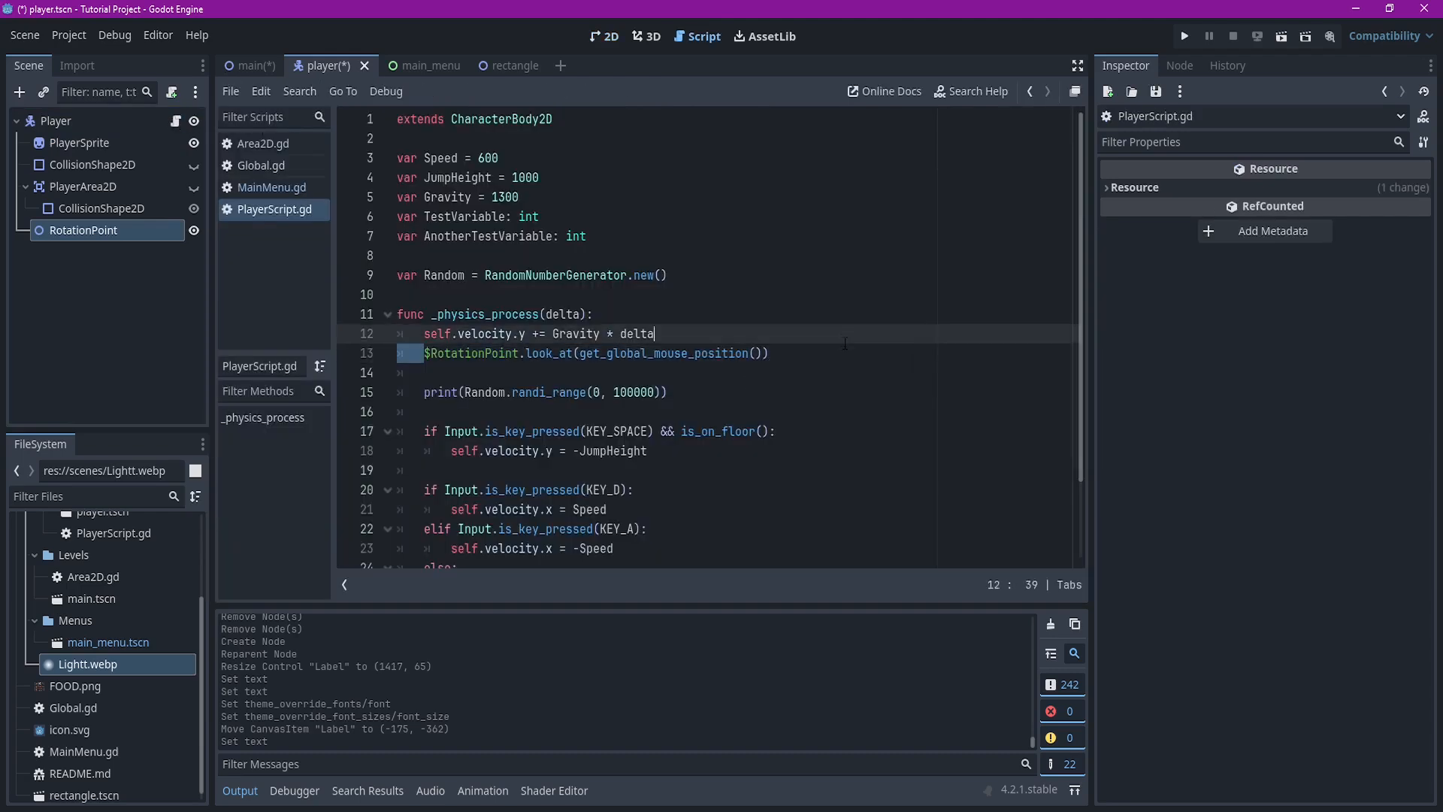
{"action": "triple_click", "coordinate": [595, 352]}
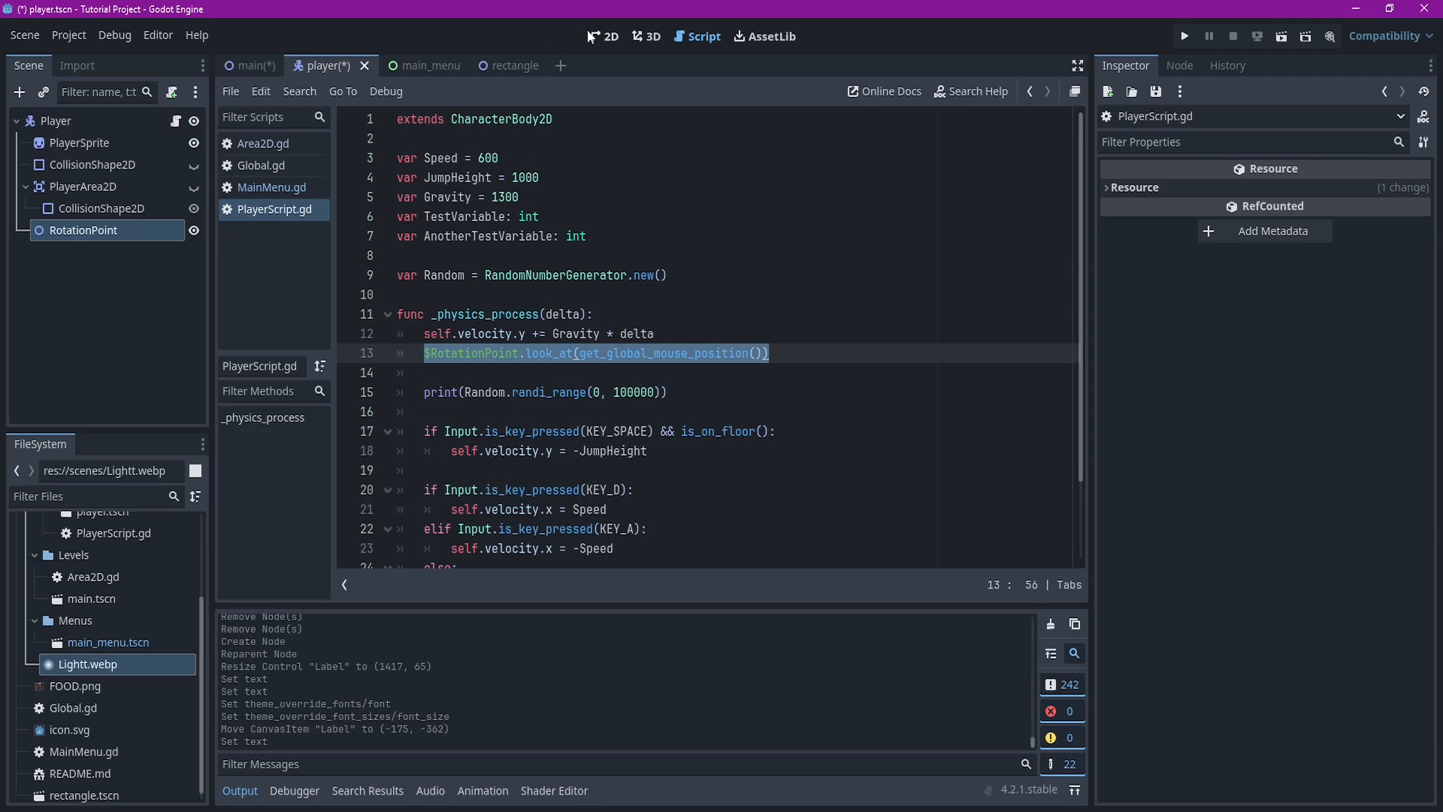
{"action": "left_click", "coordinate": [609, 36]}
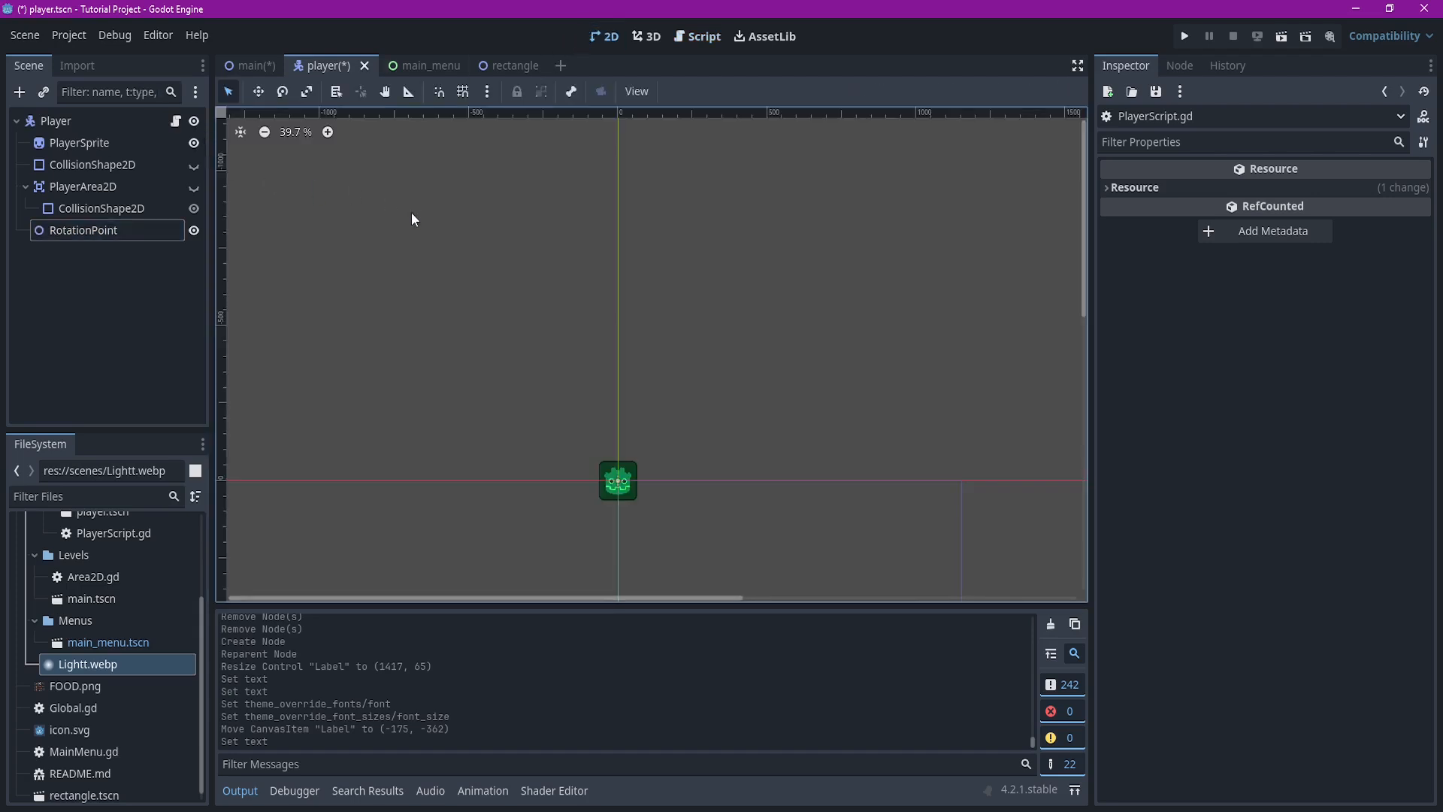
Add a PointLight2D child under RotationPoint via the node search for "light"
{"action": "left_click", "coordinate": [20, 91]}
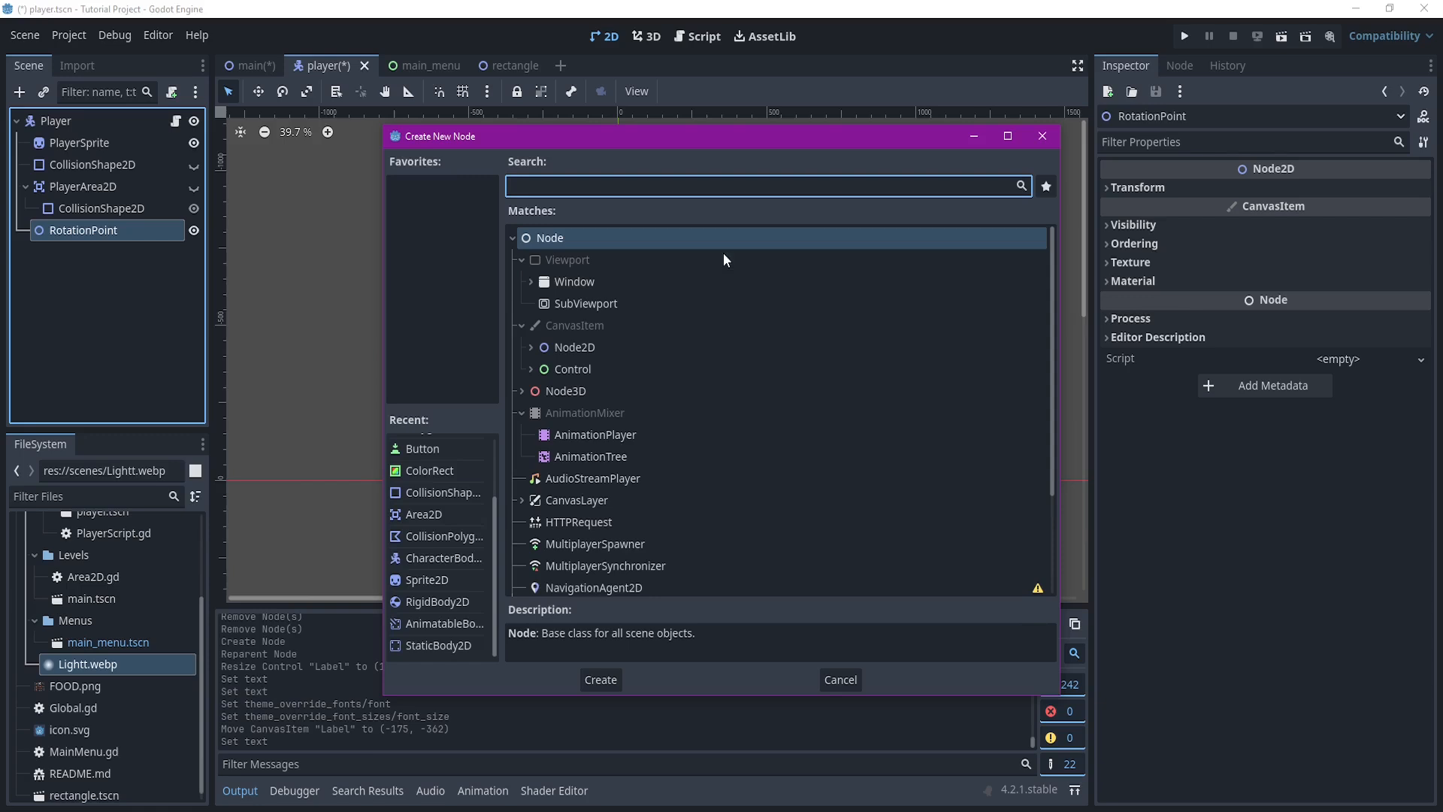
{"action": "type", "text": "light"}
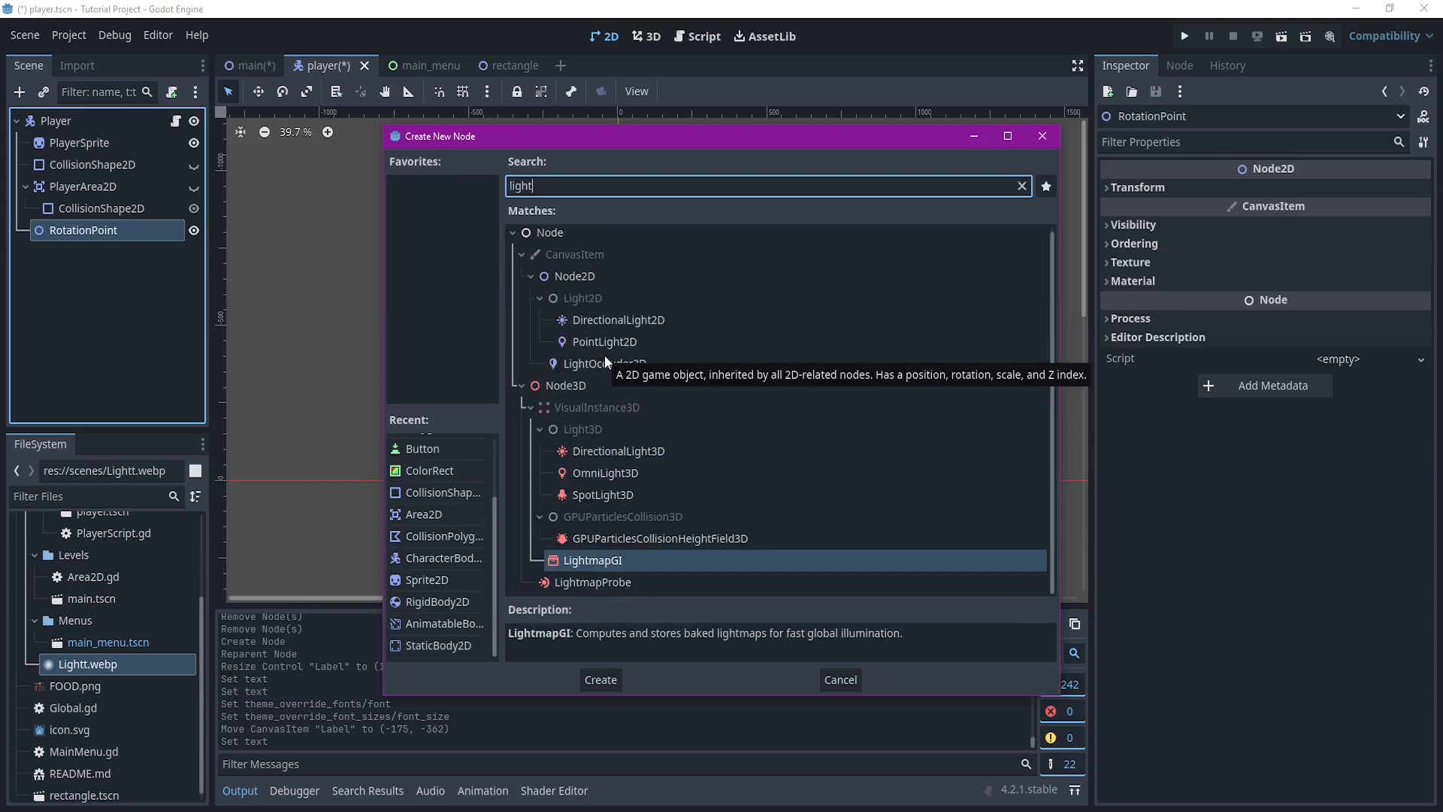
{"action": "mouse_move", "coordinate": [625, 321]}
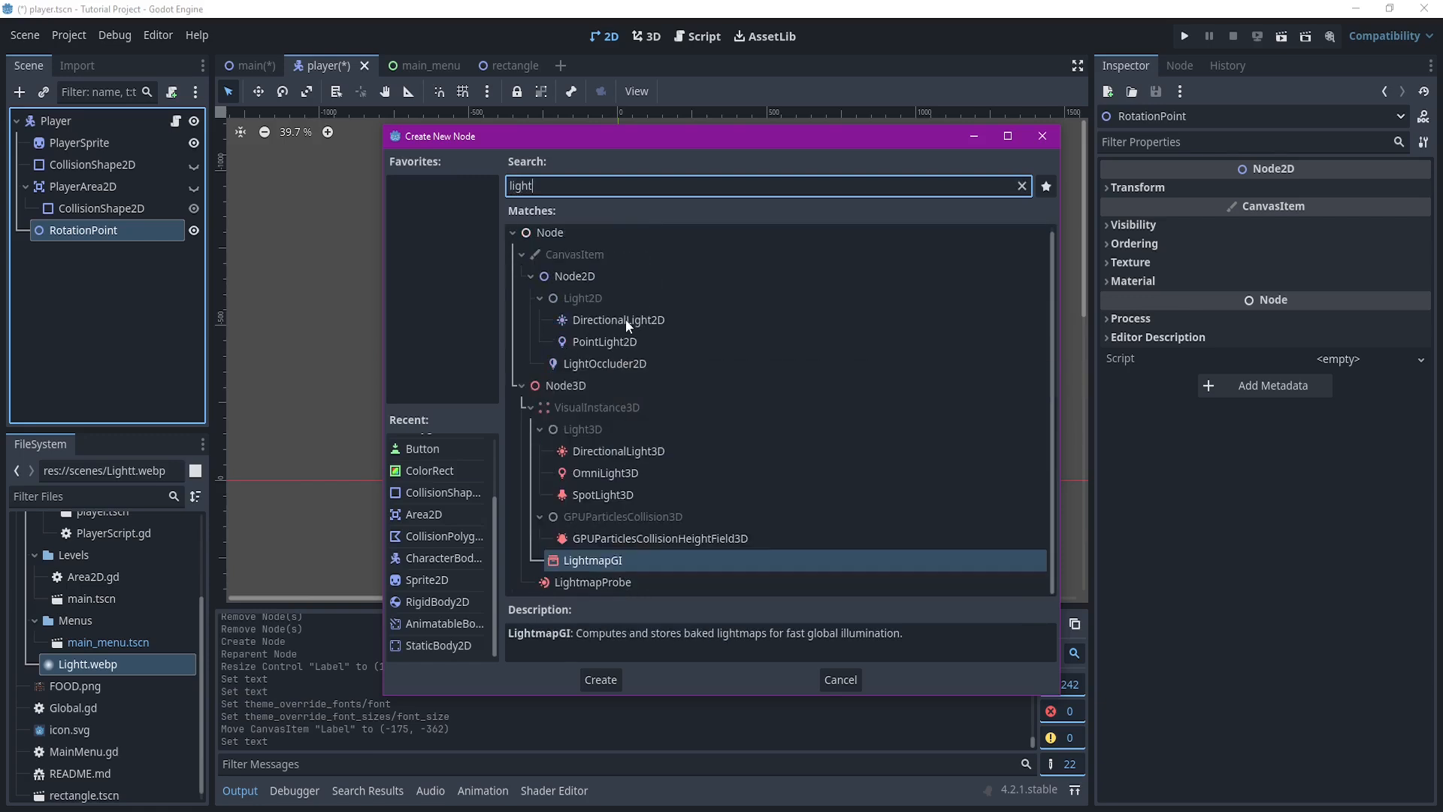
{"action": "left_click", "coordinate": [604, 362]}
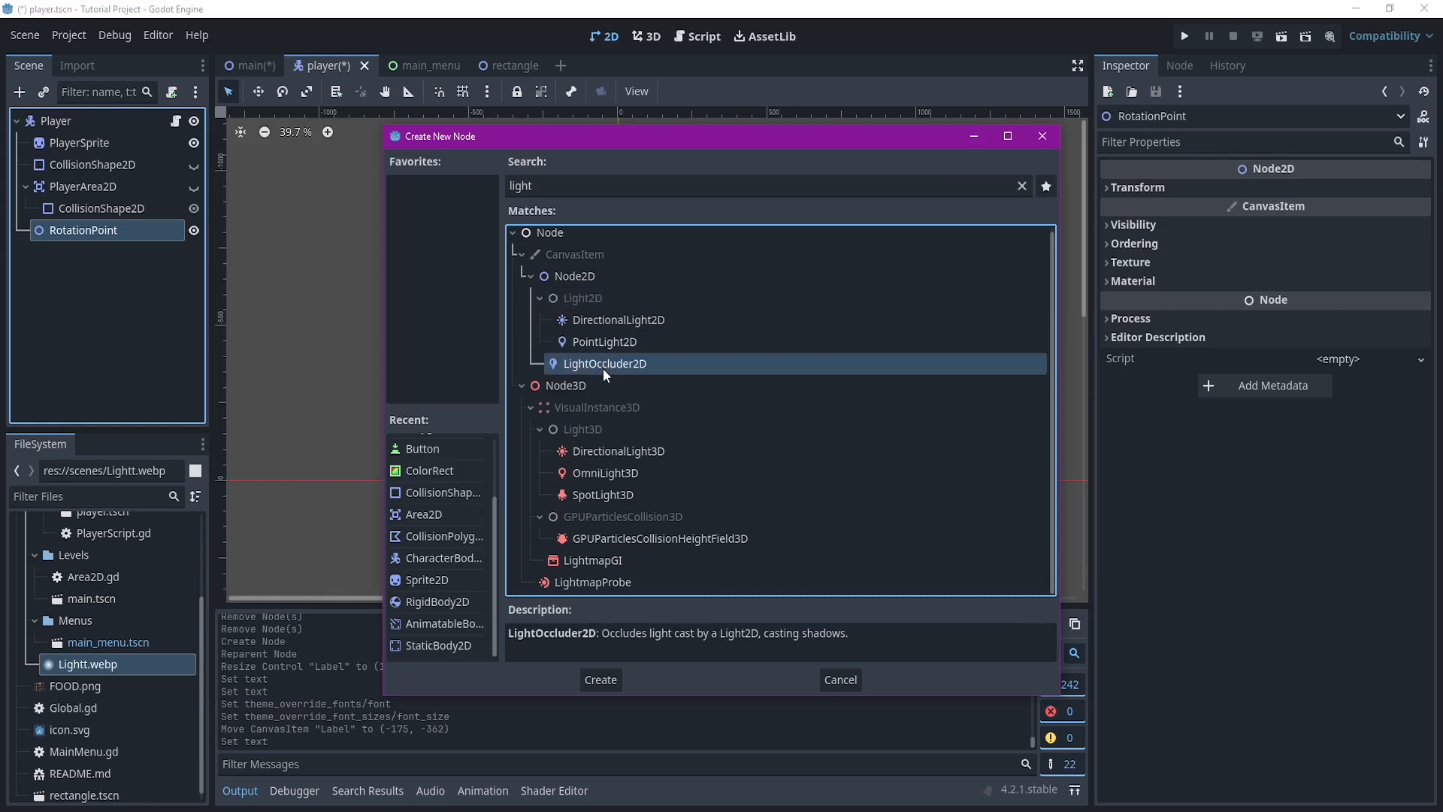
{"action": "left_click", "coordinate": [604, 341]}
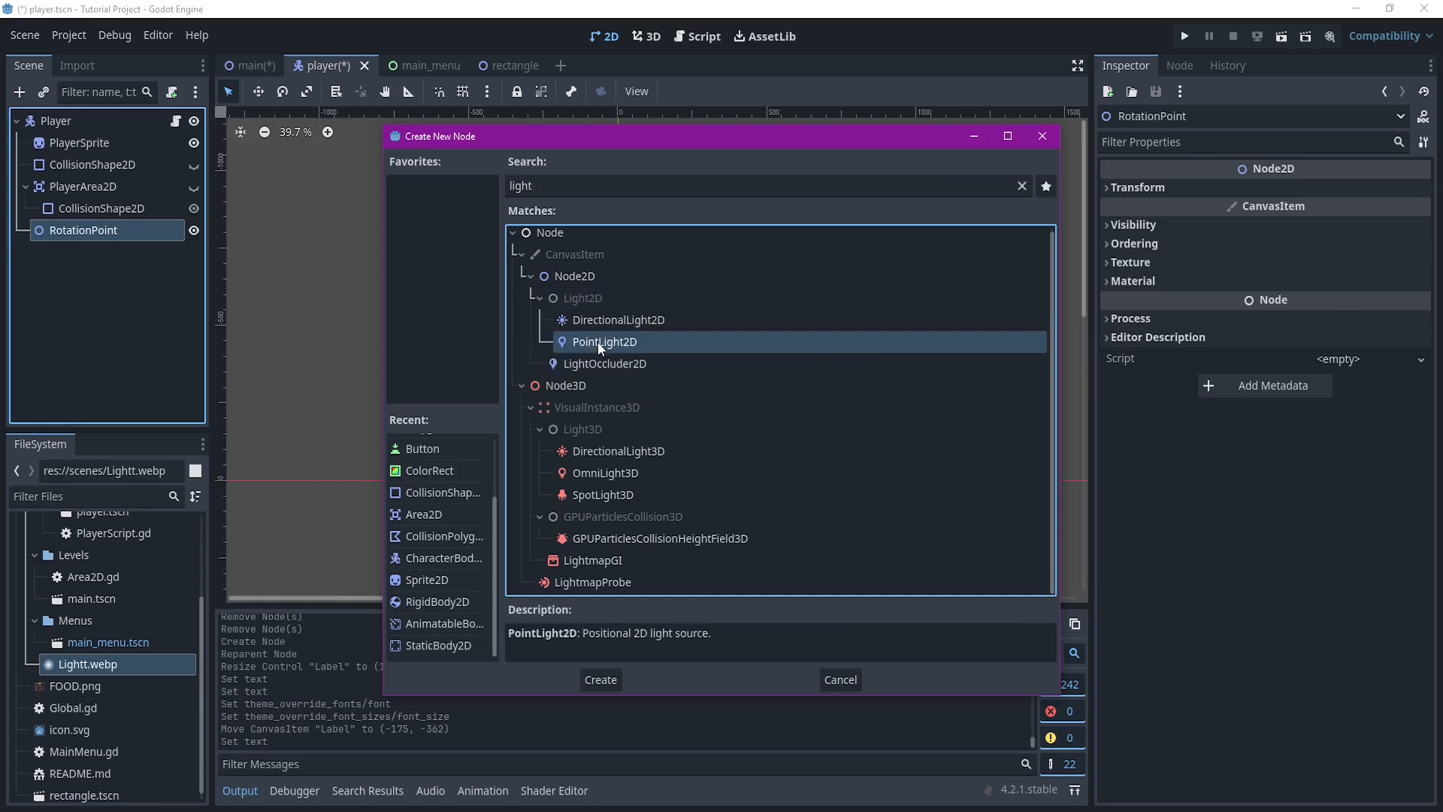
{"action": "mouse_move", "coordinate": [604, 342]}
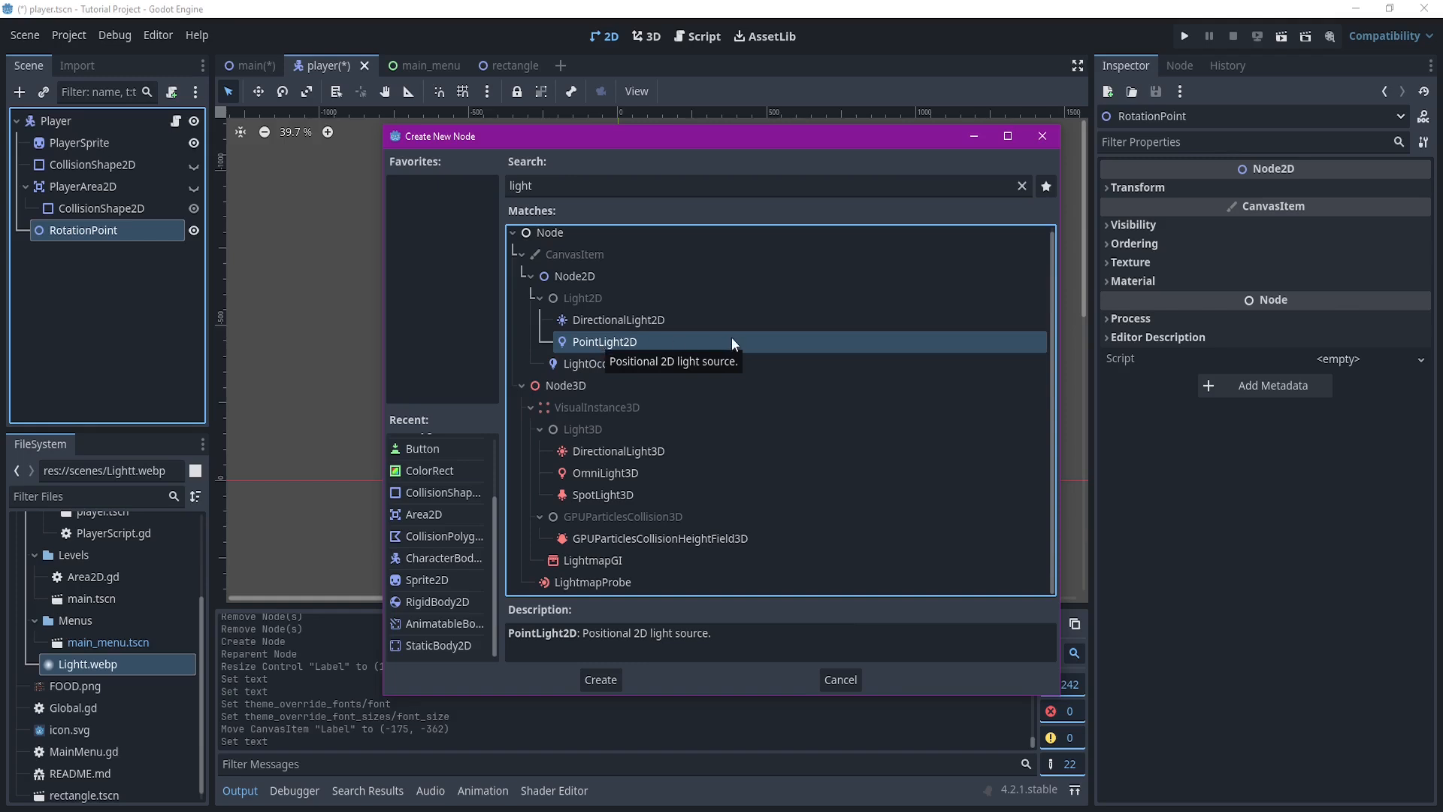
{"action": "mouse_move", "coordinate": [888, 332]}
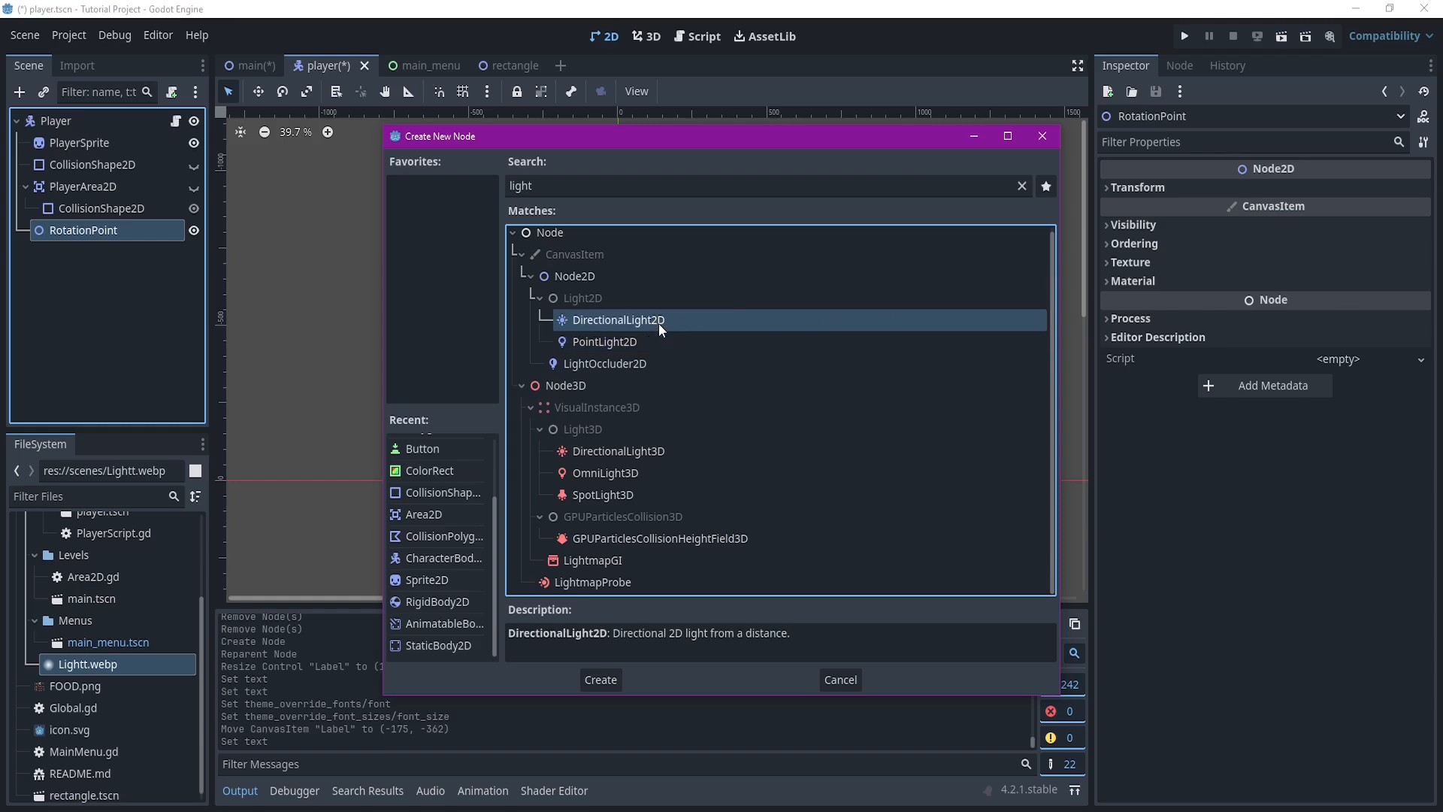
{"action": "mouse_move", "coordinate": [795, 646]}
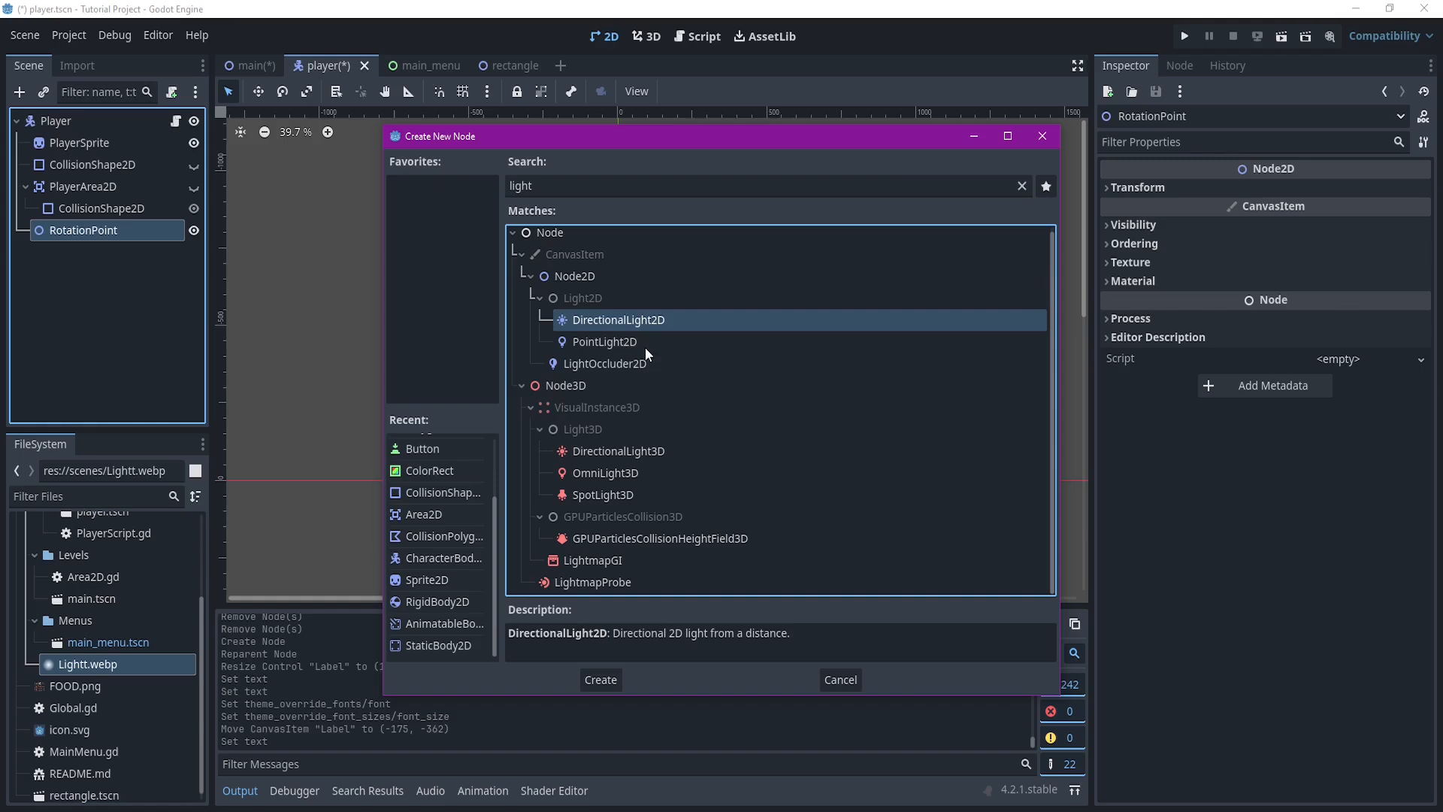
{"action": "mouse_move", "coordinate": [604, 342]}
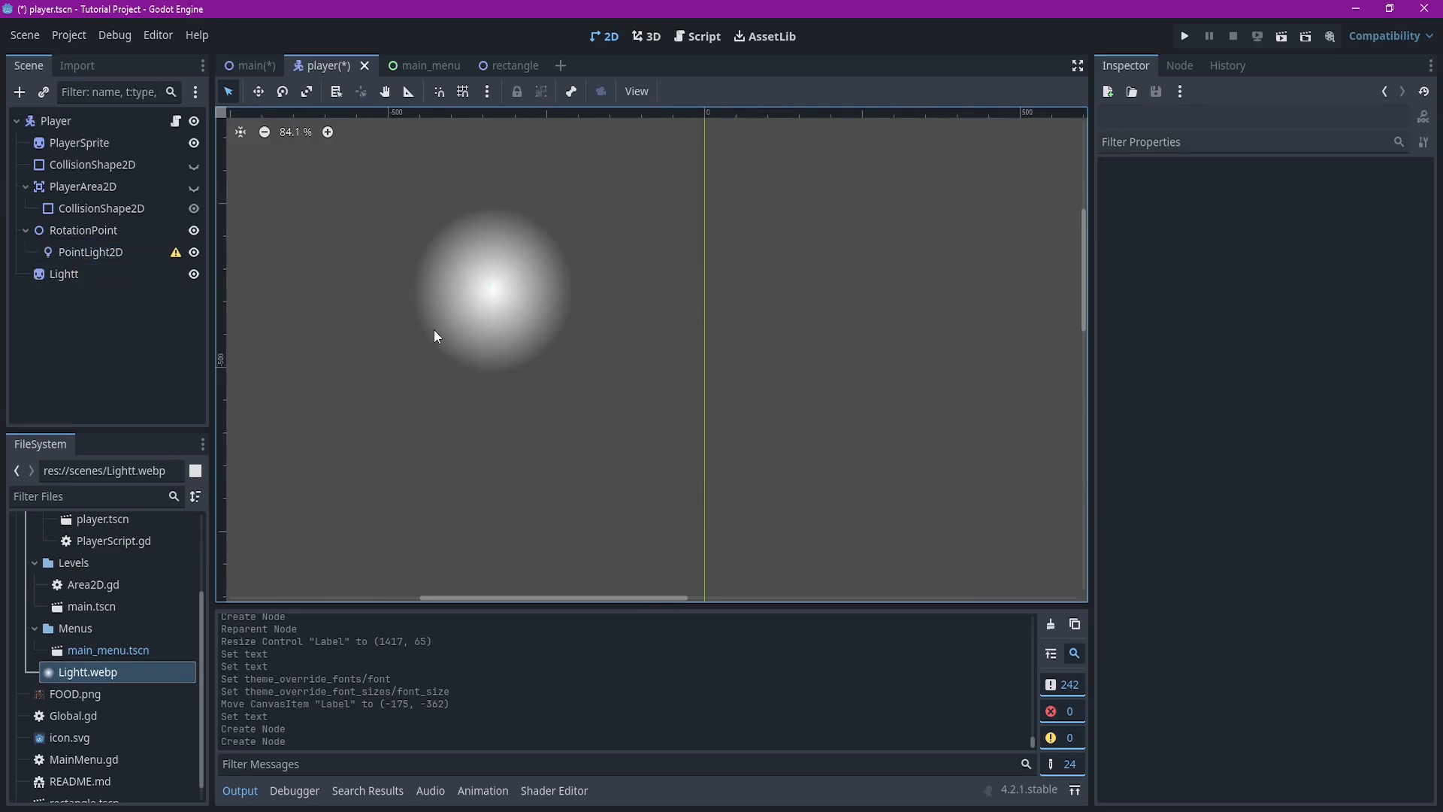
Assign Lightt.webp as the PointLight2D texture, resize the light around the player, and return to the main scene
{"action": "left_click", "coordinate": [91, 251]}
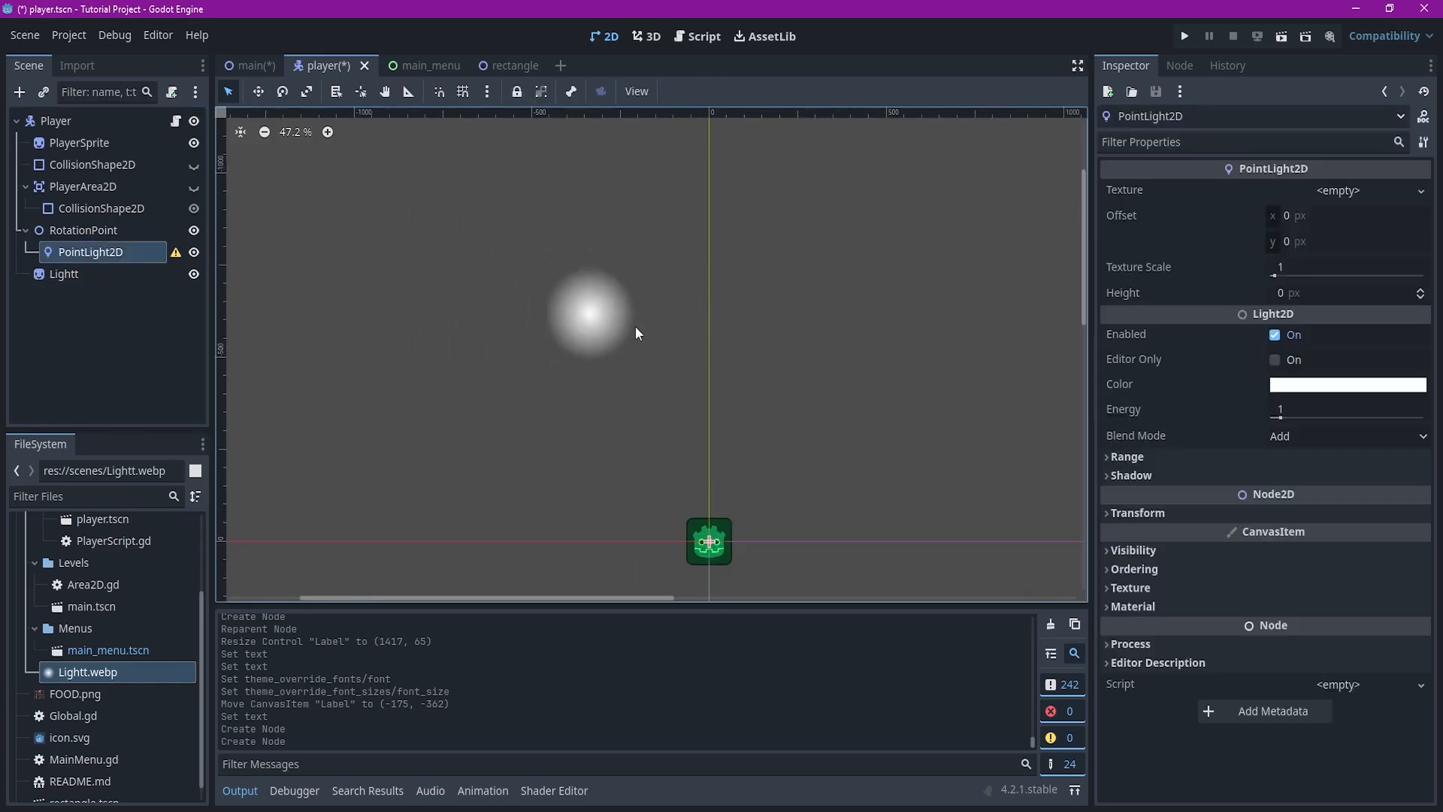
{"action": "left_click", "coordinate": [63, 273]}
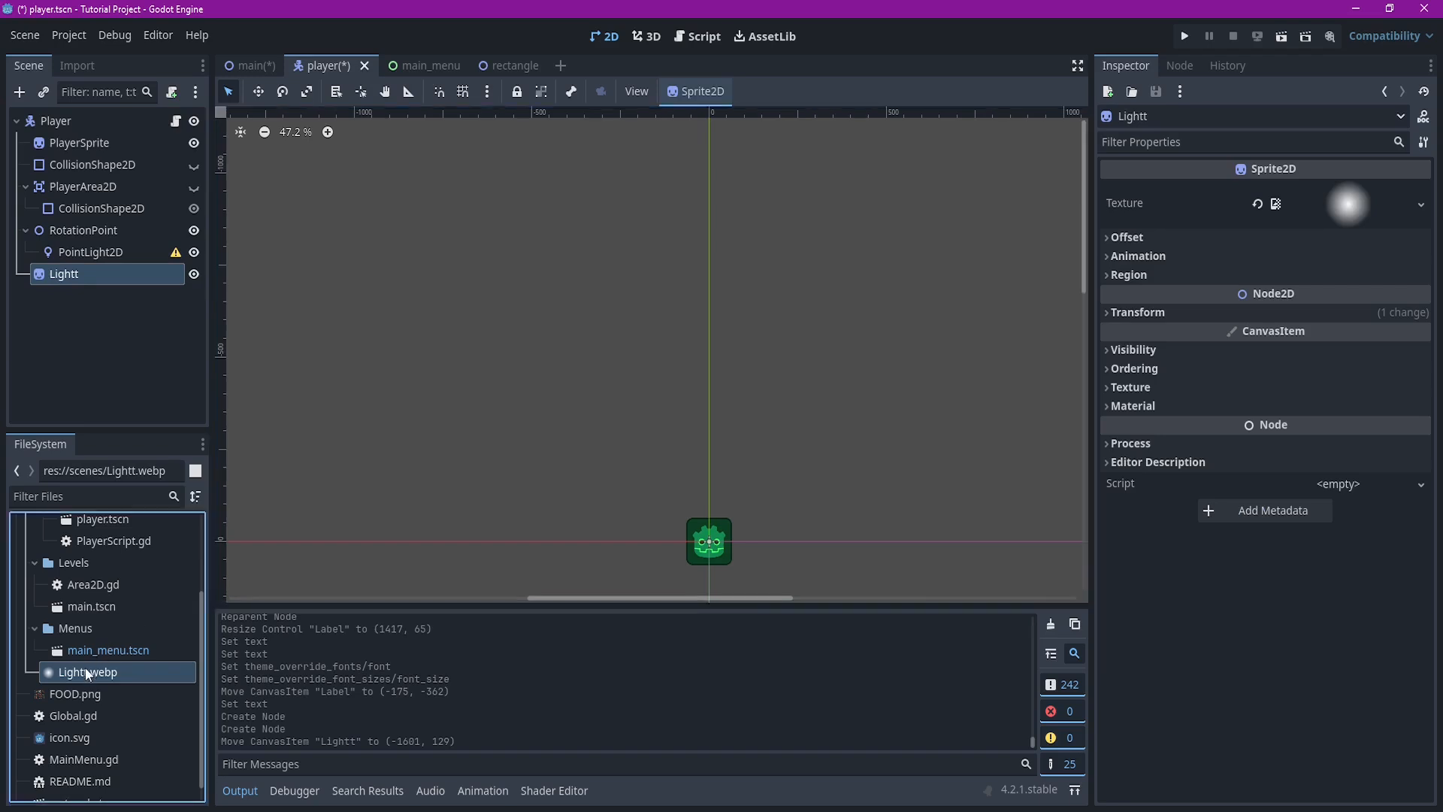
{"action": "left_click", "coordinate": [92, 251]}
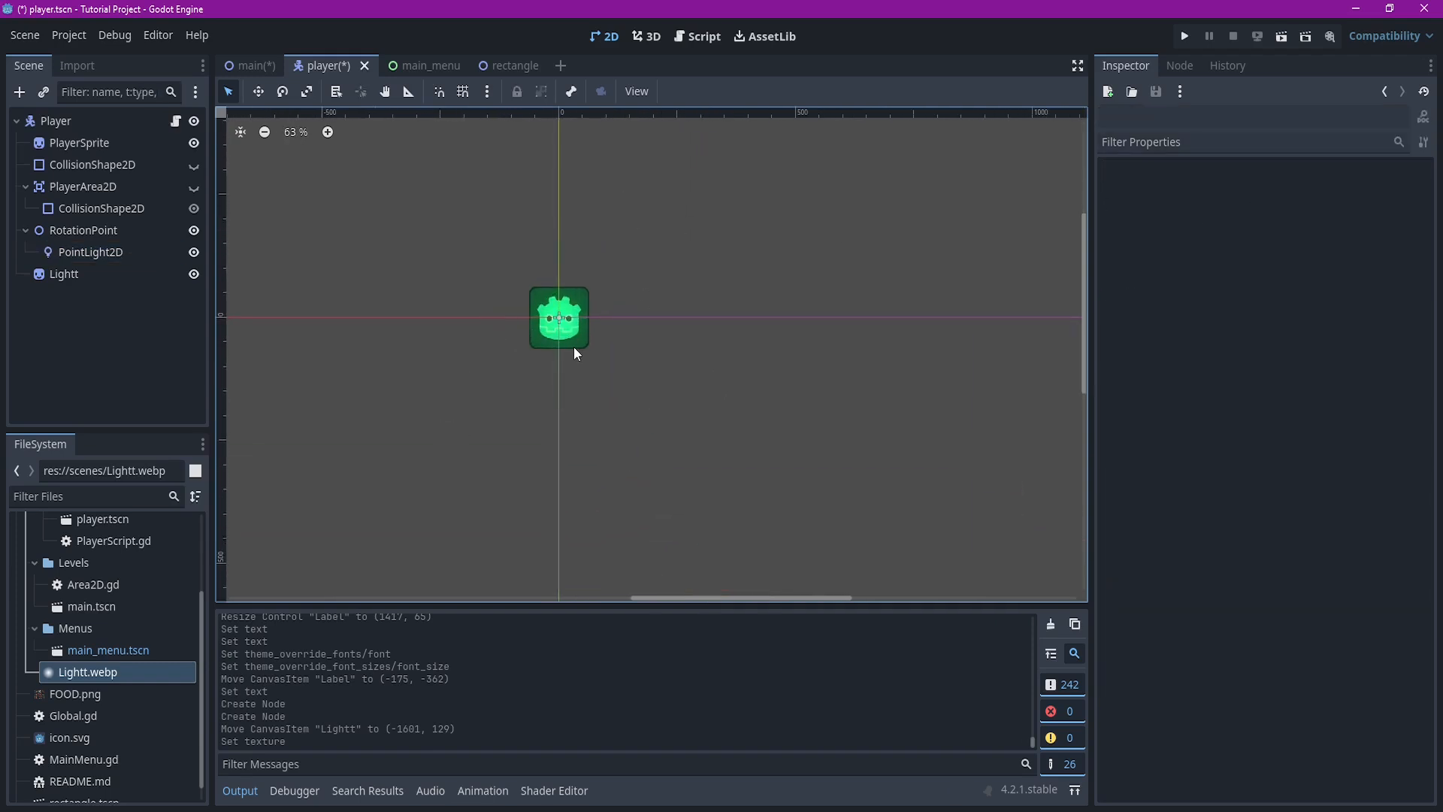
{"action": "left_click", "coordinate": [90, 251]}
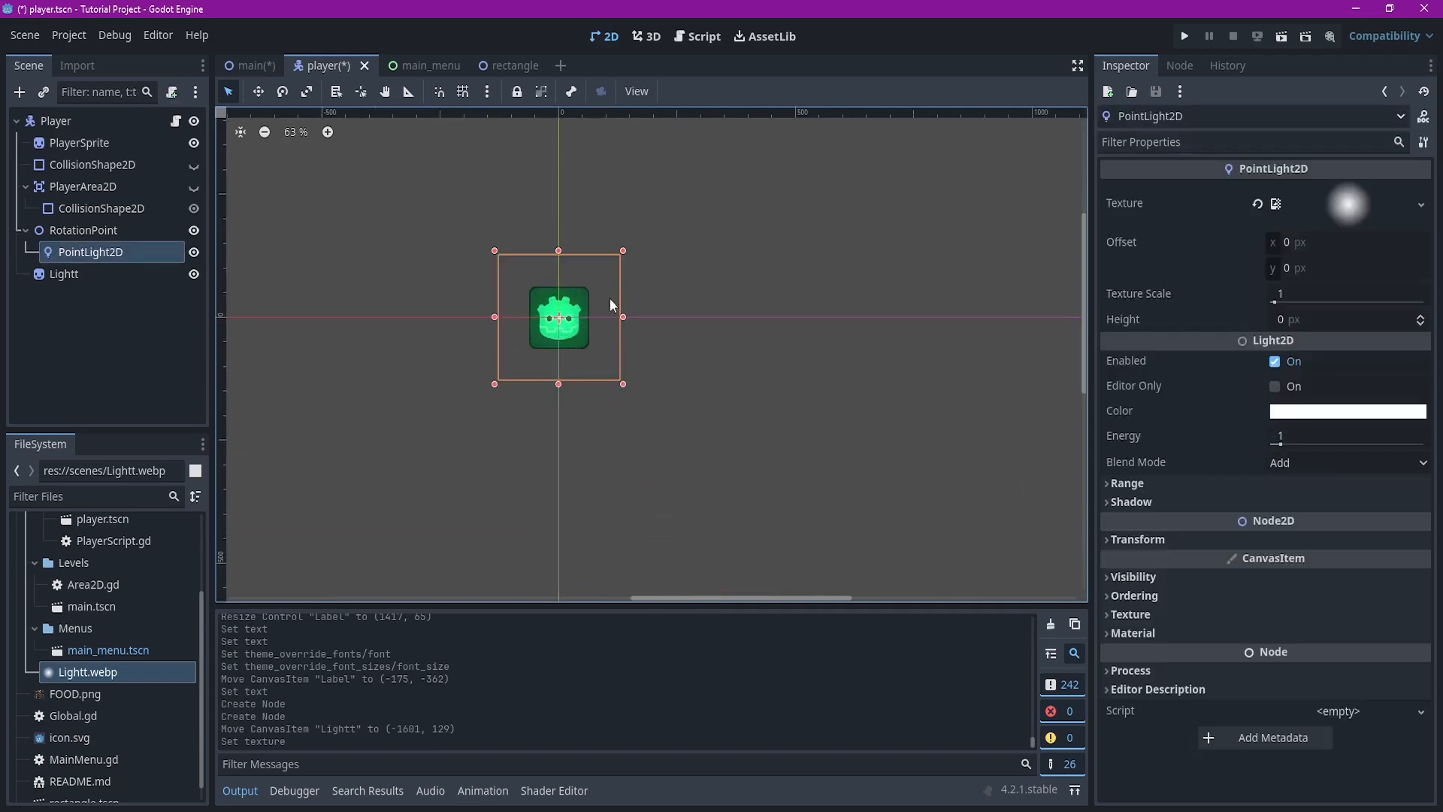
{"action": "left_click_drag", "start_coordinate": [622, 383], "coordinate": [821, 478]}
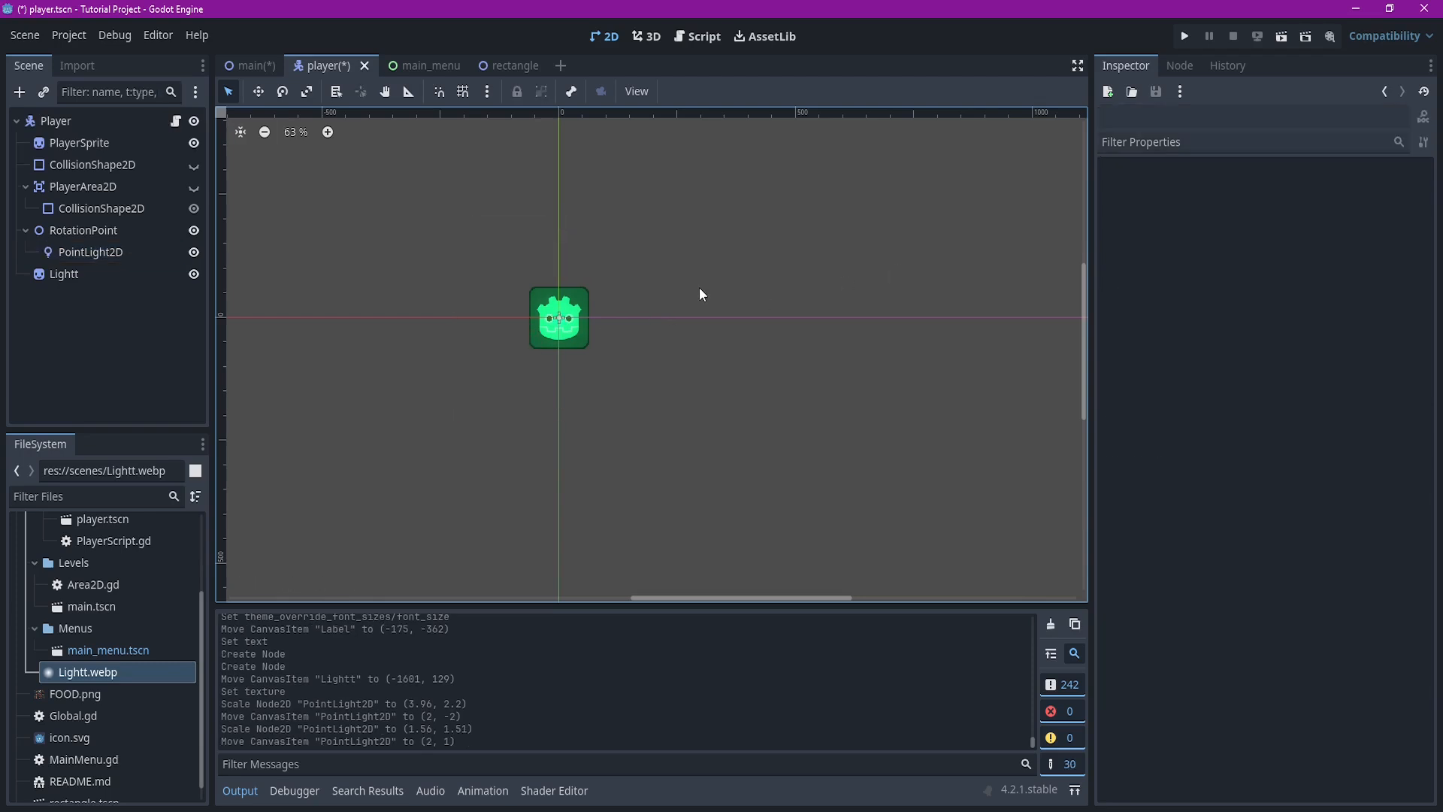
{"action": "scroll", "scroll_direction": "down", "scroll_amount": 3}
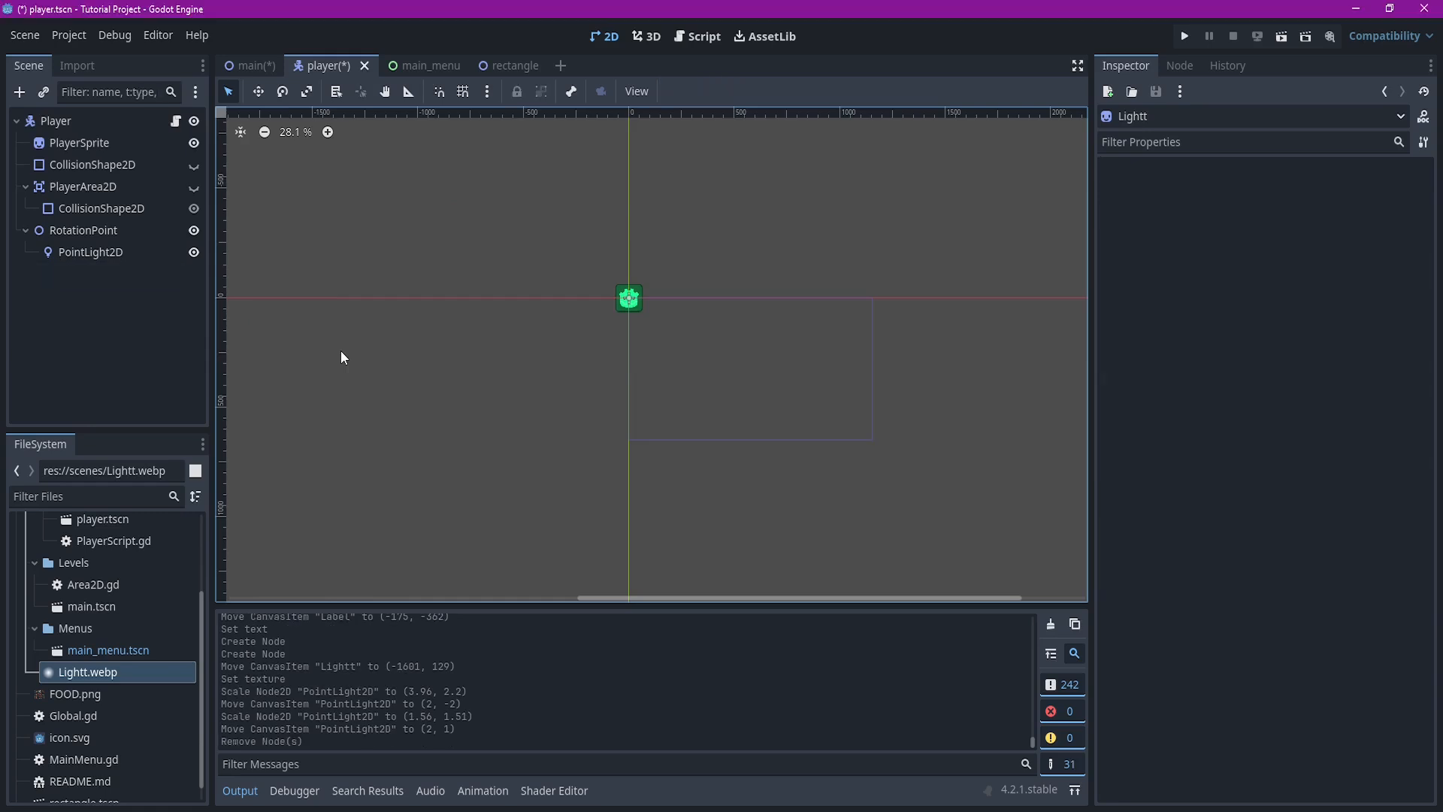
{"action": "left_click", "coordinate": [395, 65]}
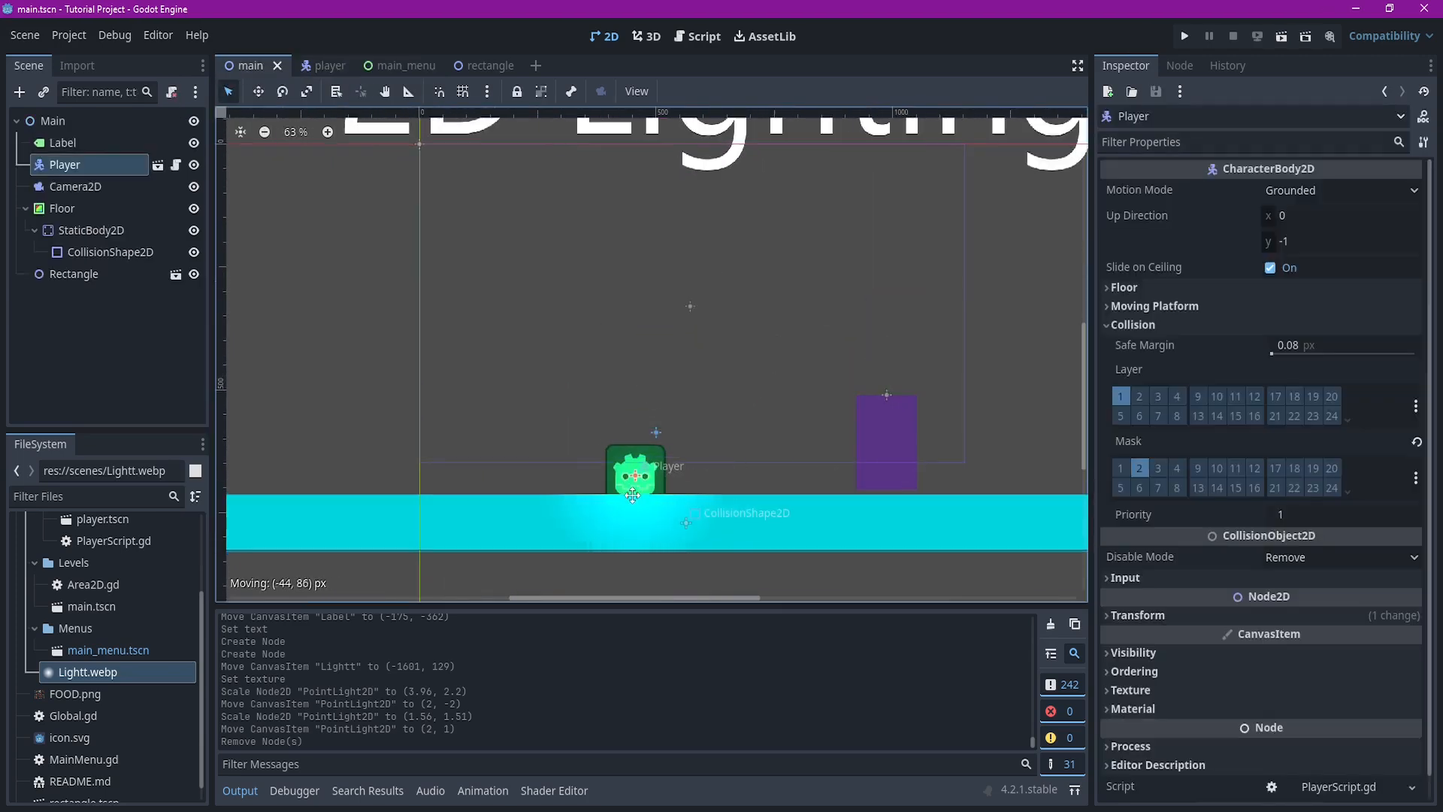
Move the Player beside the purple block, run the game to test the lighting, then stop the run
{"action": "left_click_drag", "start_coordinate": [635, 469], "coordinate": [814, 442]}
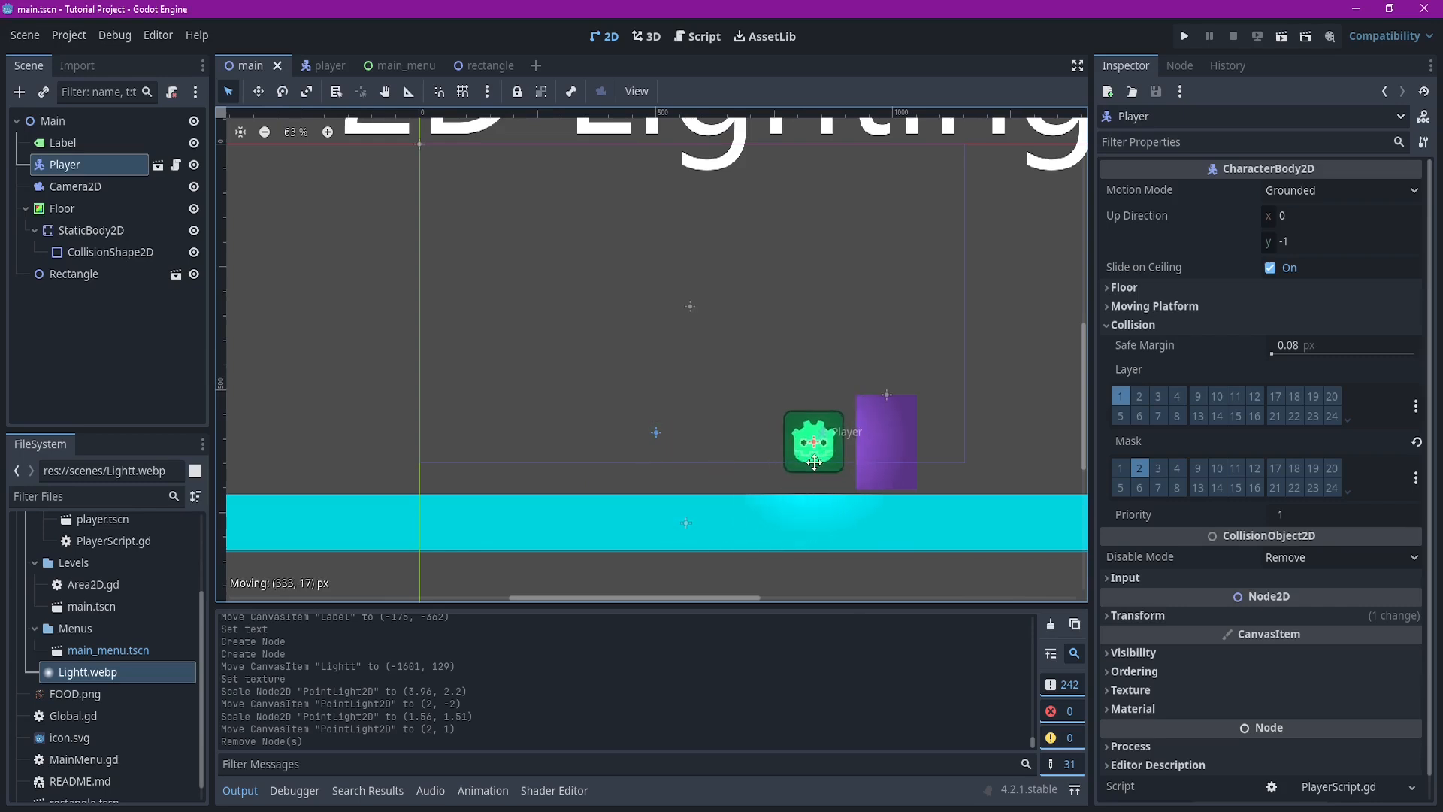
{"action": "left_click_drag", "start_coordinate": [813, 442], "coordinate": [678, 445]}
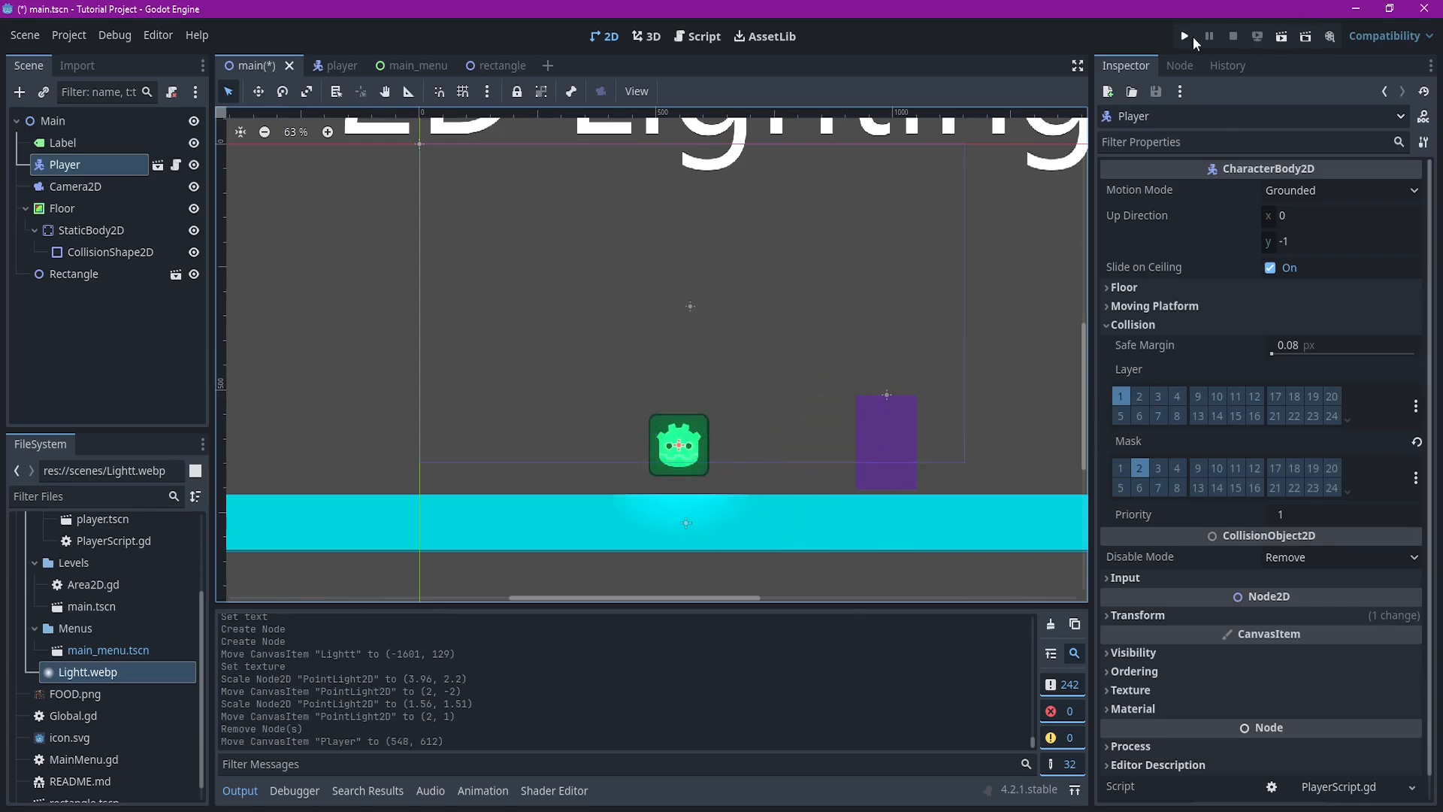
{"action": "left_click", "coordinate": [1184, 36]}
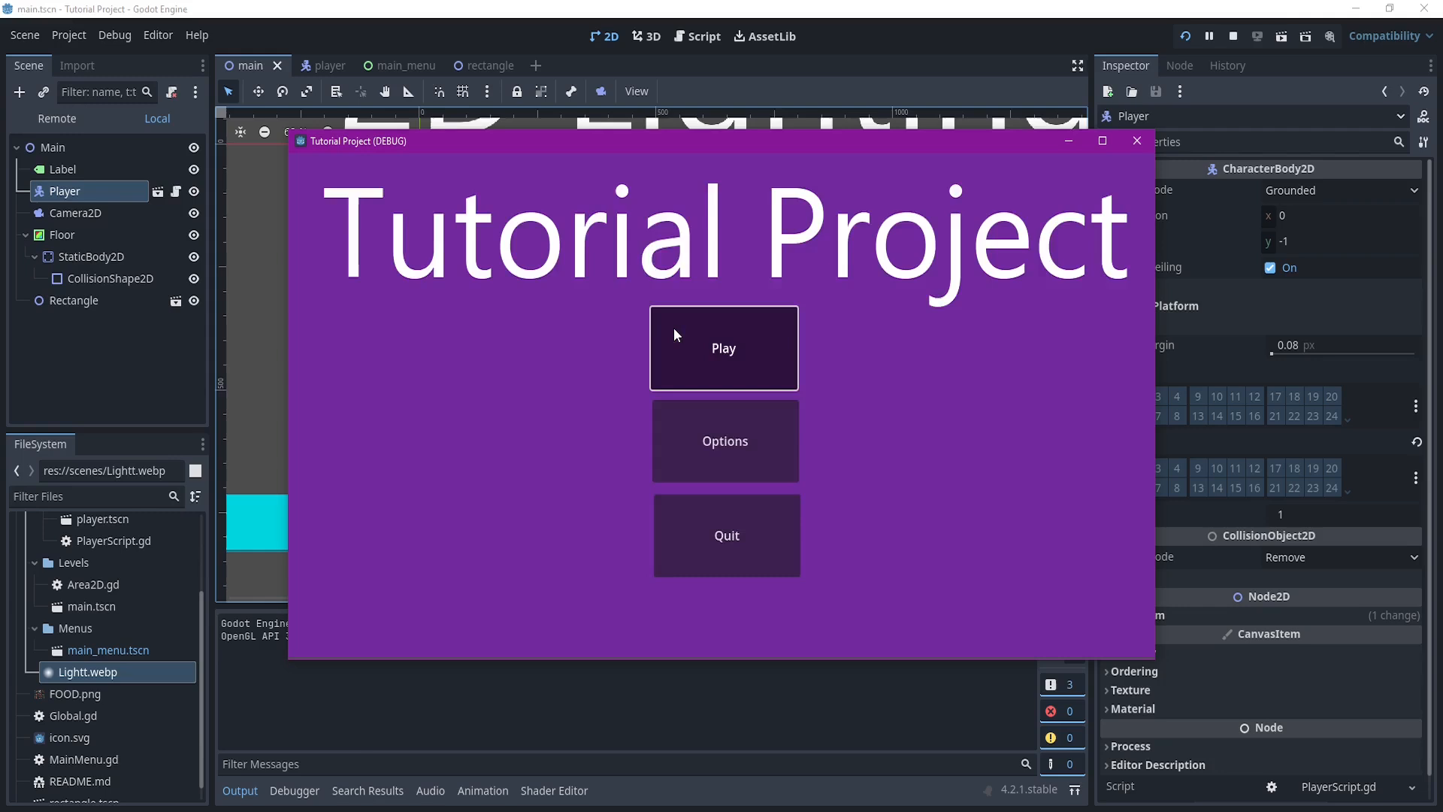
{"action": "left_click", "coordinate": [722, 347]}
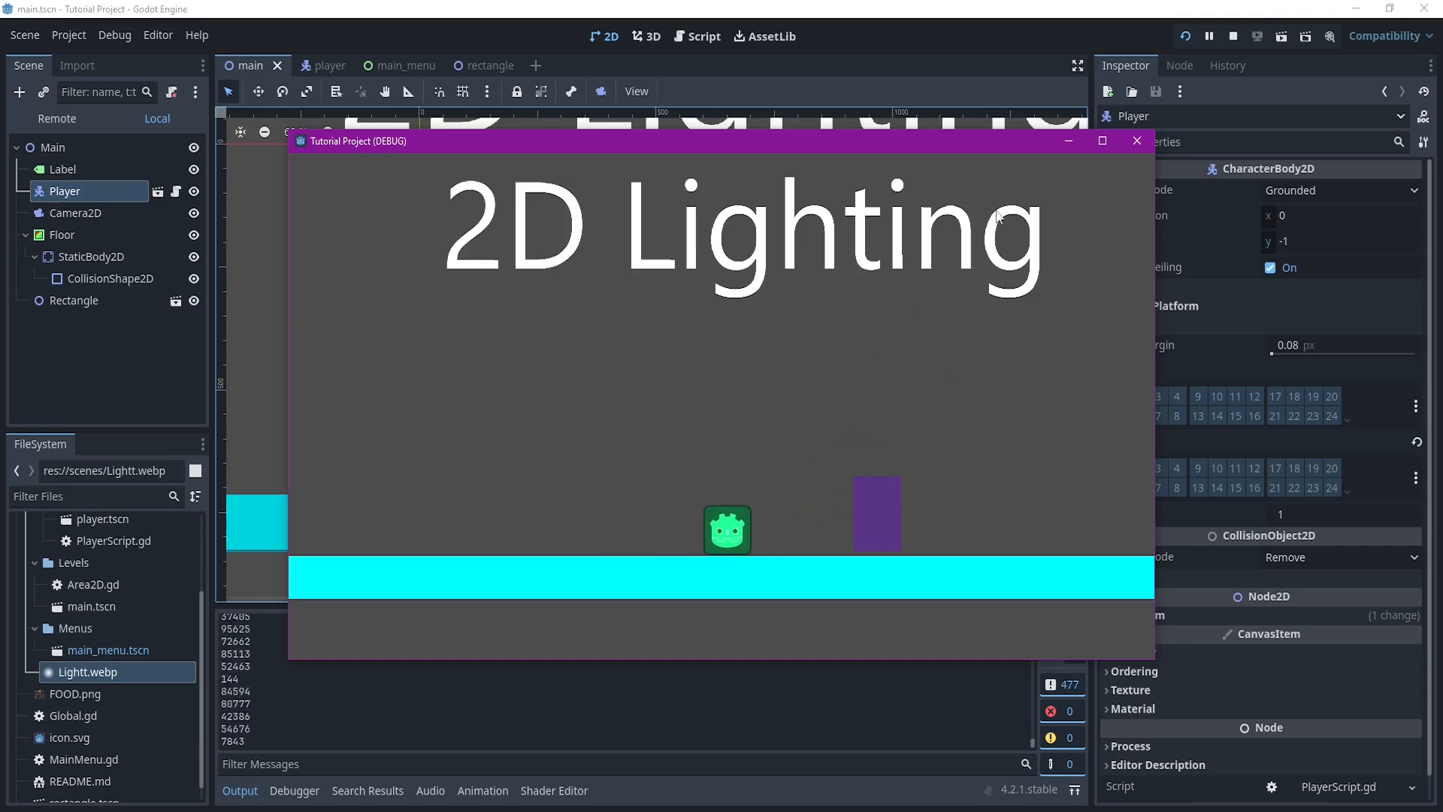
{"action": "mouse_move", "coordinate": [1138, 141]}
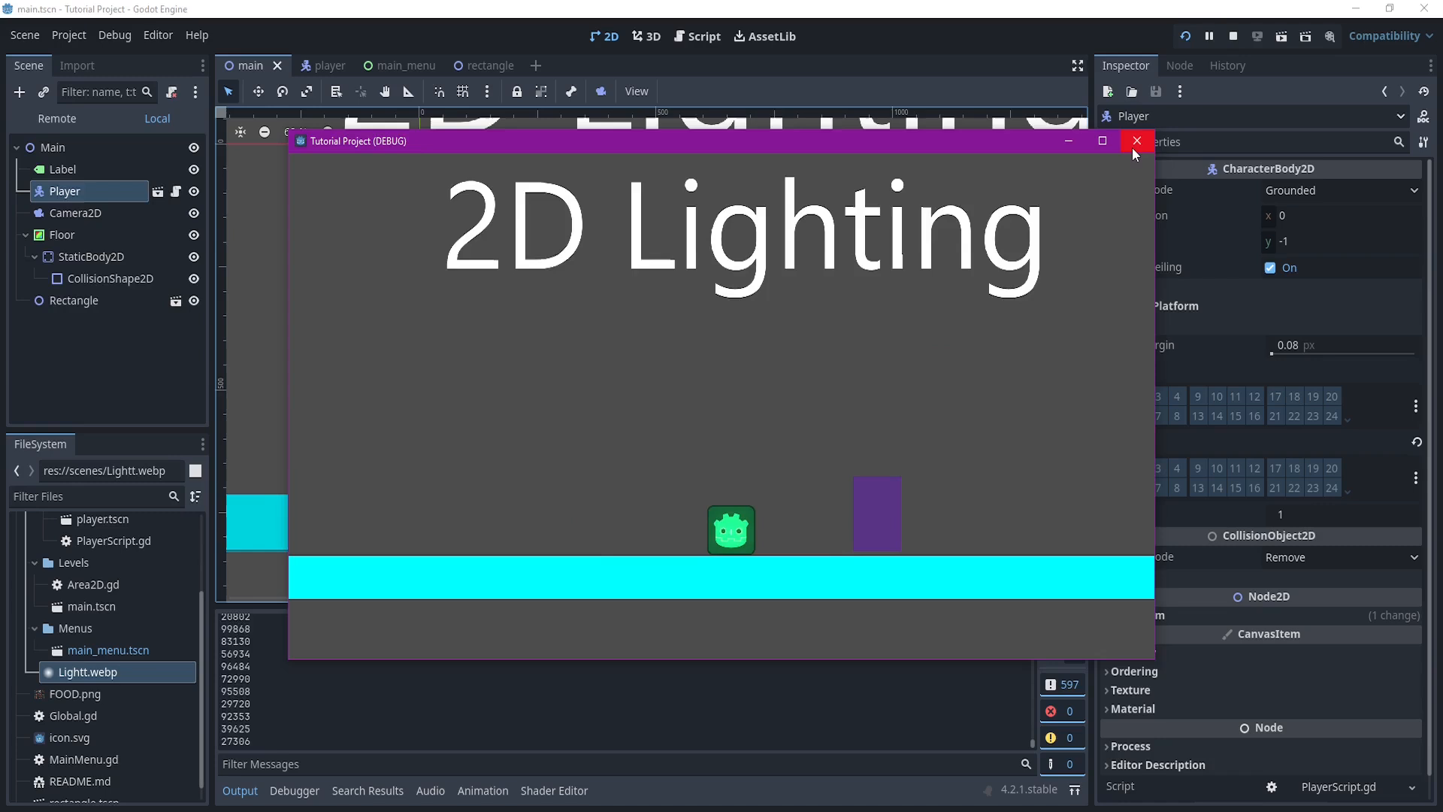
{"action": "left_click", "coordinate": [1136, 141]}
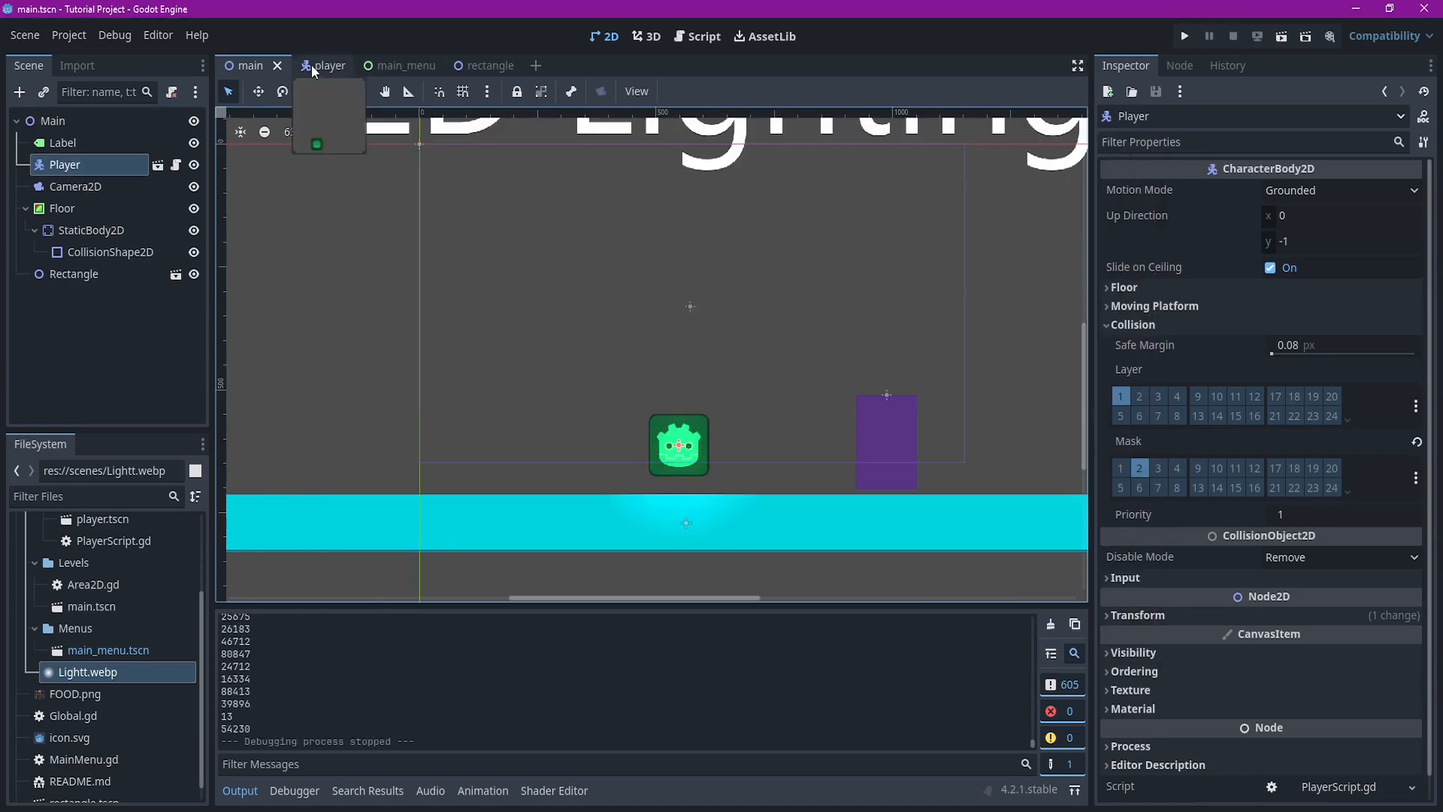
Add a CanvasModulate node under Main and set its Color to a near-black shade
{"action": "left_click", "coordinate": [248, 65]}
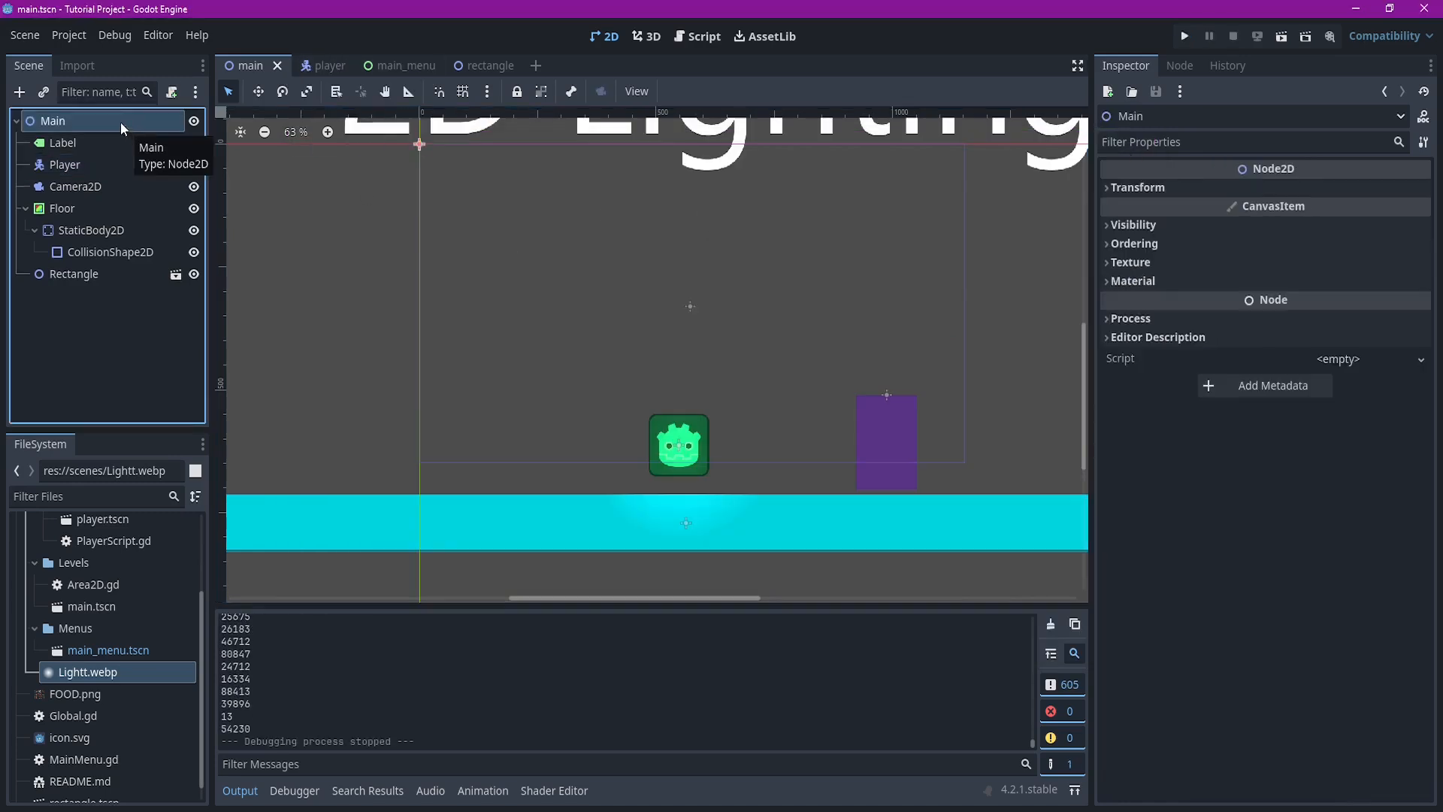
{"action": "left_click", "coordinate": [20, 92]}
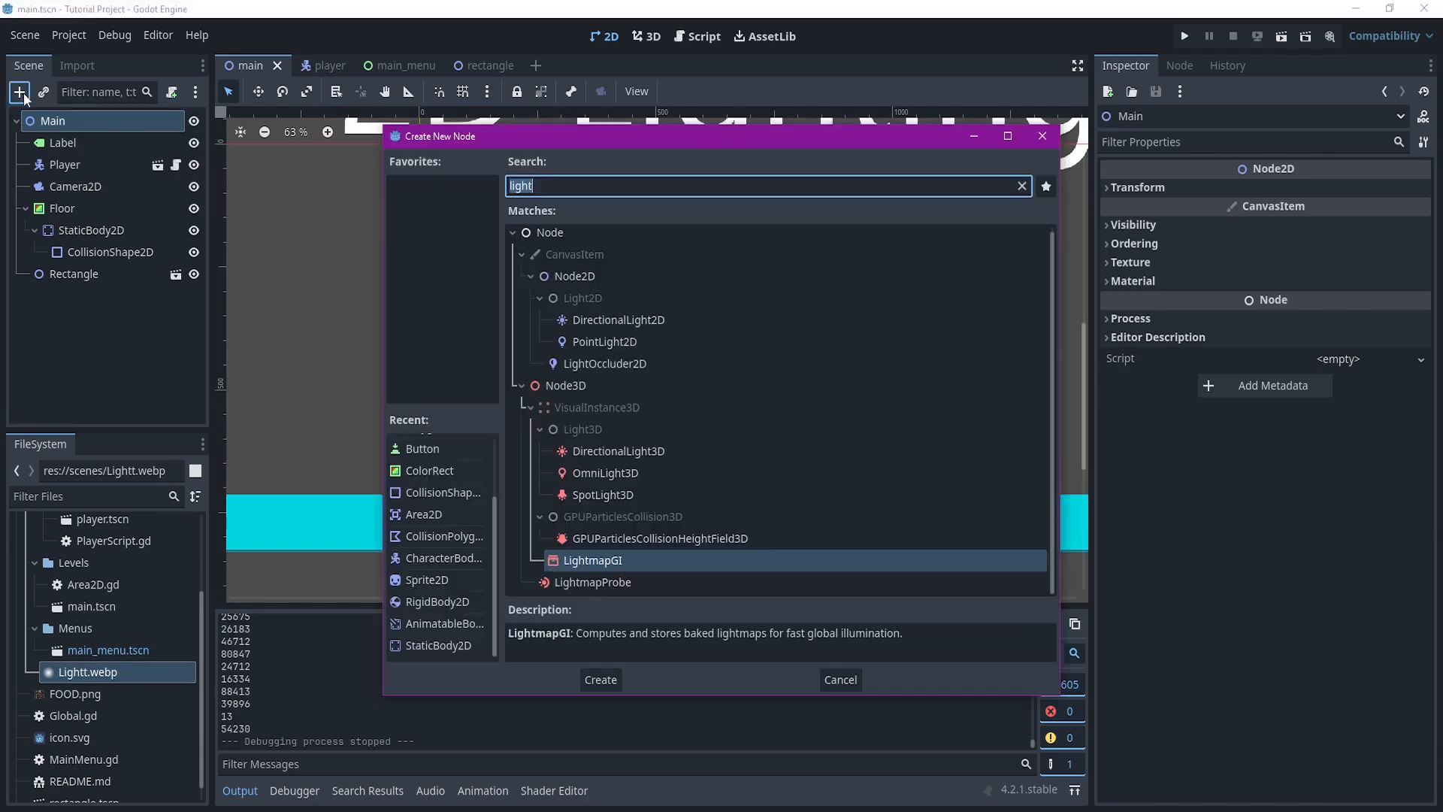
{"action": "mouse_move", "coordinate": [268, 144]}
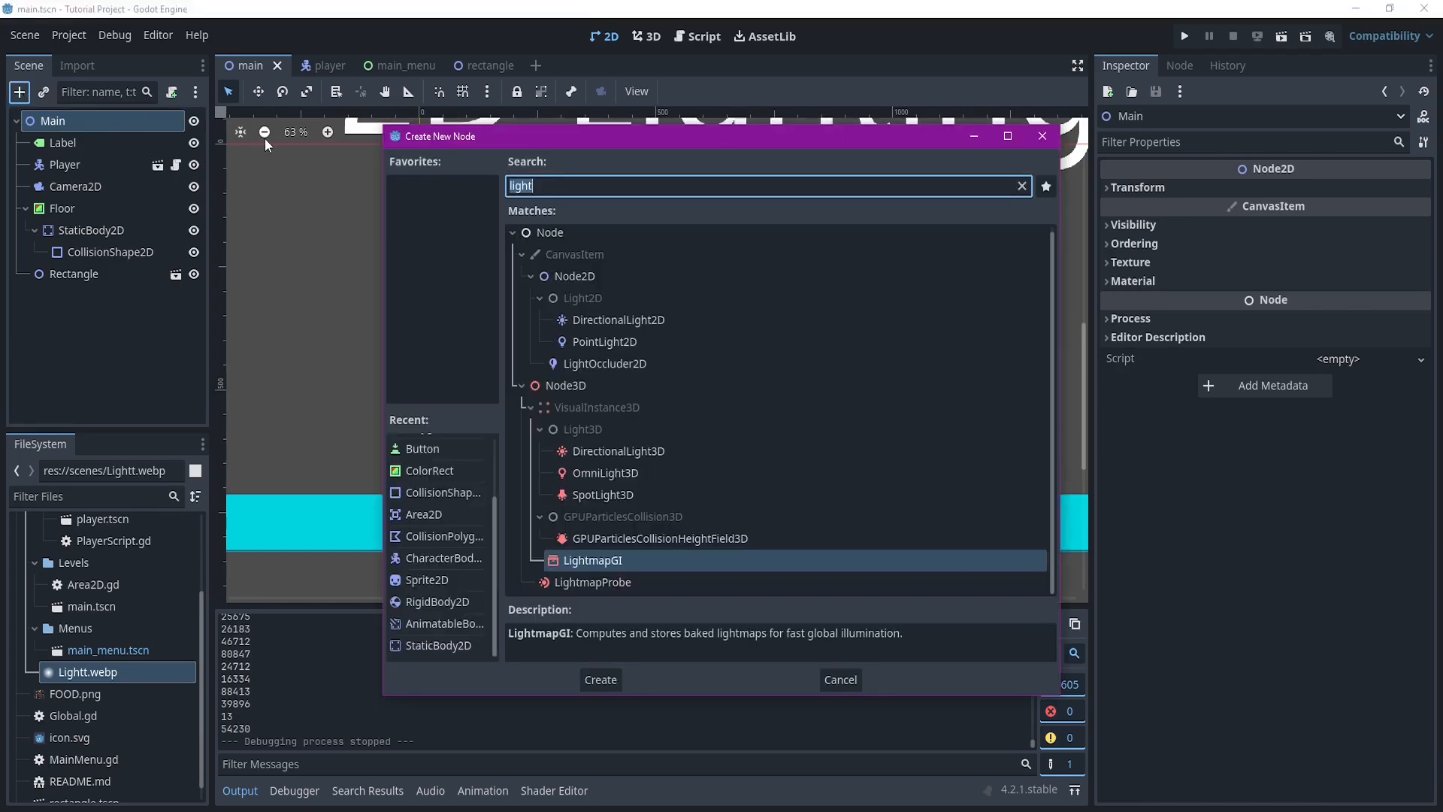
{"action": "type", "text": "can=va"}
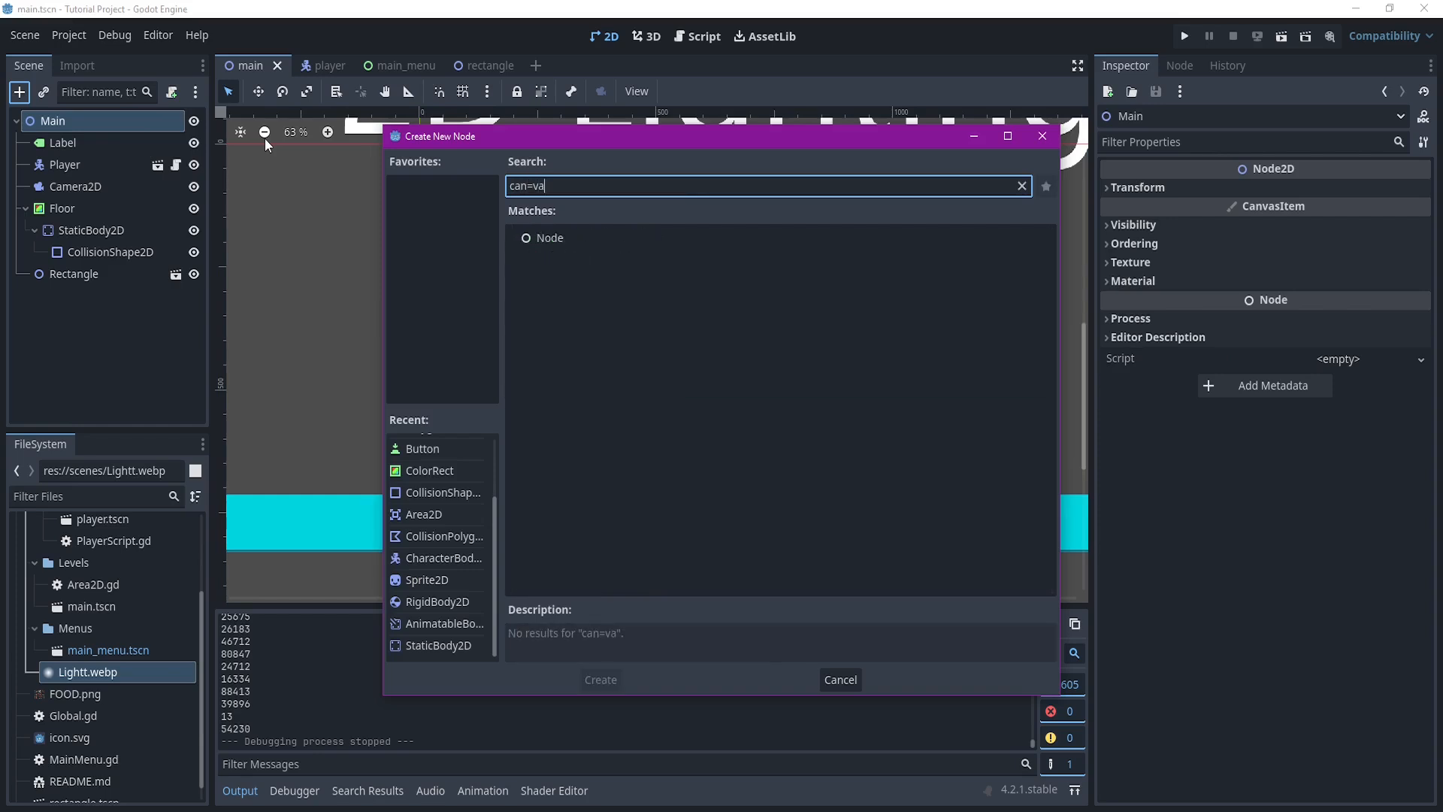
{"action": "type", "text": "canv"}
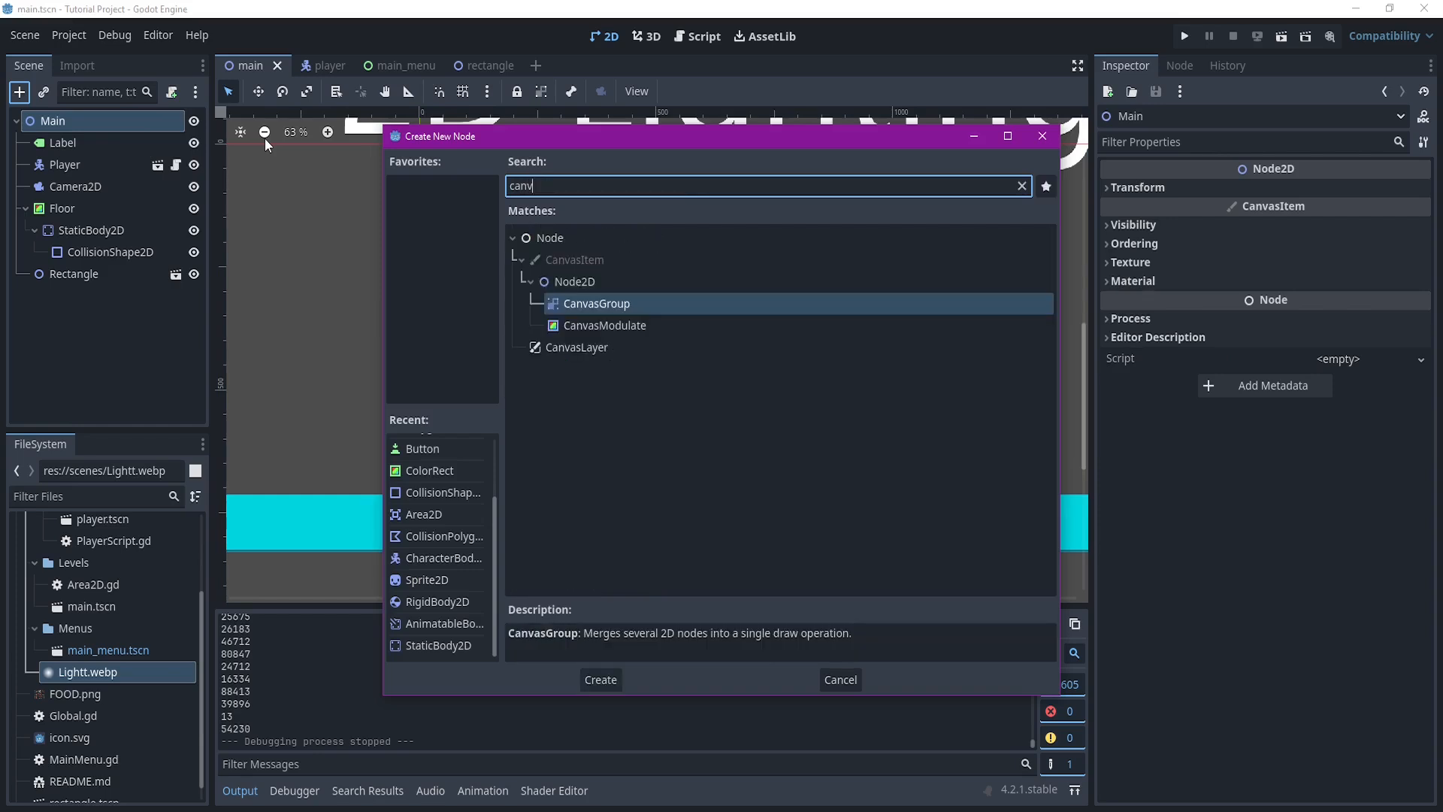
{"action": "left_click", "coordinate": [600, 679]}
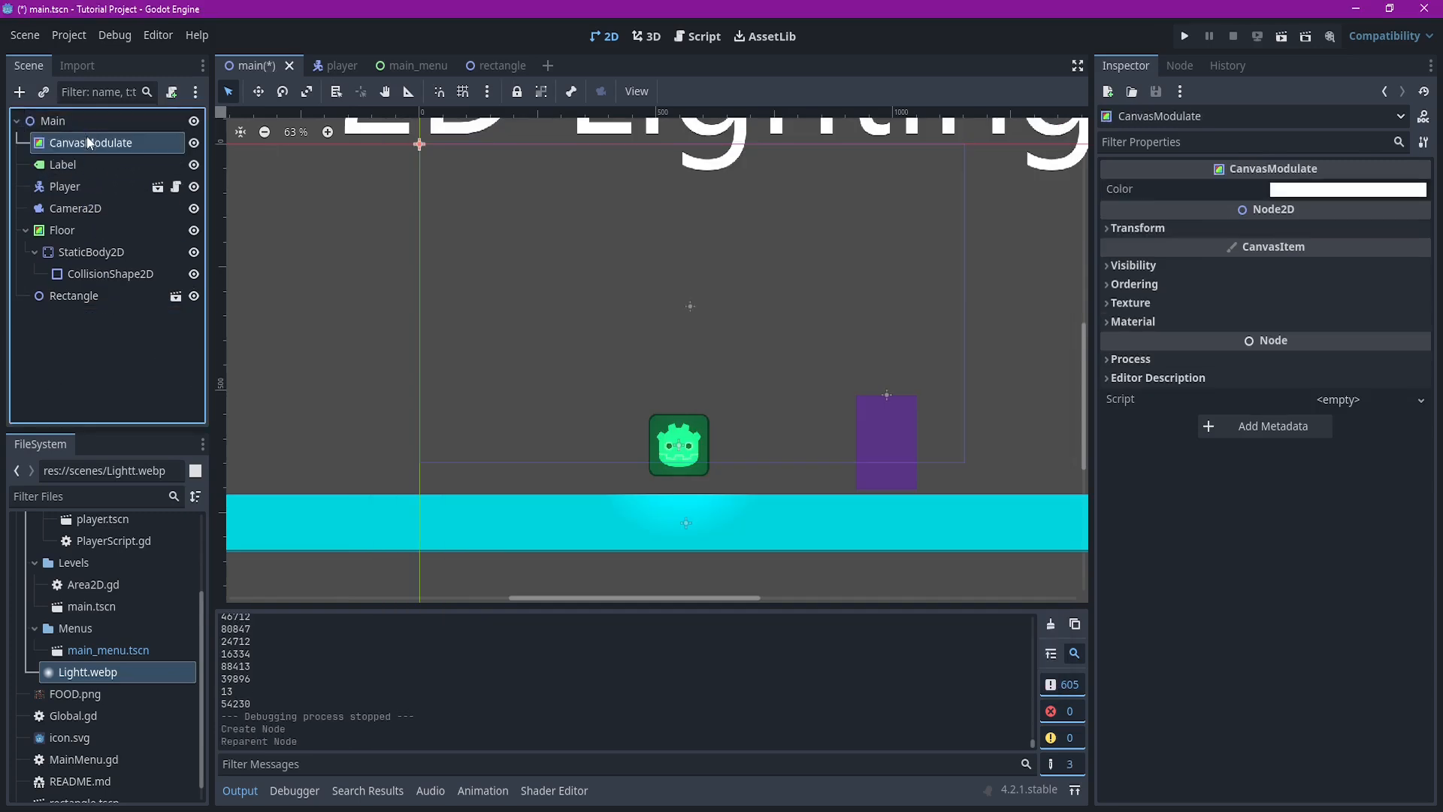
{"action": "scroll", "scroll_direction": "down", "scroll_amount": 3}
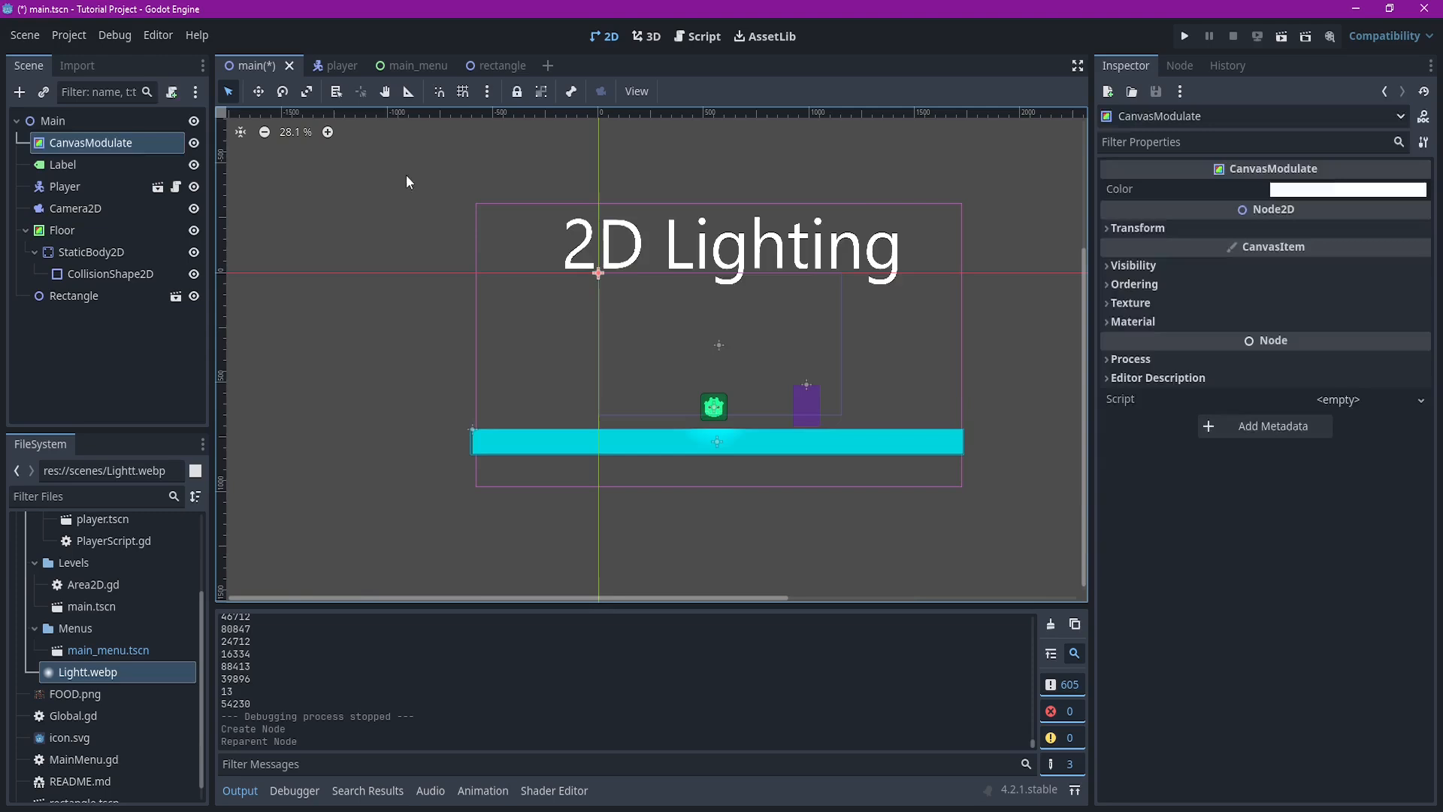
{"action": "left_click", "coordinate": [88, 143]}
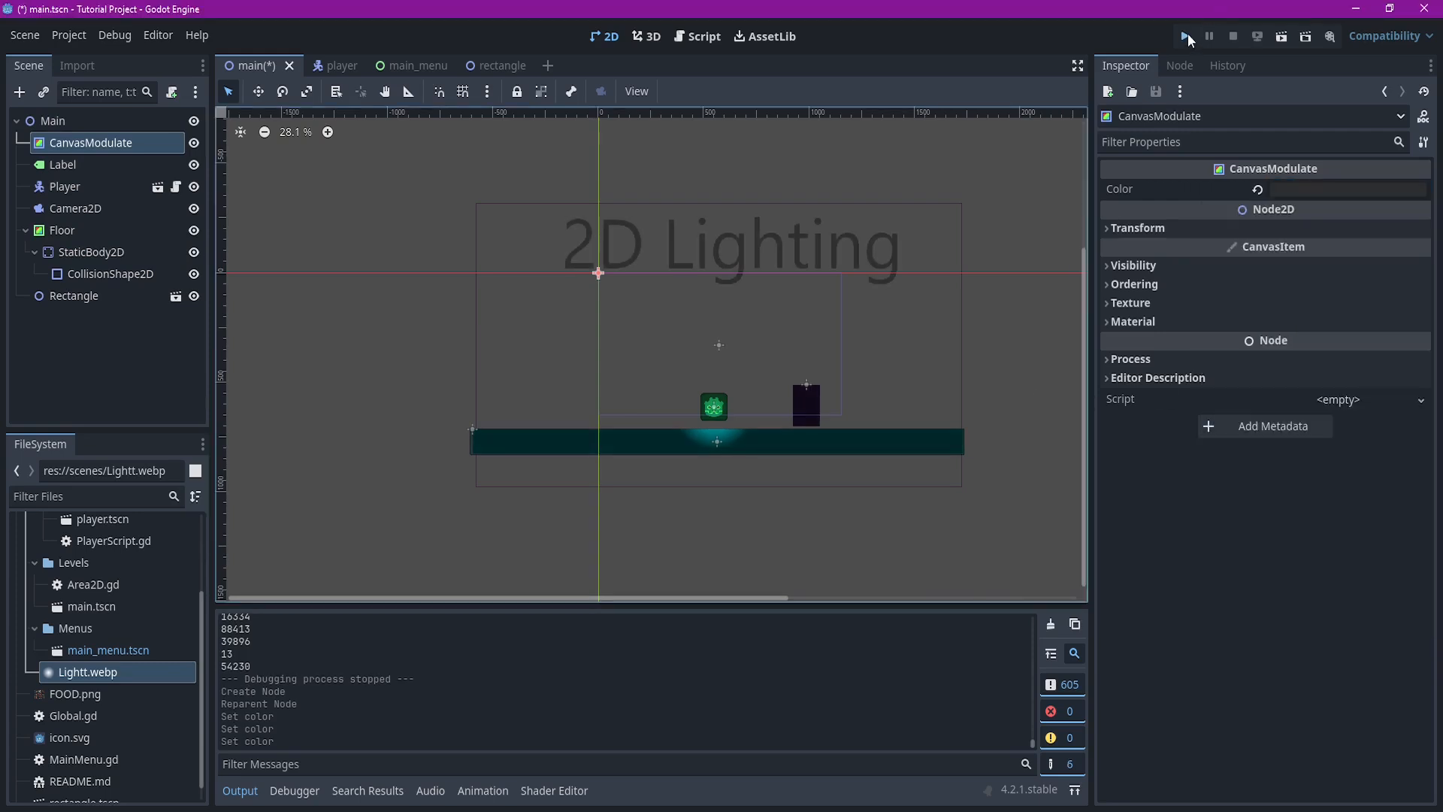
Run the project and start the game from its main menu to preview the darkened scene
{"action": "left_click", "coordinate": [1185, 36]}
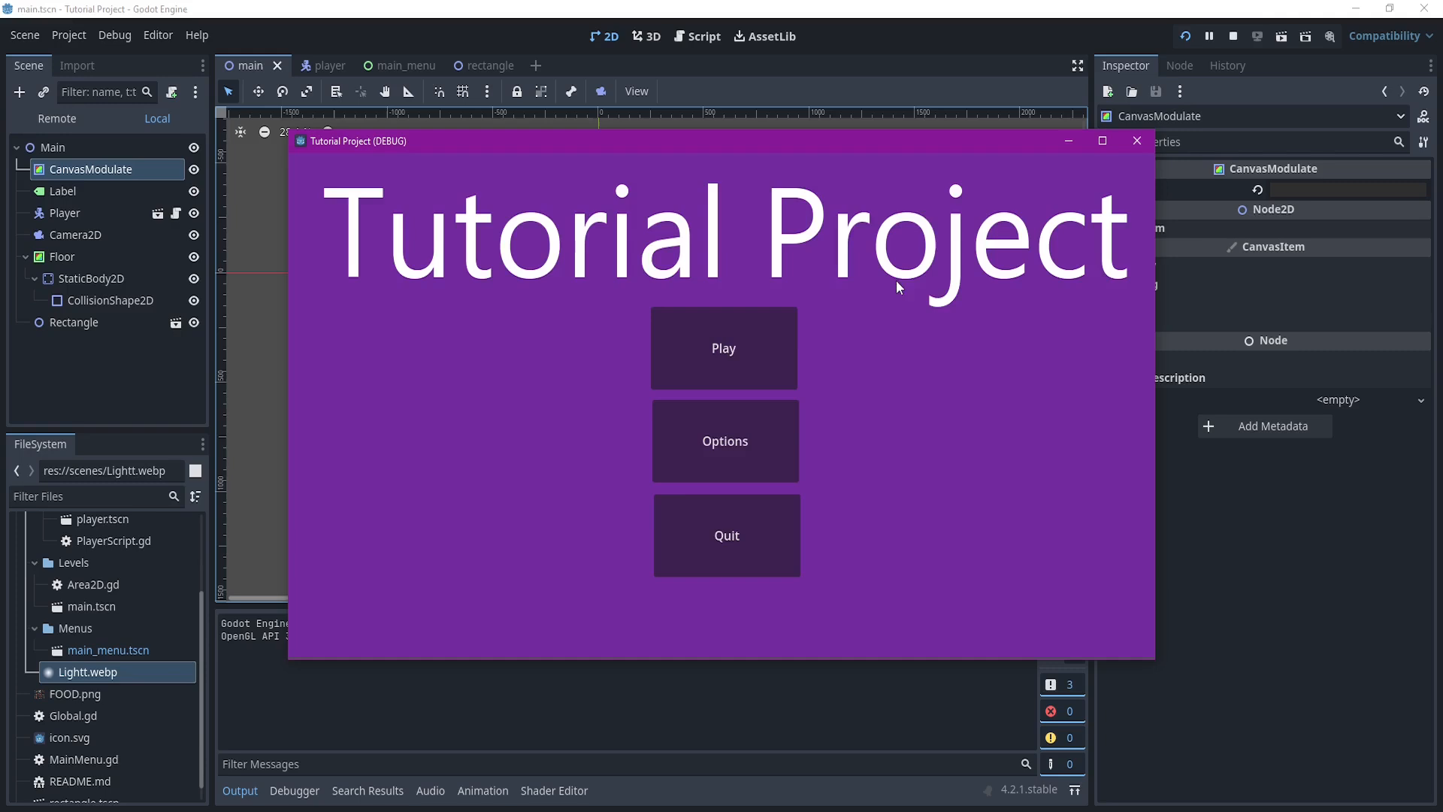
{"action": "left_click", "coordinate": [723, 348]}
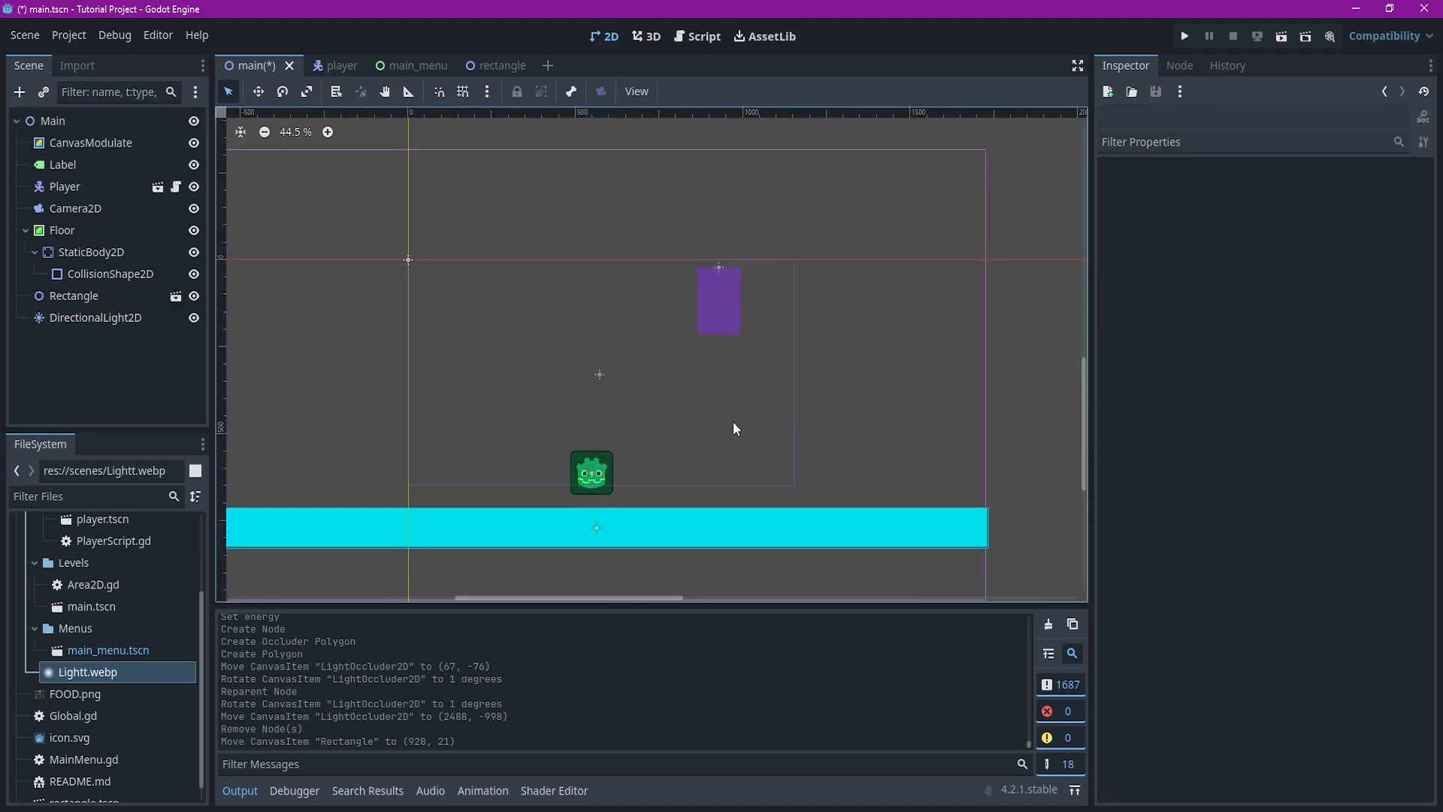
Select the DirectionalLight2D, drag the Rectangle down beside the player, and open the rectangle scene
{"action": "scroll", "scroll_direction": "down", "scroll_amount": 3}
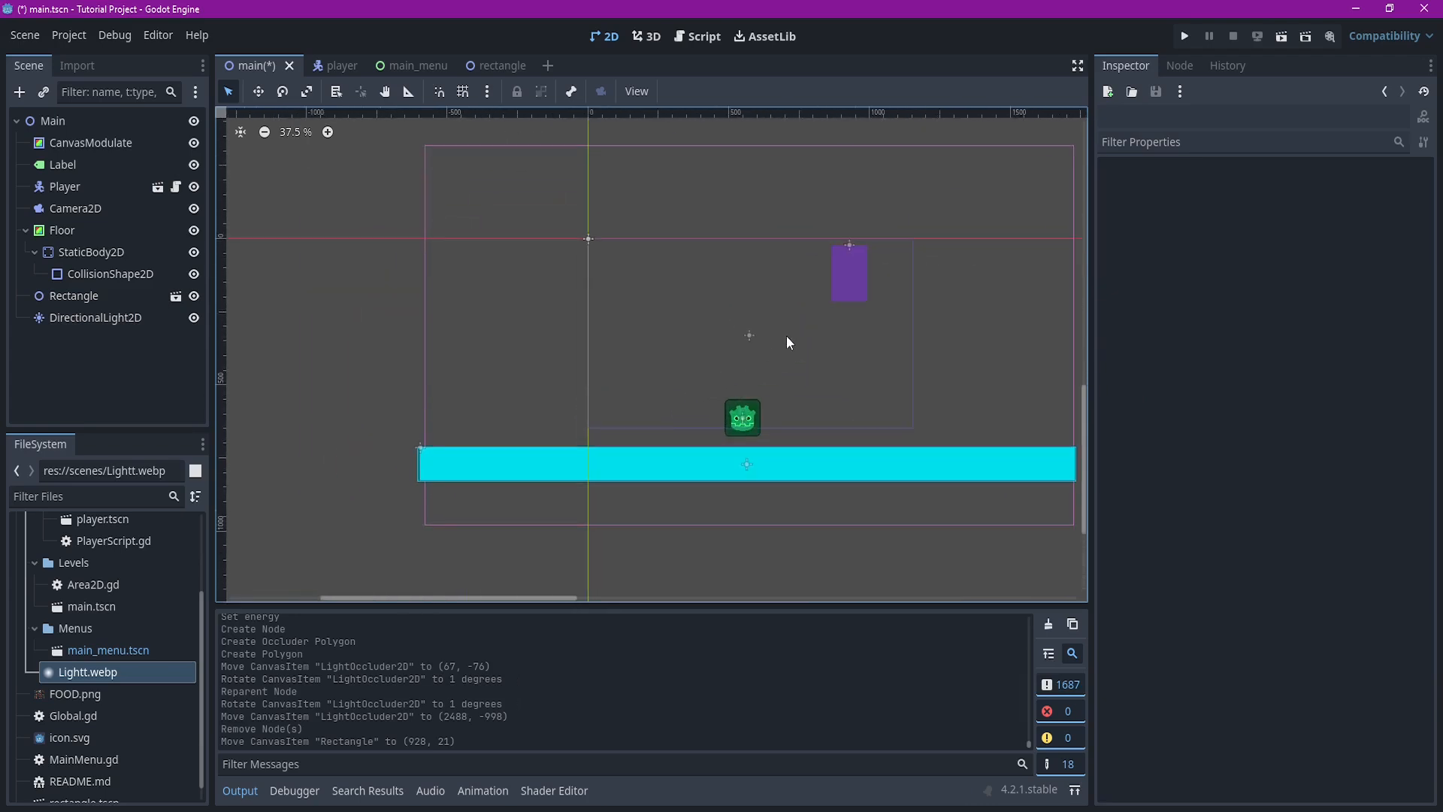
{"action": "left_click", "coordinate": [90, 141]}
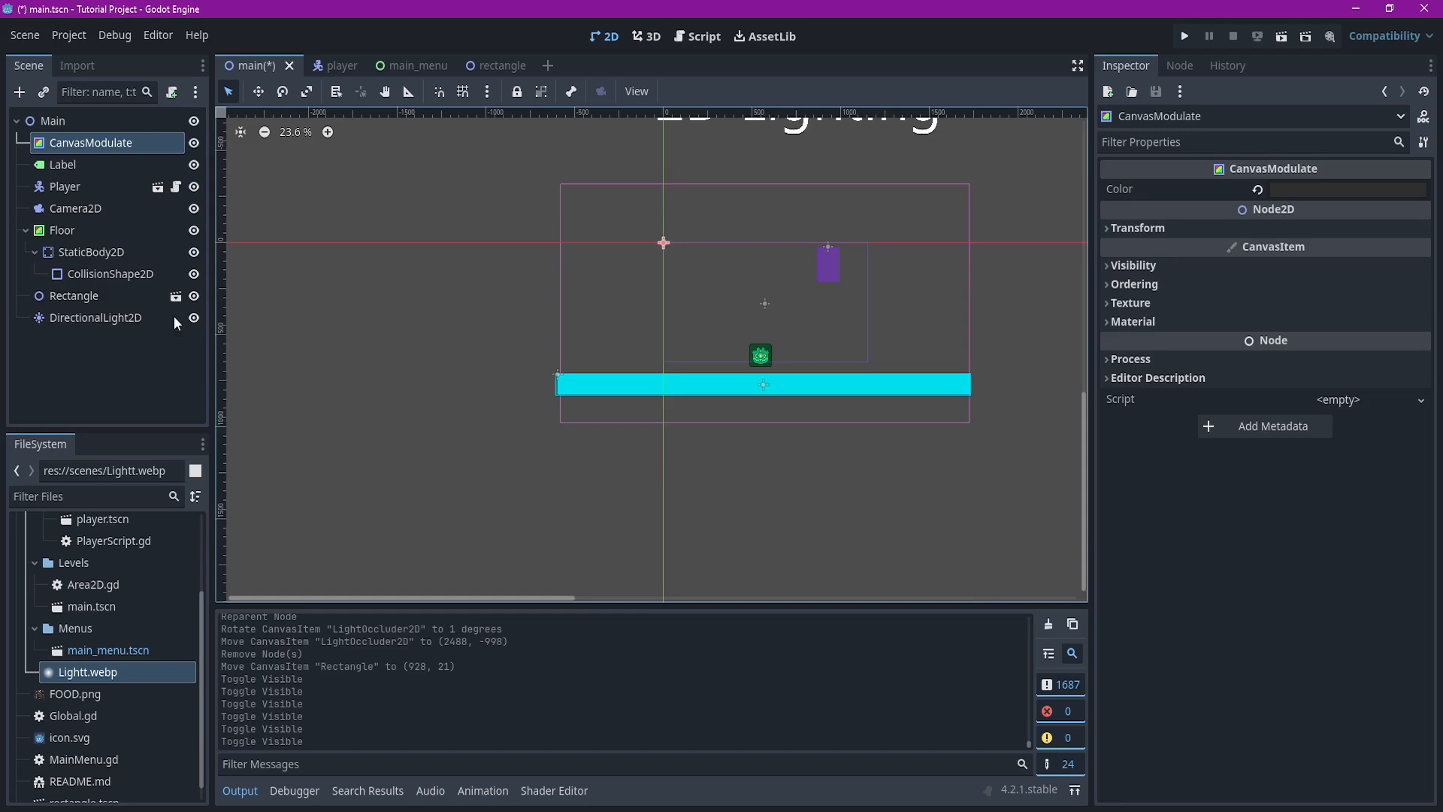
{"action": "left_click", "coordinate": [94, 317]}
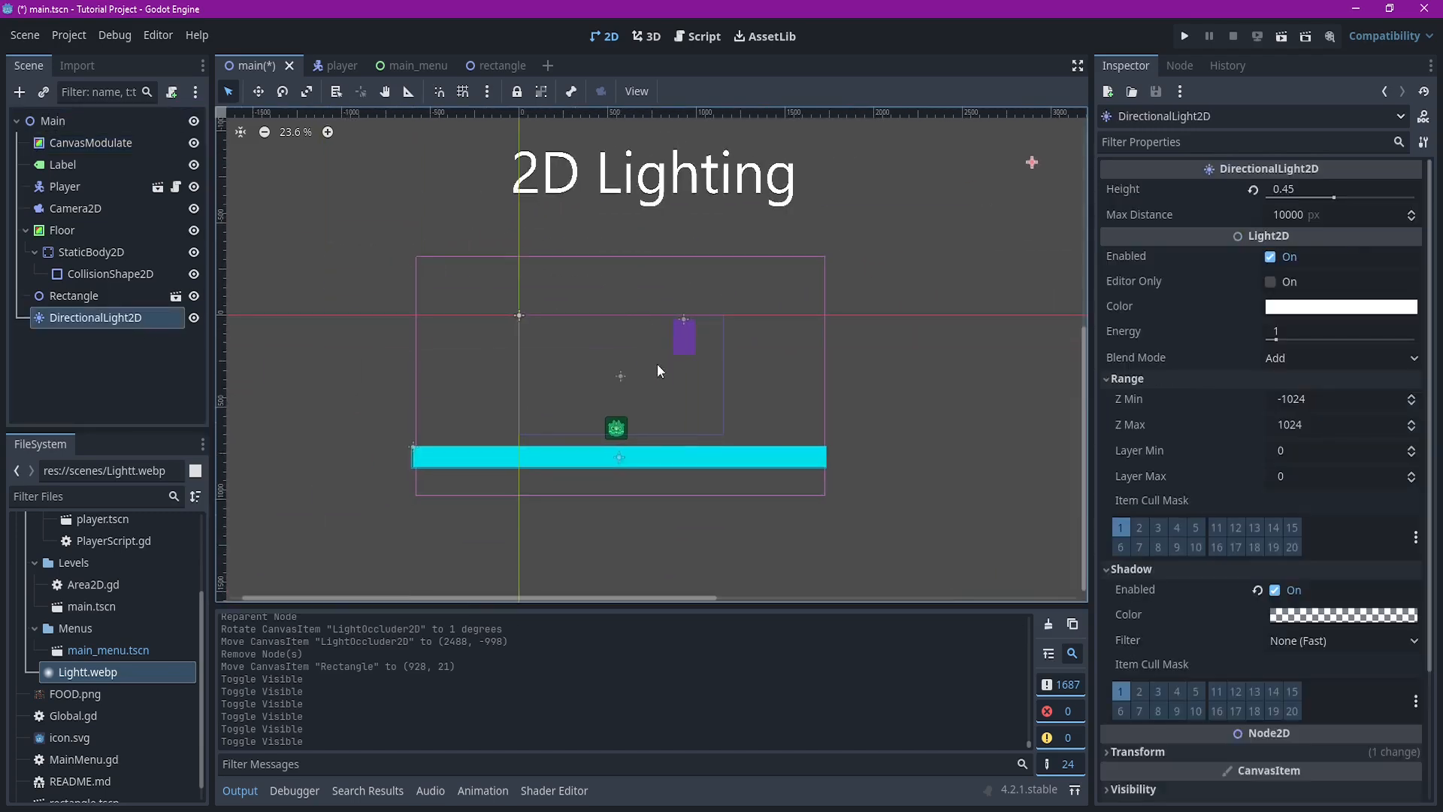
{"action": "left_click_drag", "start_coordinate": [658, 372], "coordinate": [792, 293]}
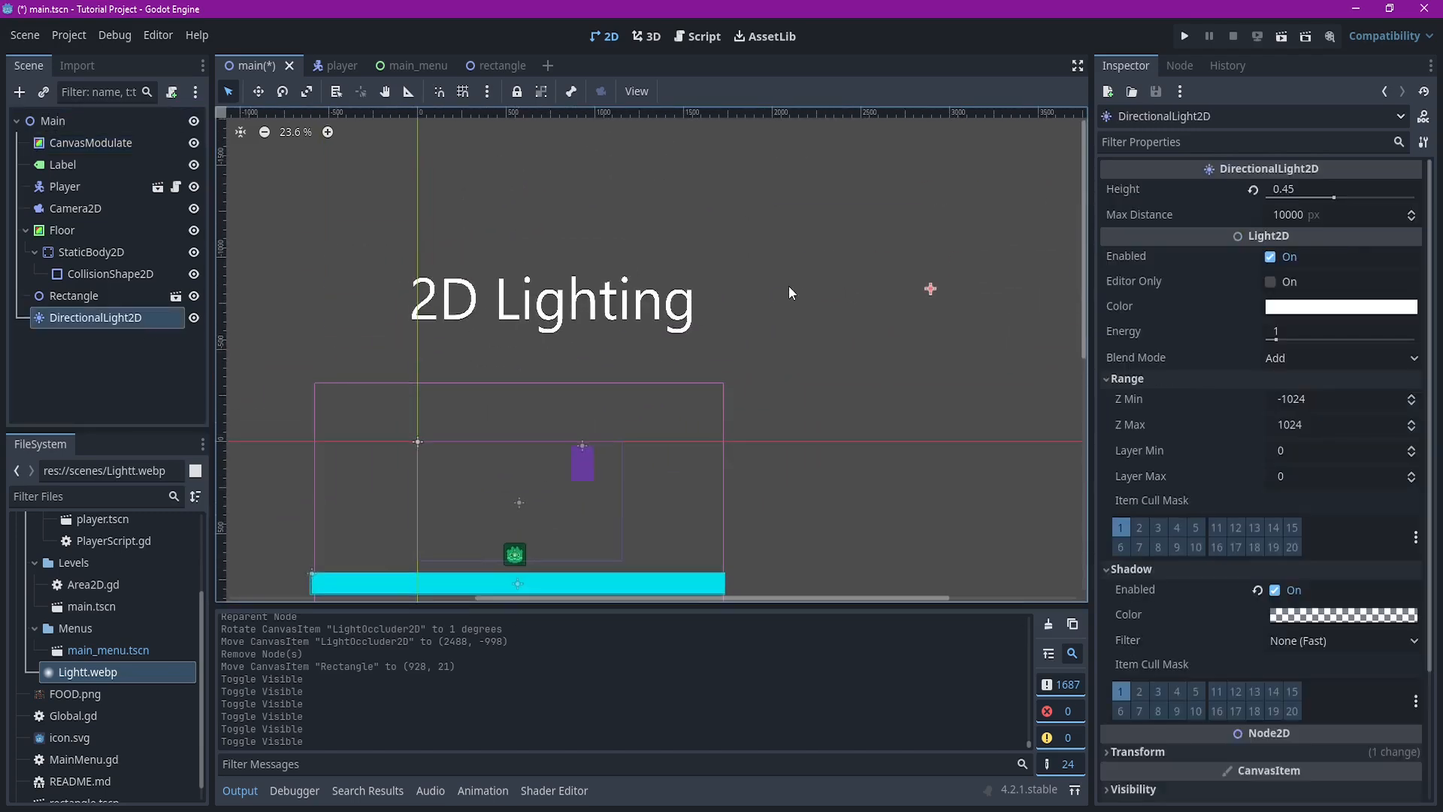
{"action": "mouse_move", "coordinate": [309, 411]}
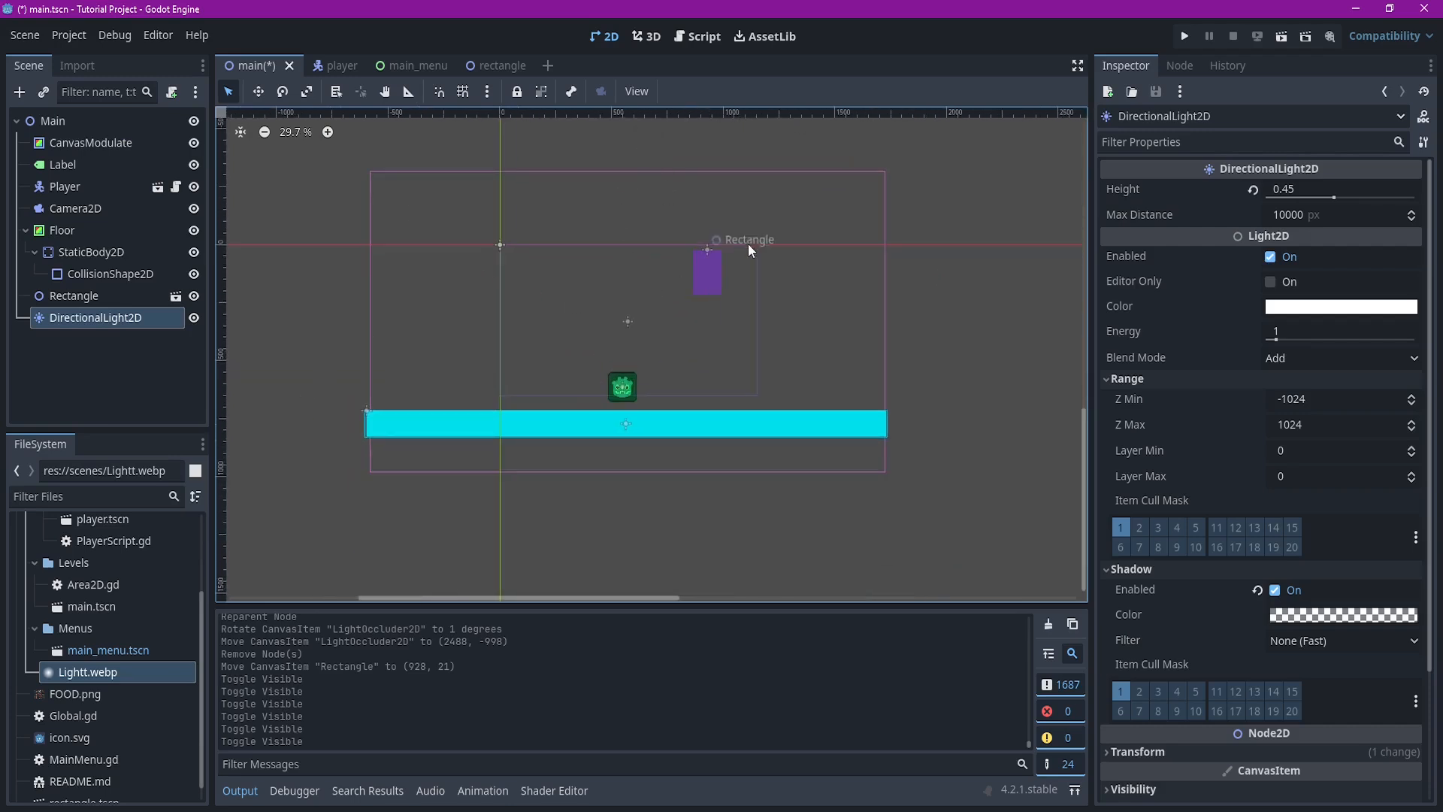
{"action": "left_click_drag", "start_coordinate": [707, 268], "coordinate": [709, 346]}
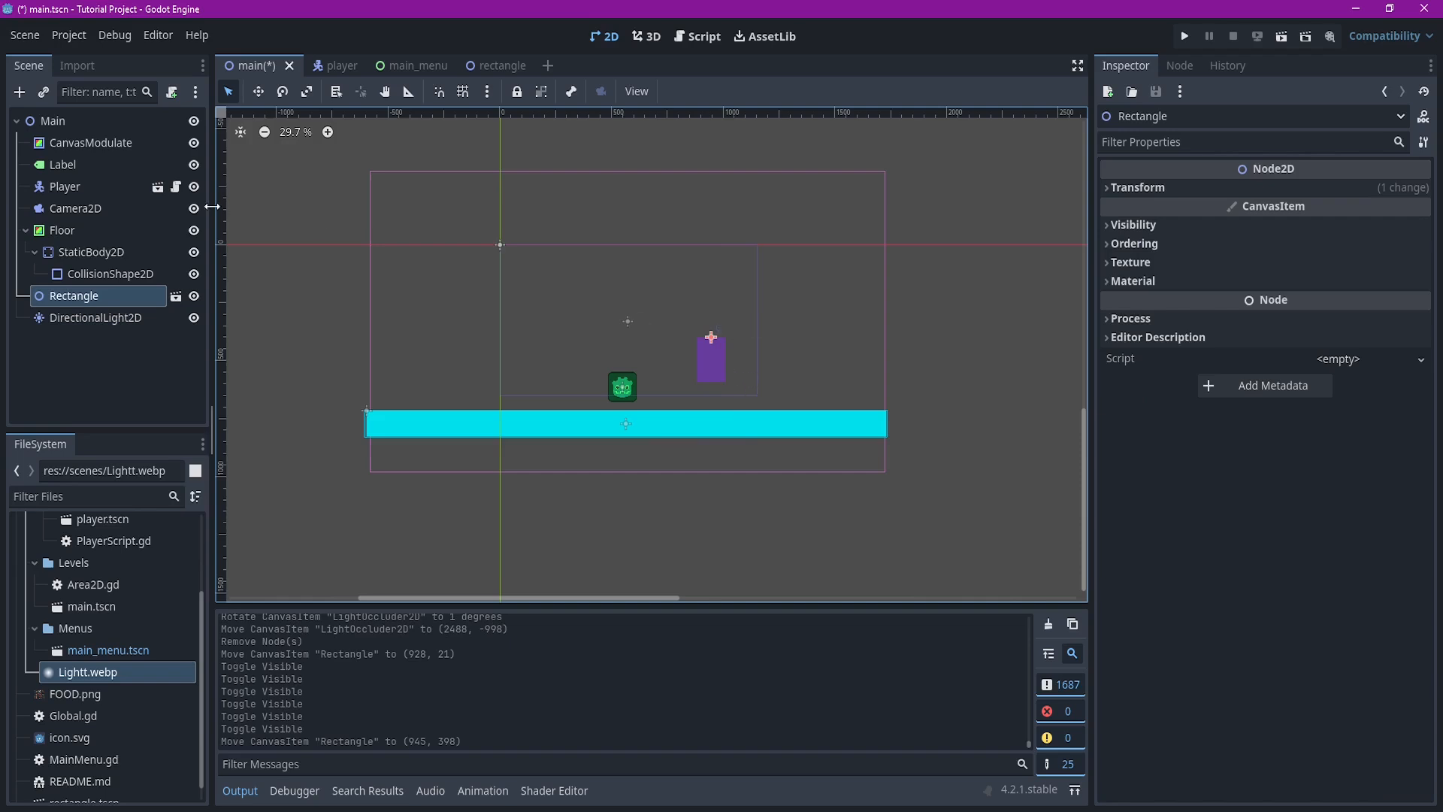
{"action": "mouse_move", "coordinate": [194, 208]}
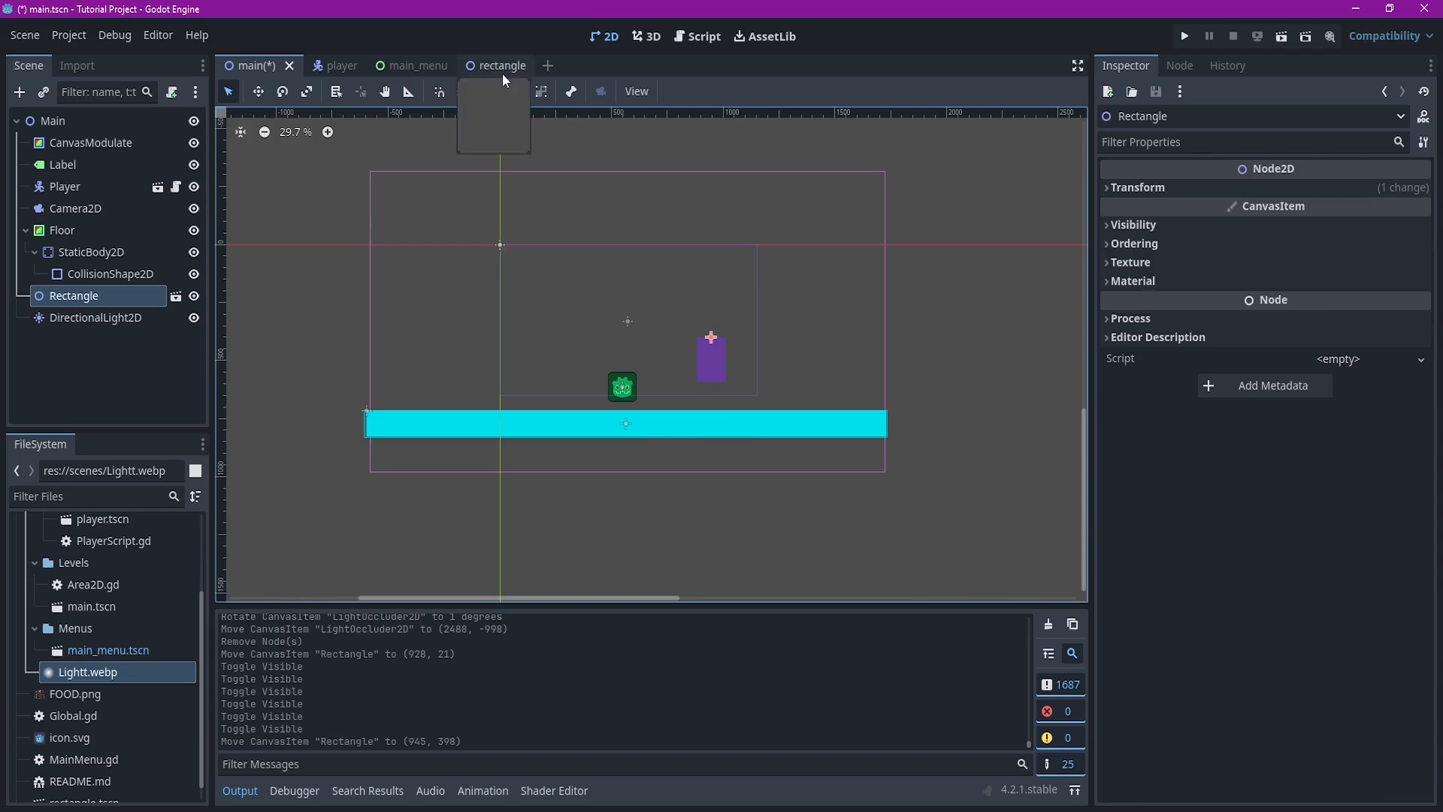
{"action": "left_click", "coordinate": [498, 65]}
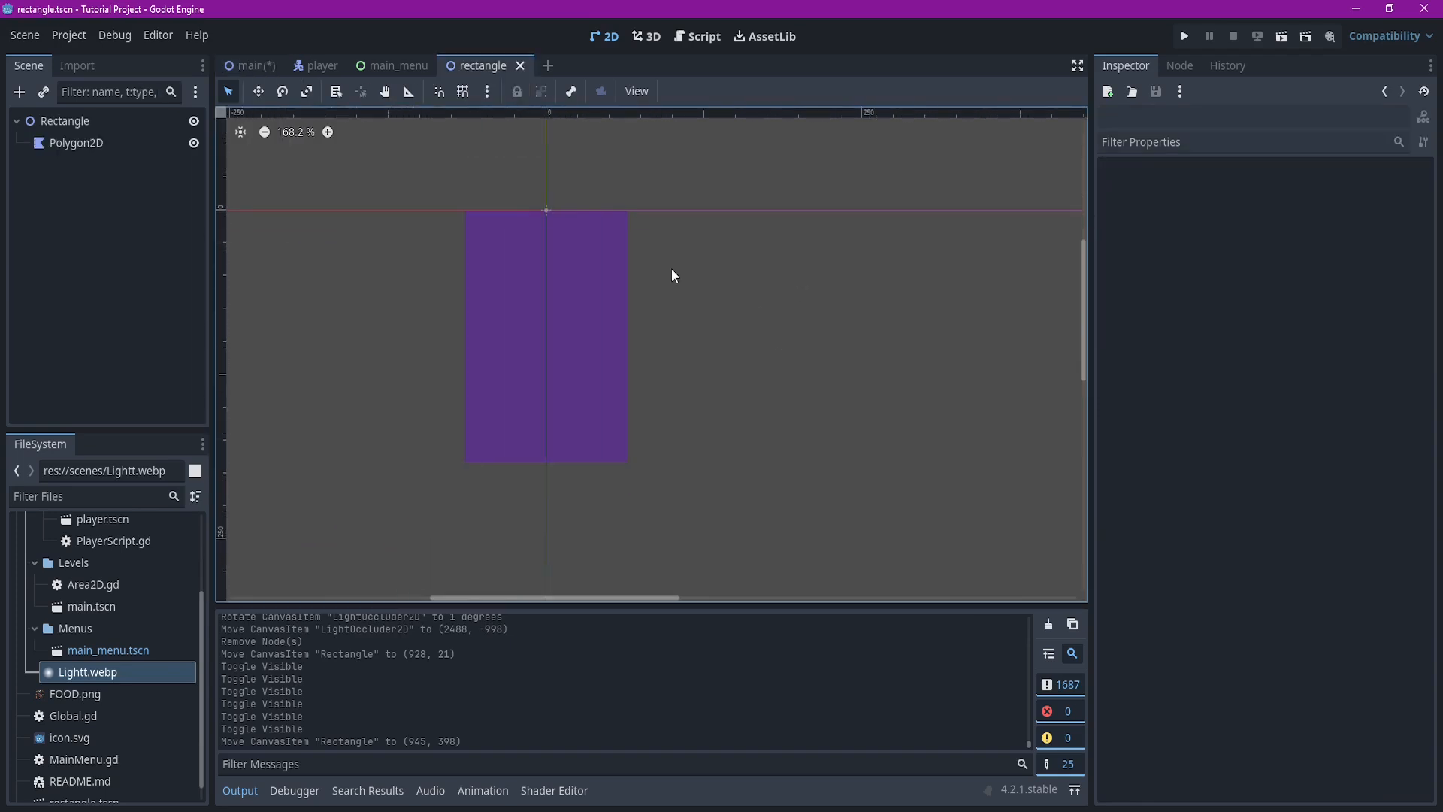
Add a LightOccluder2D under Rectangle and create a new OccluderPolygon2D for its Occluder property
{"action": "left_click", "coordinate": [18, 92]}
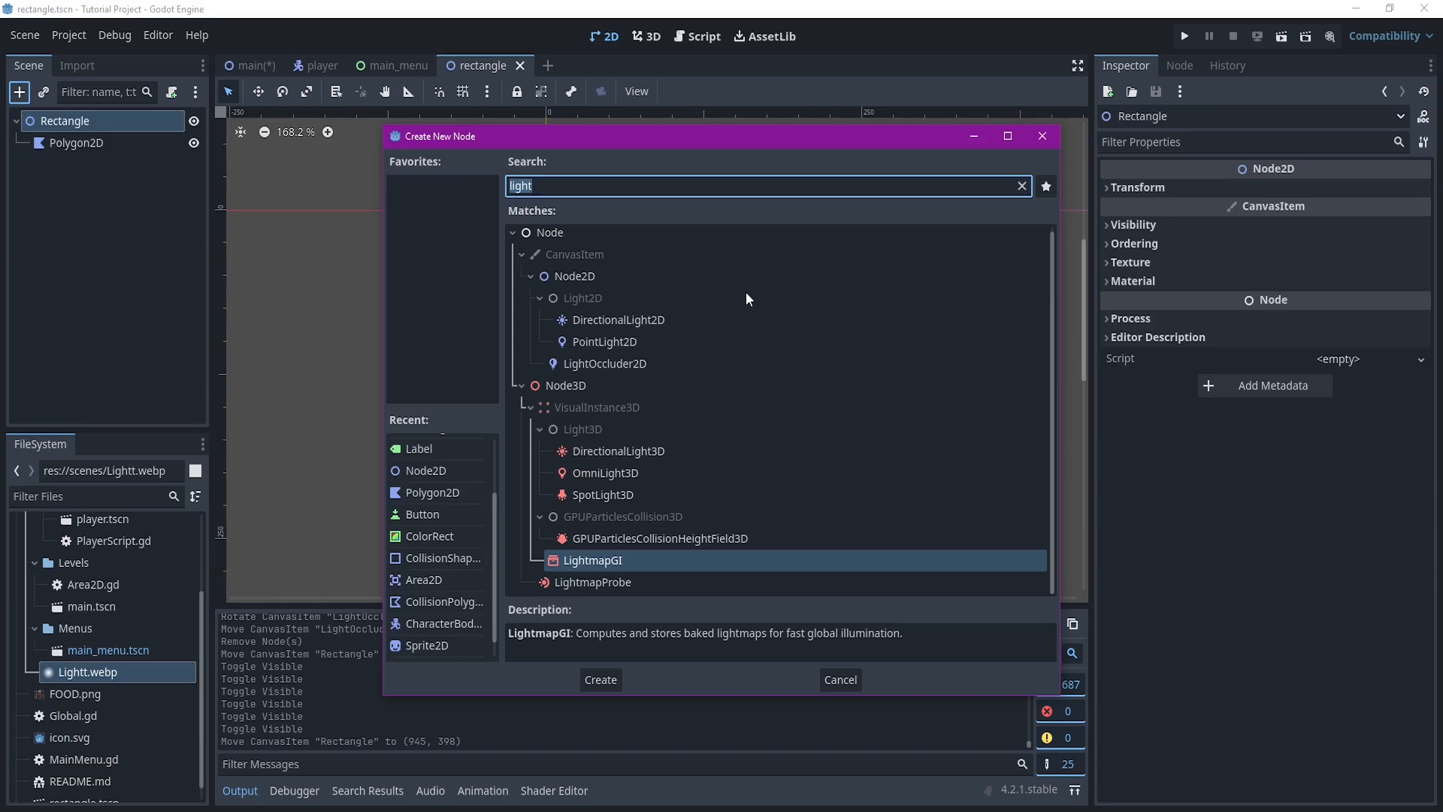
{"action": "left_click", "coordinate": [604, 362]}
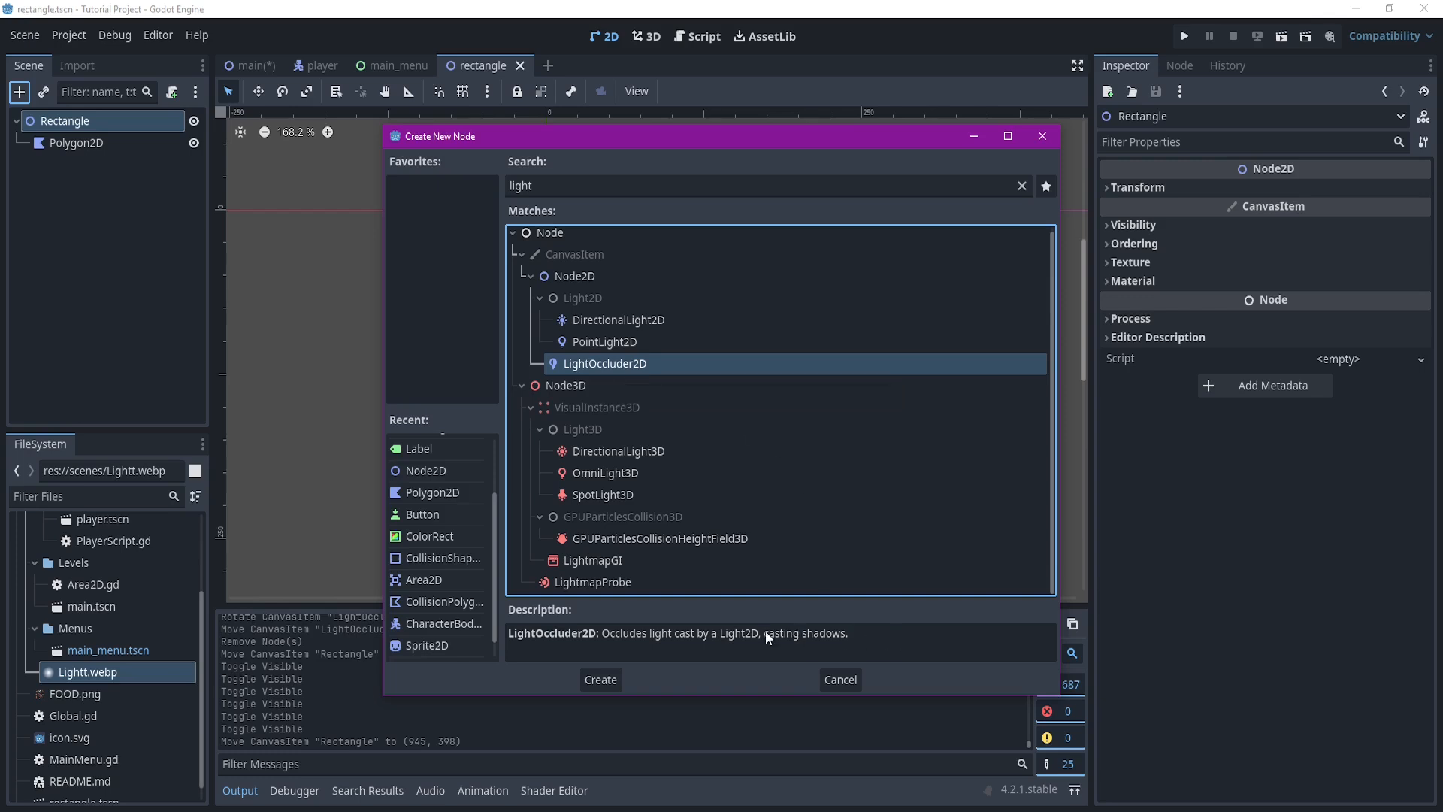
{"action": "left_click", "coordinate": [599, 679]}
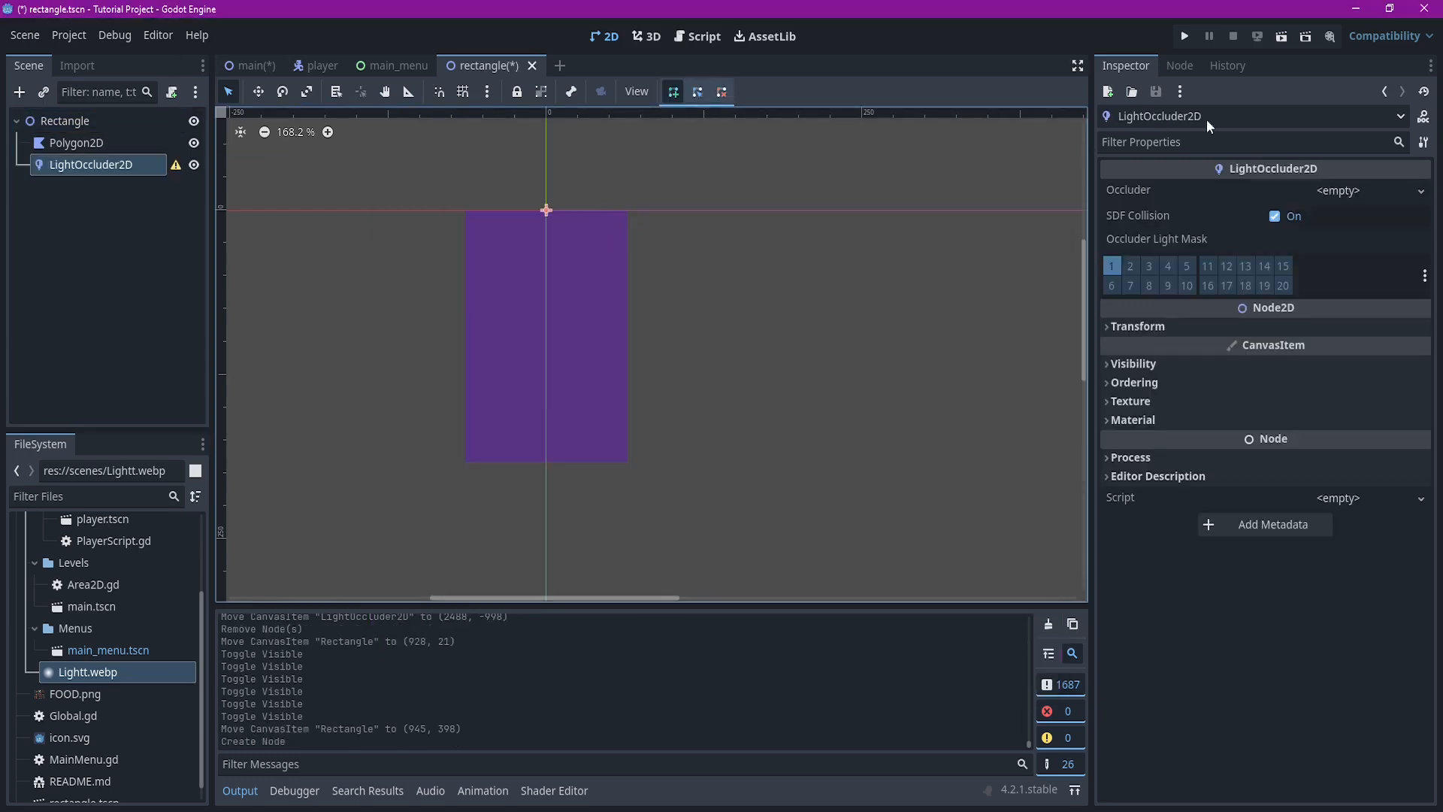
{"action": "left_click", "coordinate": [1338, 191]}
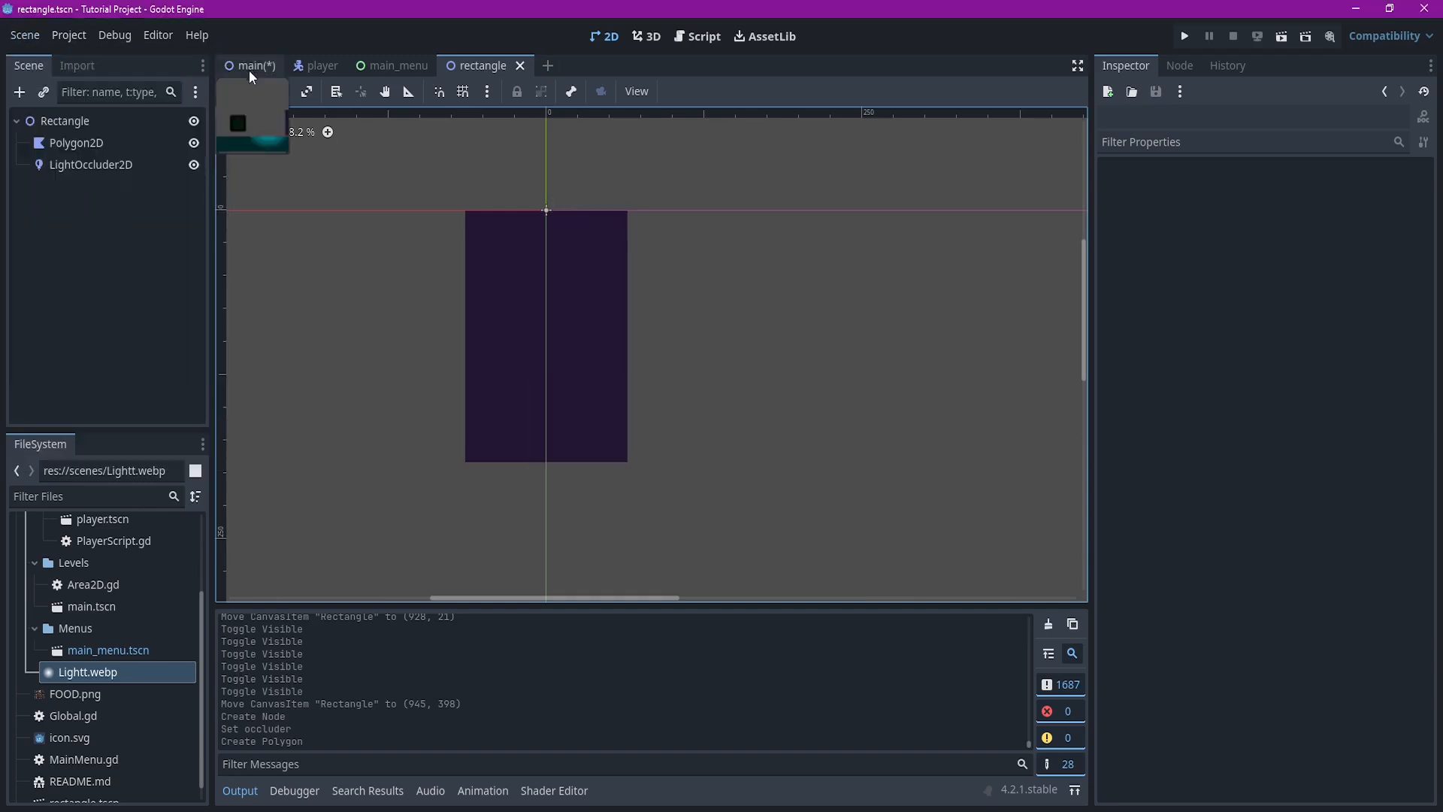
In the main scene, position the occluder Rectangle above the player and run the project to test the shadows
{"action": "left_click", "coordinate": [250, 64]}
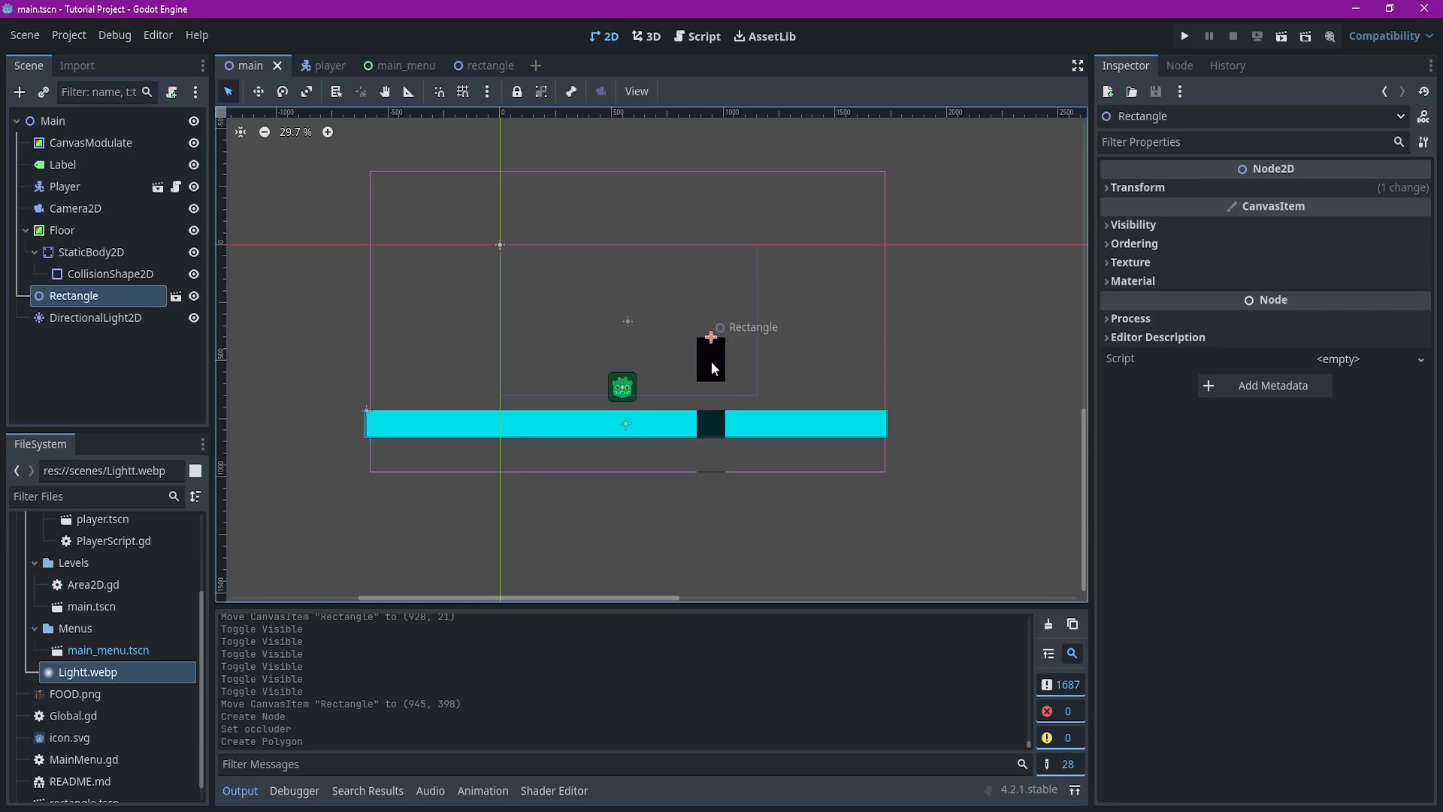
{"action": "left_click_drag", "start_coordinate": [711, 359], "coordinate": [719, 295]}
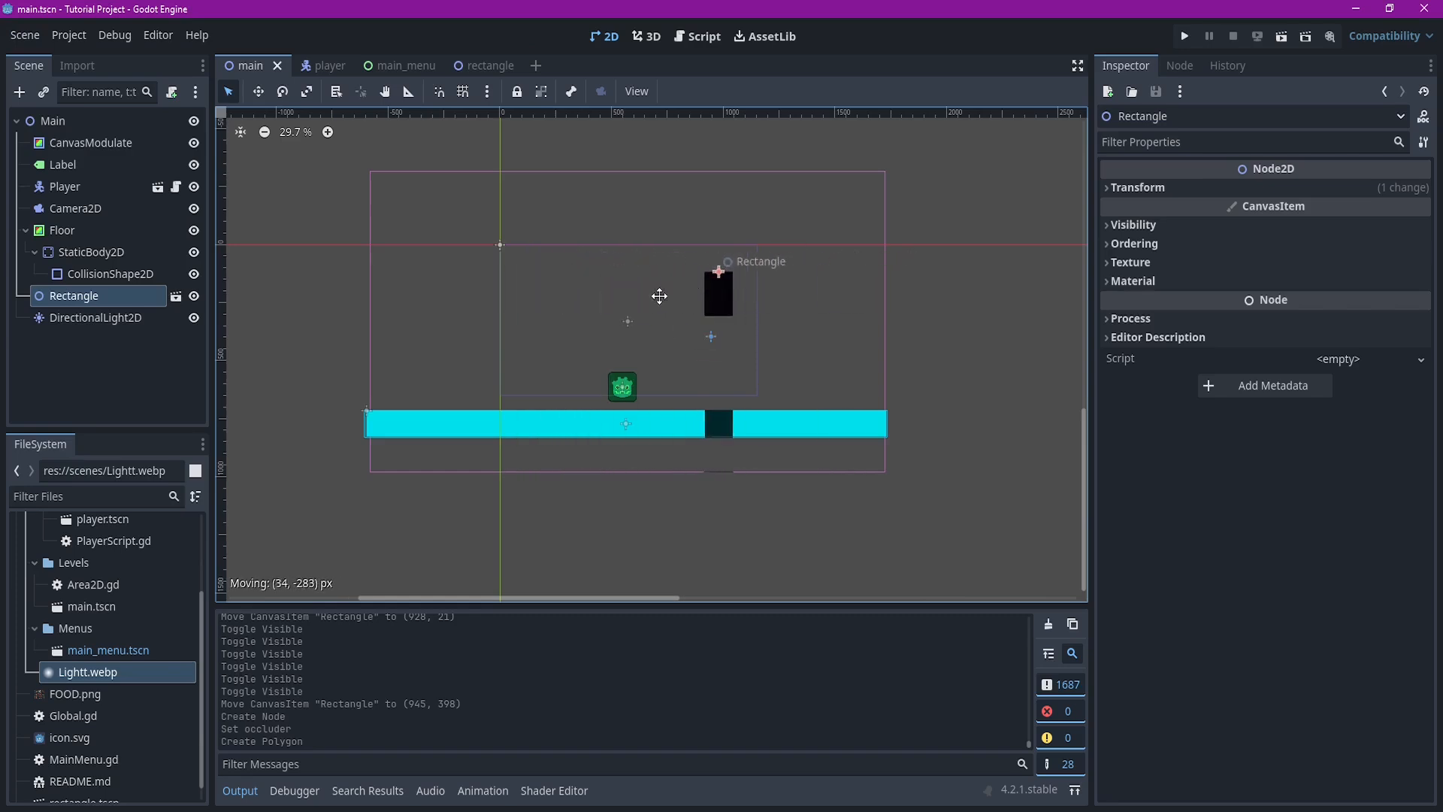
{"action": "left_click_drag", "start_coordinate": [719, 294], "coordinate": [732, 308]}
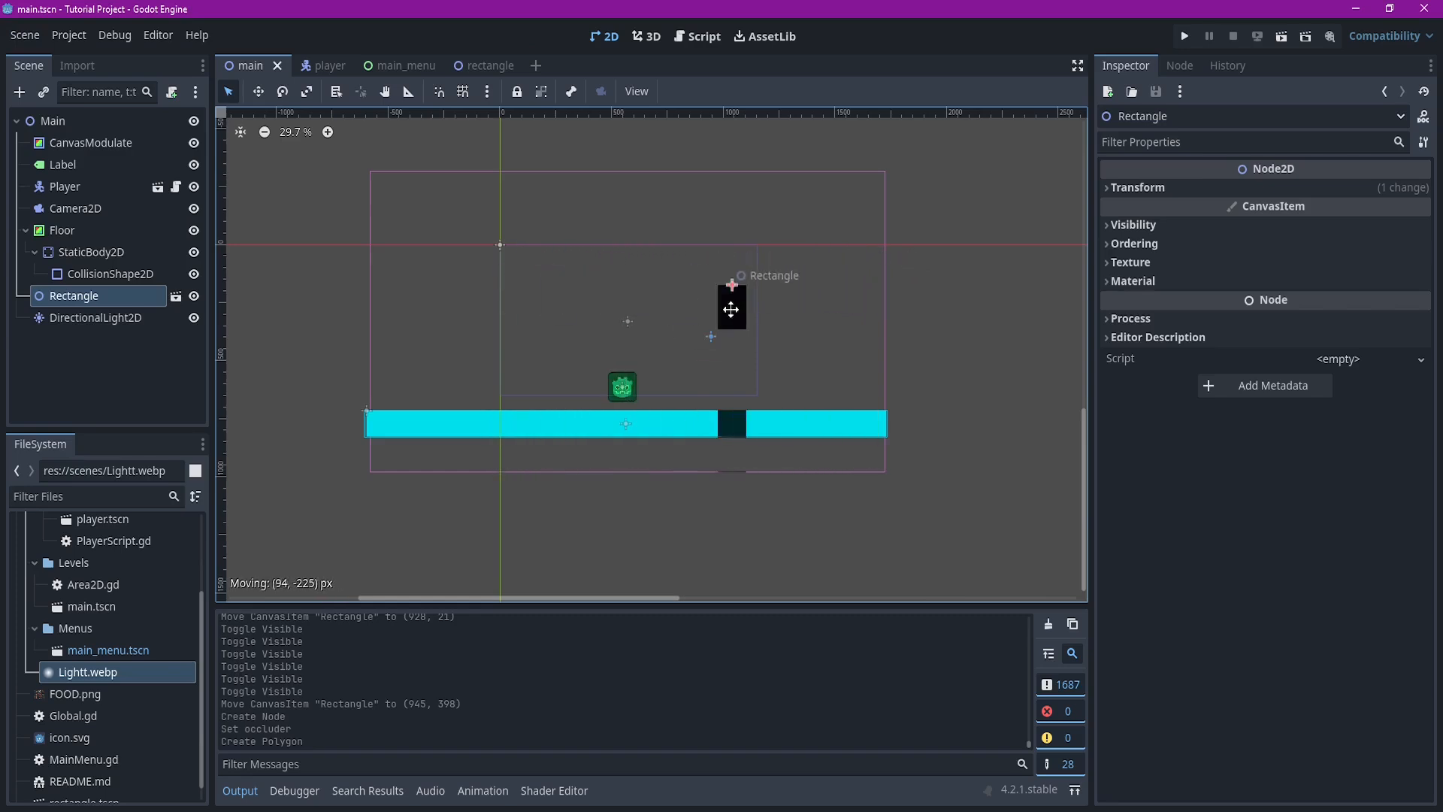
{"action": "left_click_drag", "start_coordinate": [730, 308], "coordinate": [669, 281]}
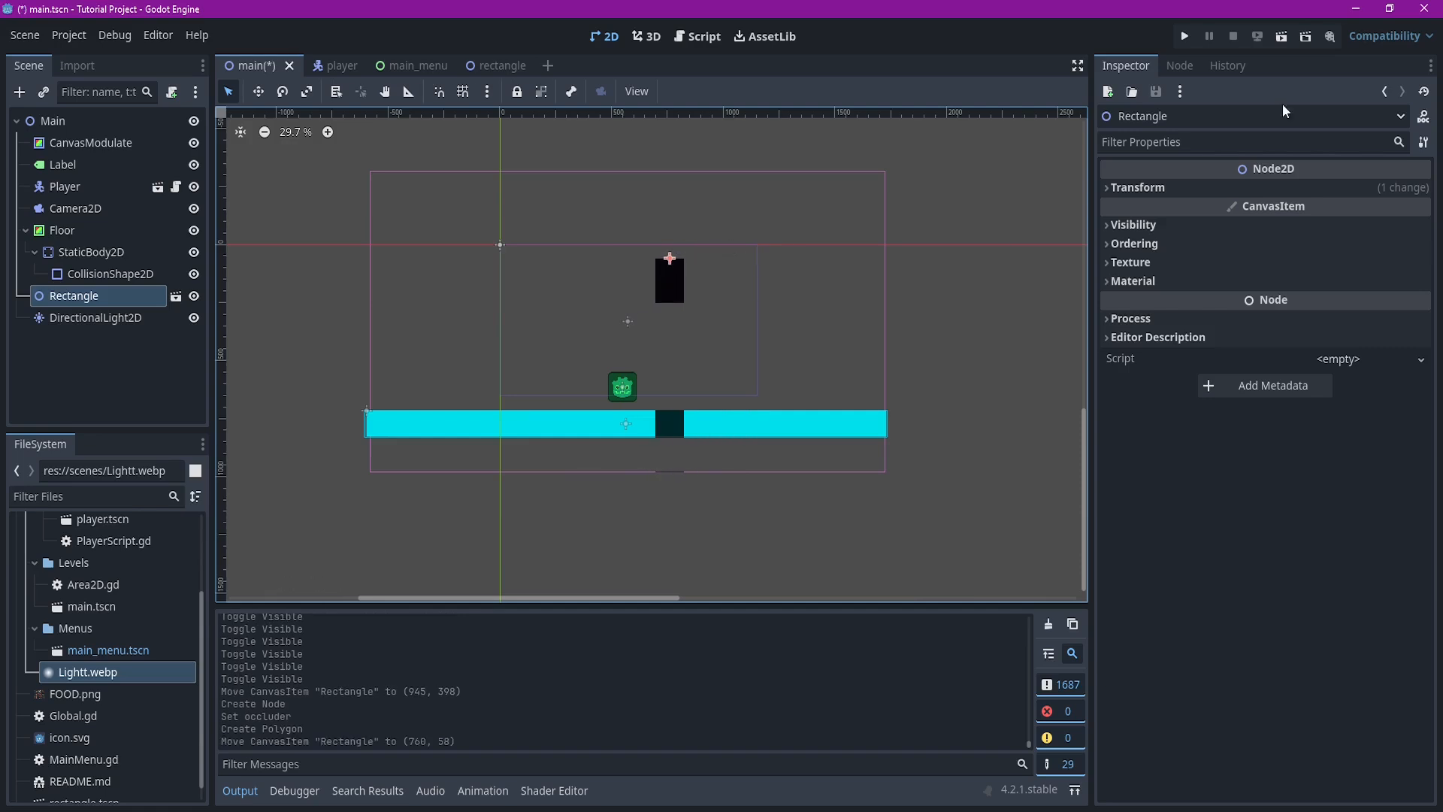
{"action": "left_click", "coordinate": [1182, 36]}
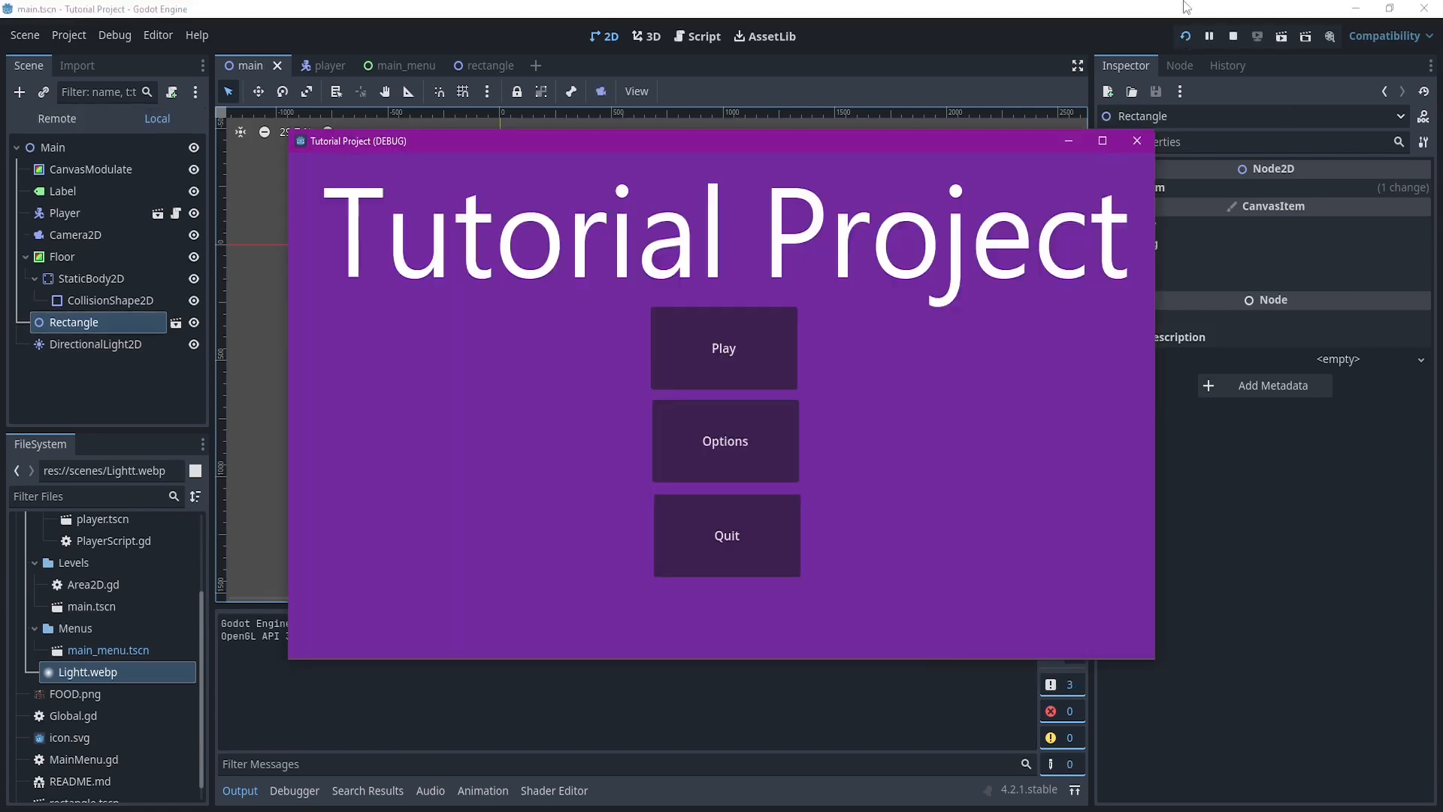
{"action": "left_click", "coordinate": [723, 347]}
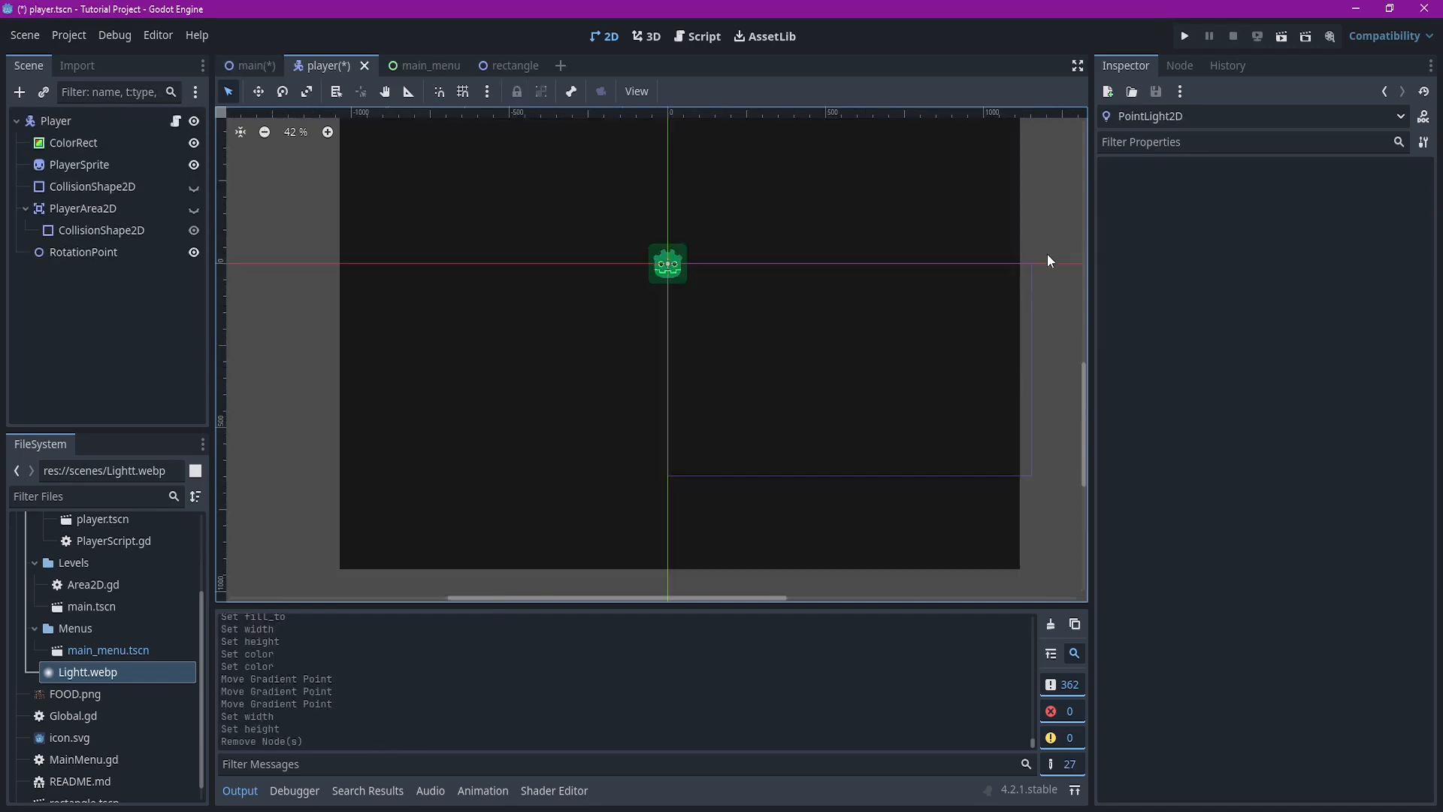
{"action": "mouse_move", "coordinate": [747, 201]}
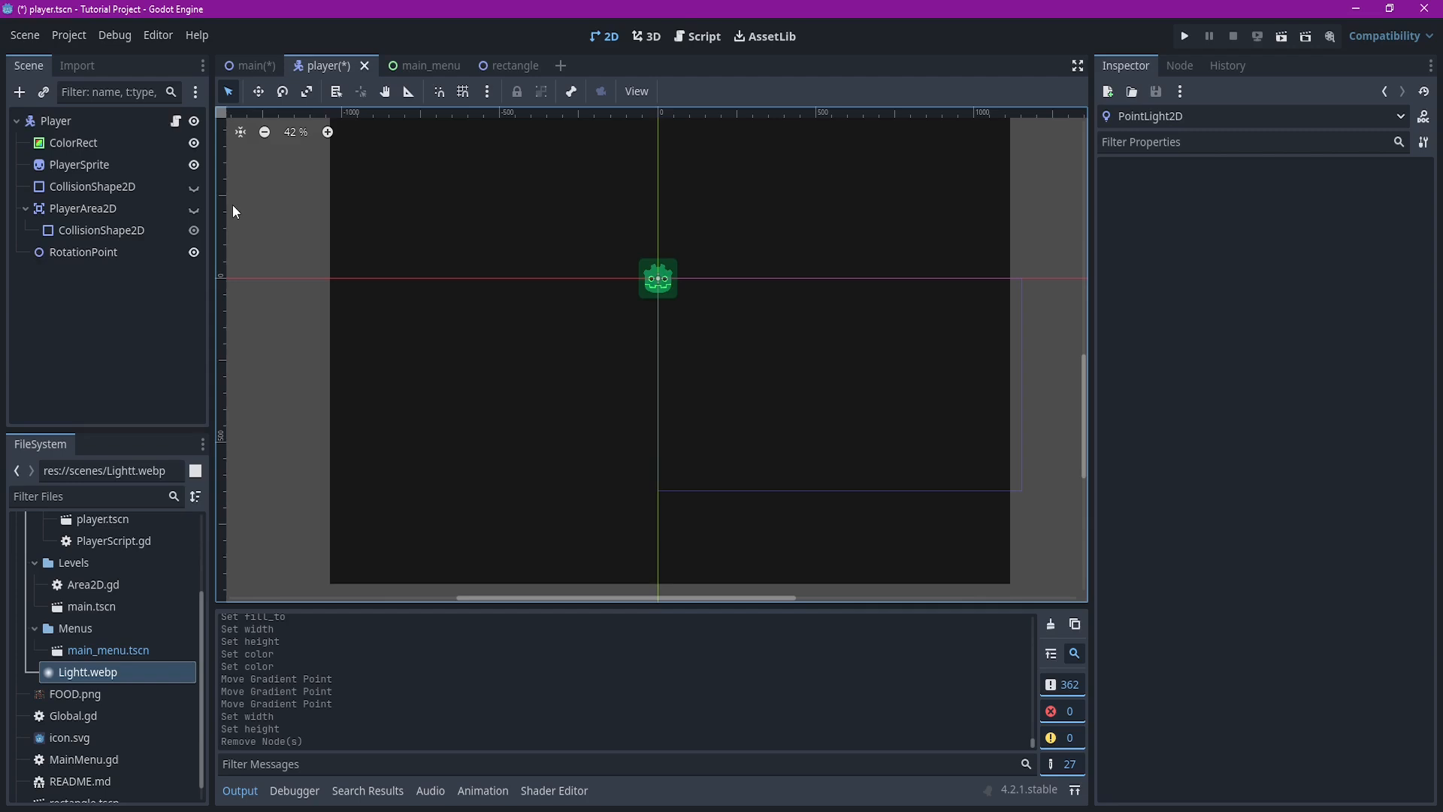
Create a new PointLight2D under RotationPoint and open its Texture dropdown in the Inspector
{"action": "left_click", "coordinate": [18, 91]}
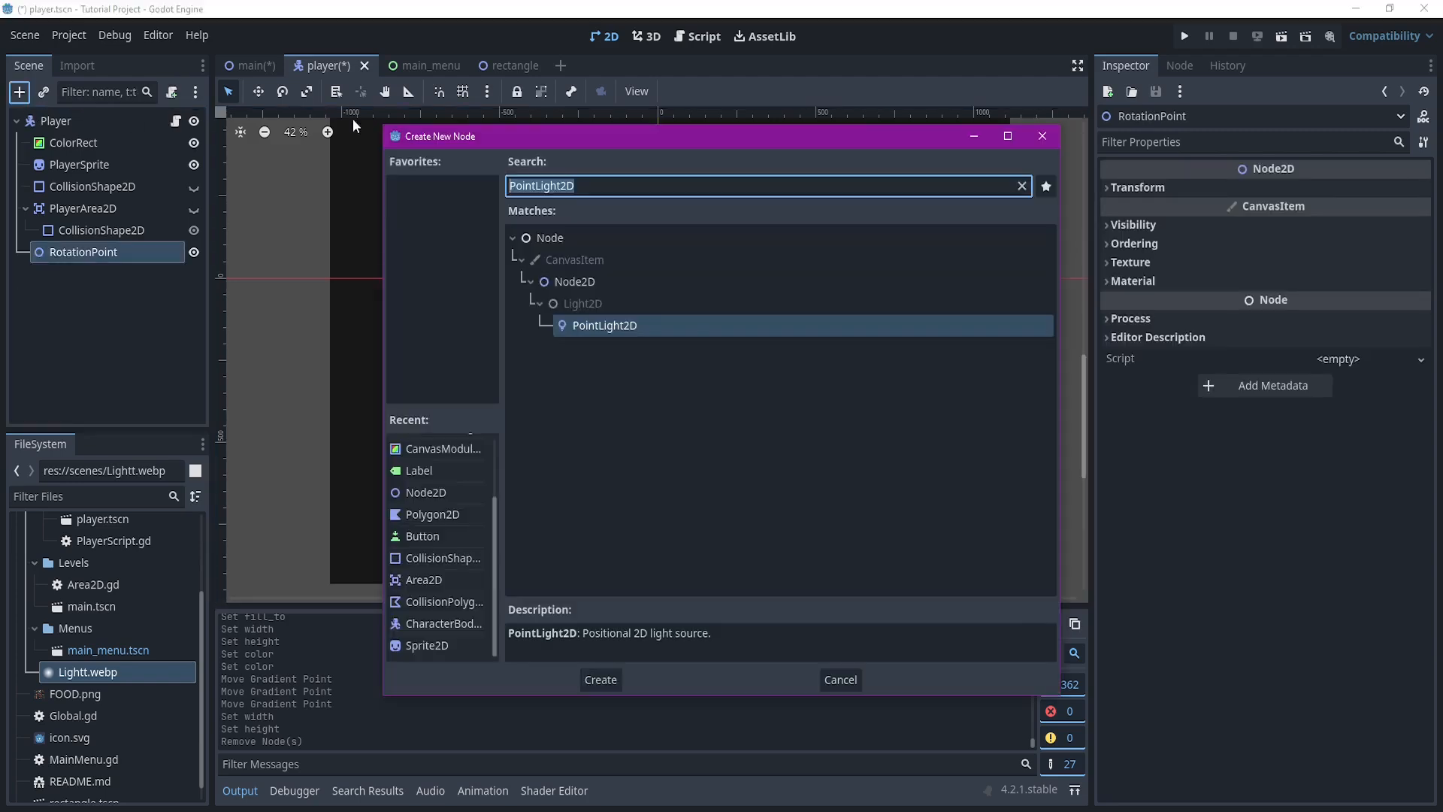
{"action": "left_click", "coordinate": [599, 679]}
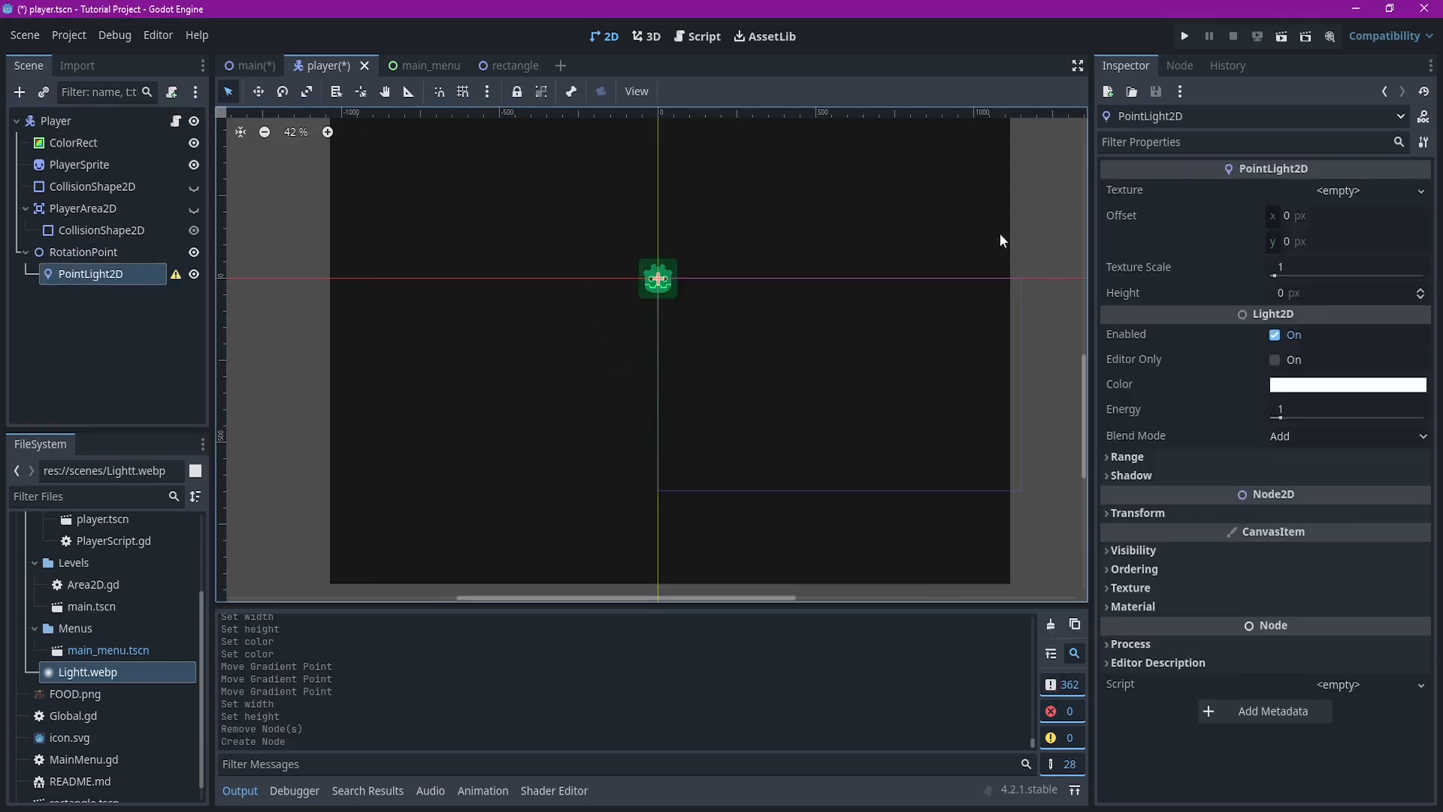
{"action": "left_click", "coordinate": [1338, 189]}
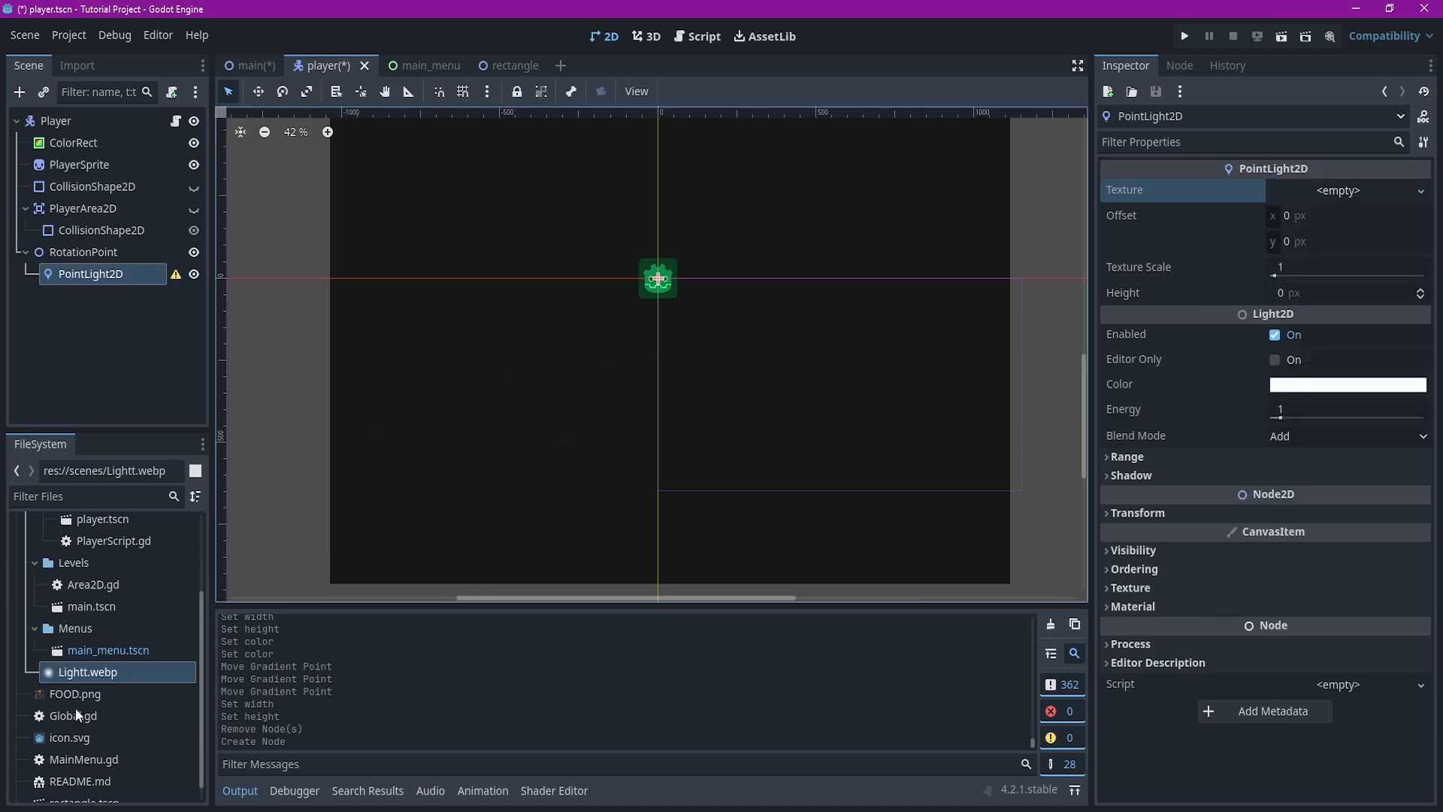
{"action": "mouse_move", "coordinate": [620, 406]}
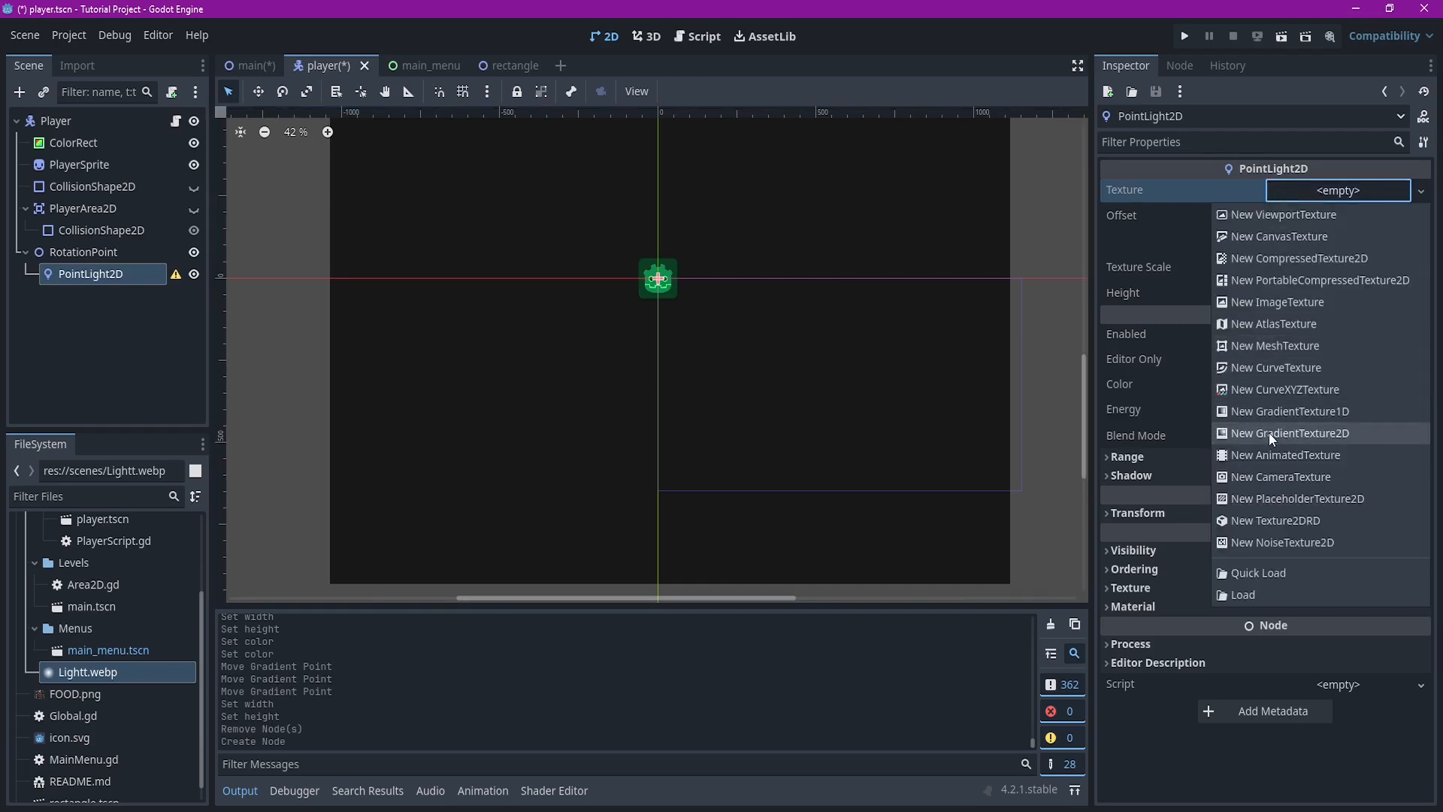
Assign a new 512 × 512 GradientTexture2D to the PointLight2D and scale the light up around the player
{"action": "left_click", "coordinate": [1291, 433]}
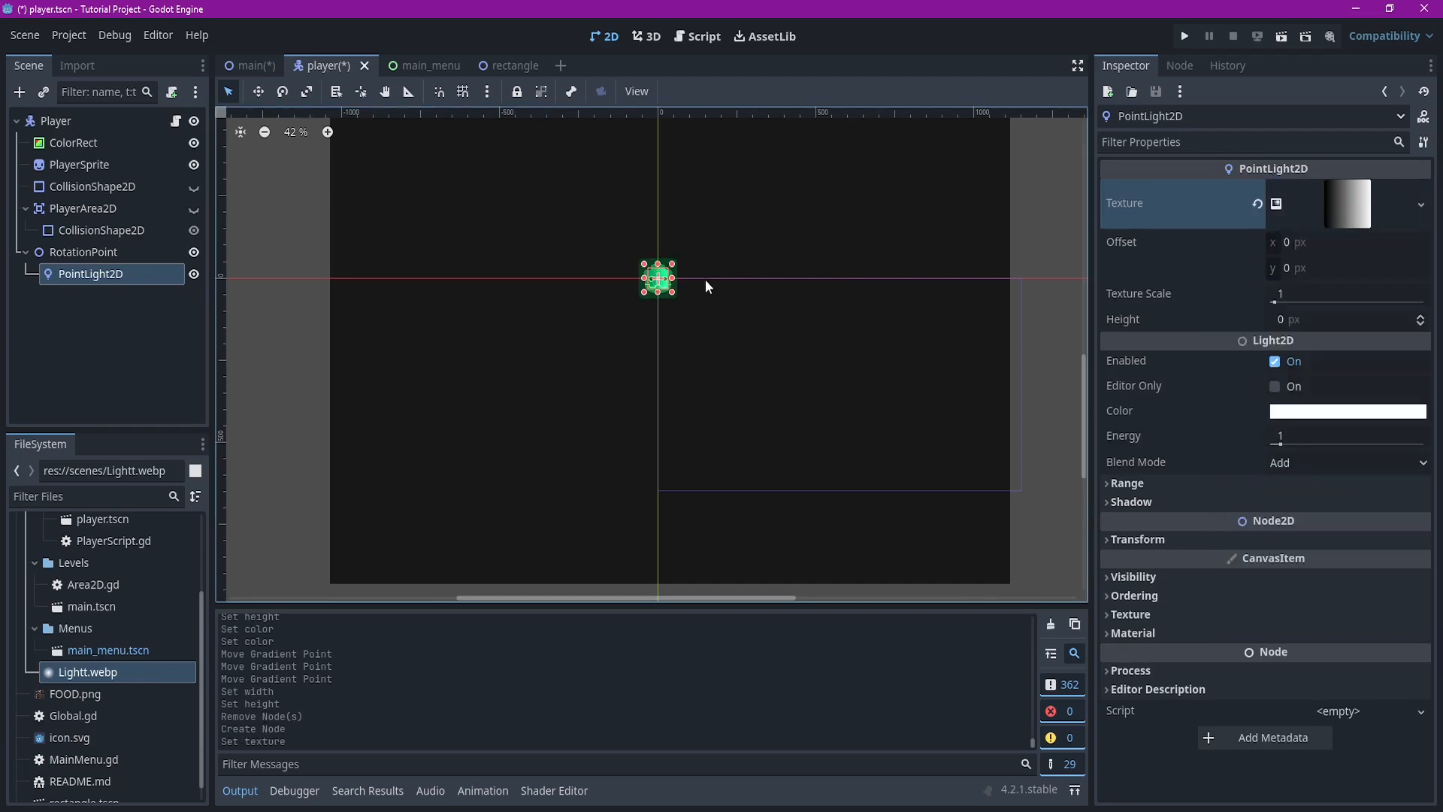
{"action": "left_click_drag", "start_coordinate": [671, 290], "coordinate": [720, 340]}
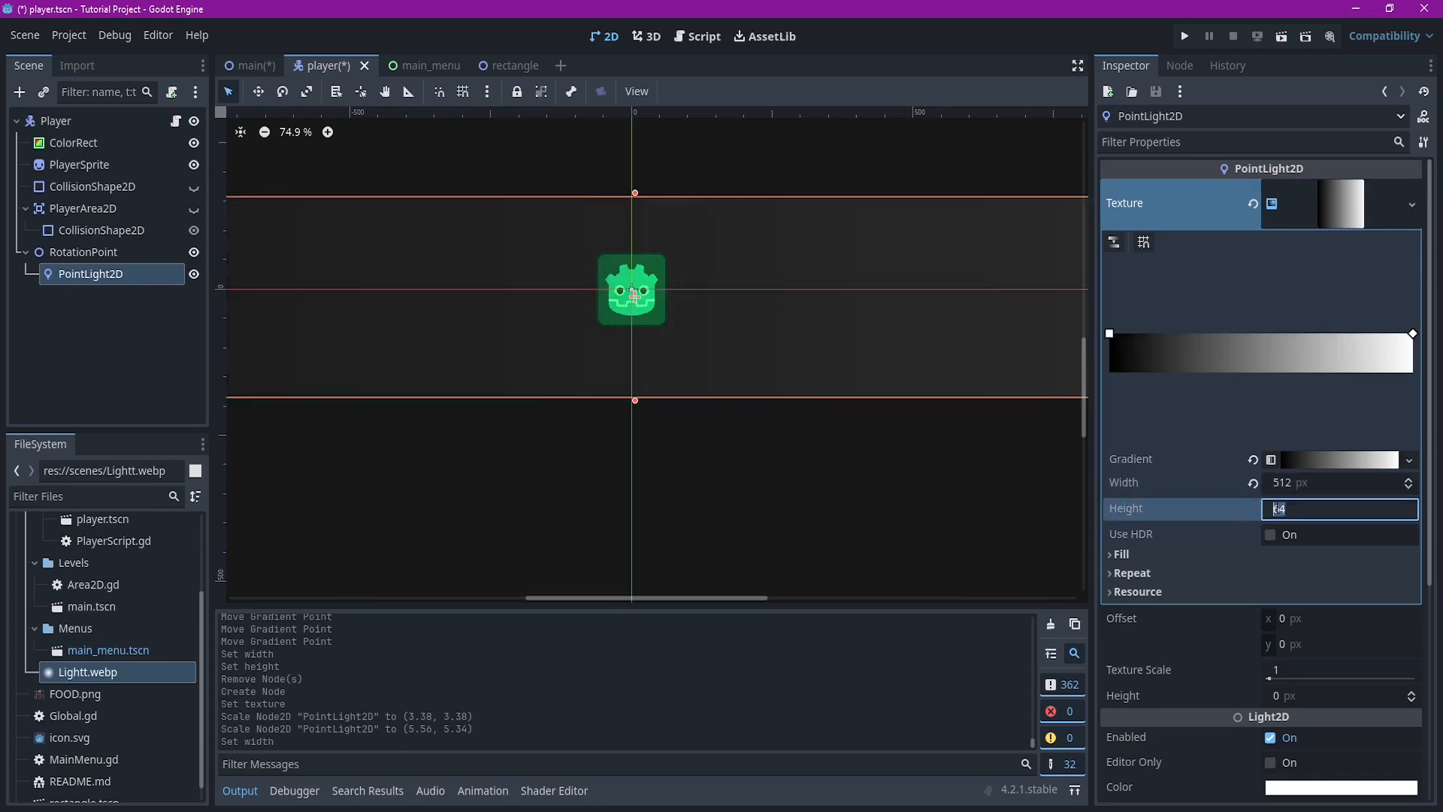
{"action": "type", "text": "512"}
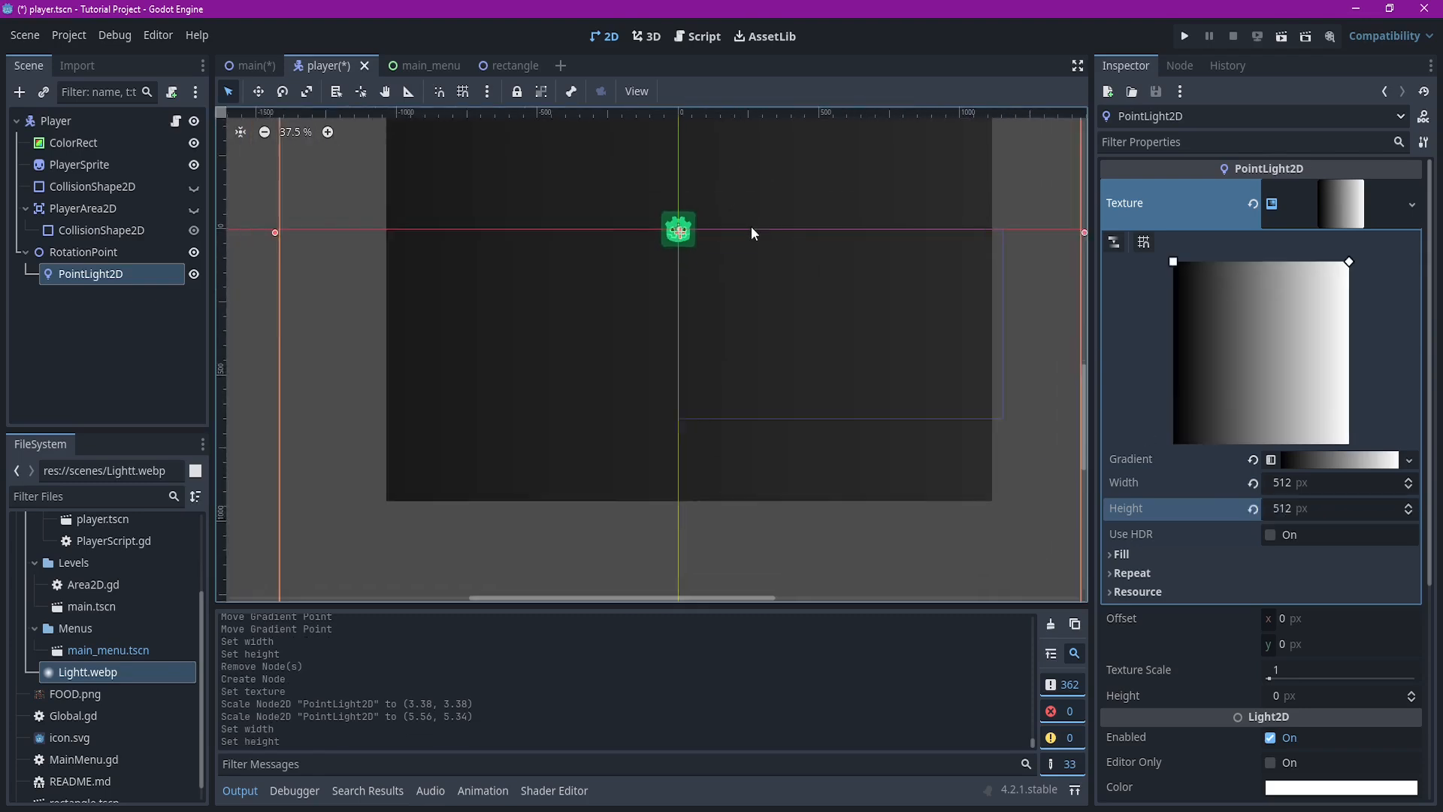
{"action": "scroll", "scroll_direction": "down", "scroll_amount": 3}
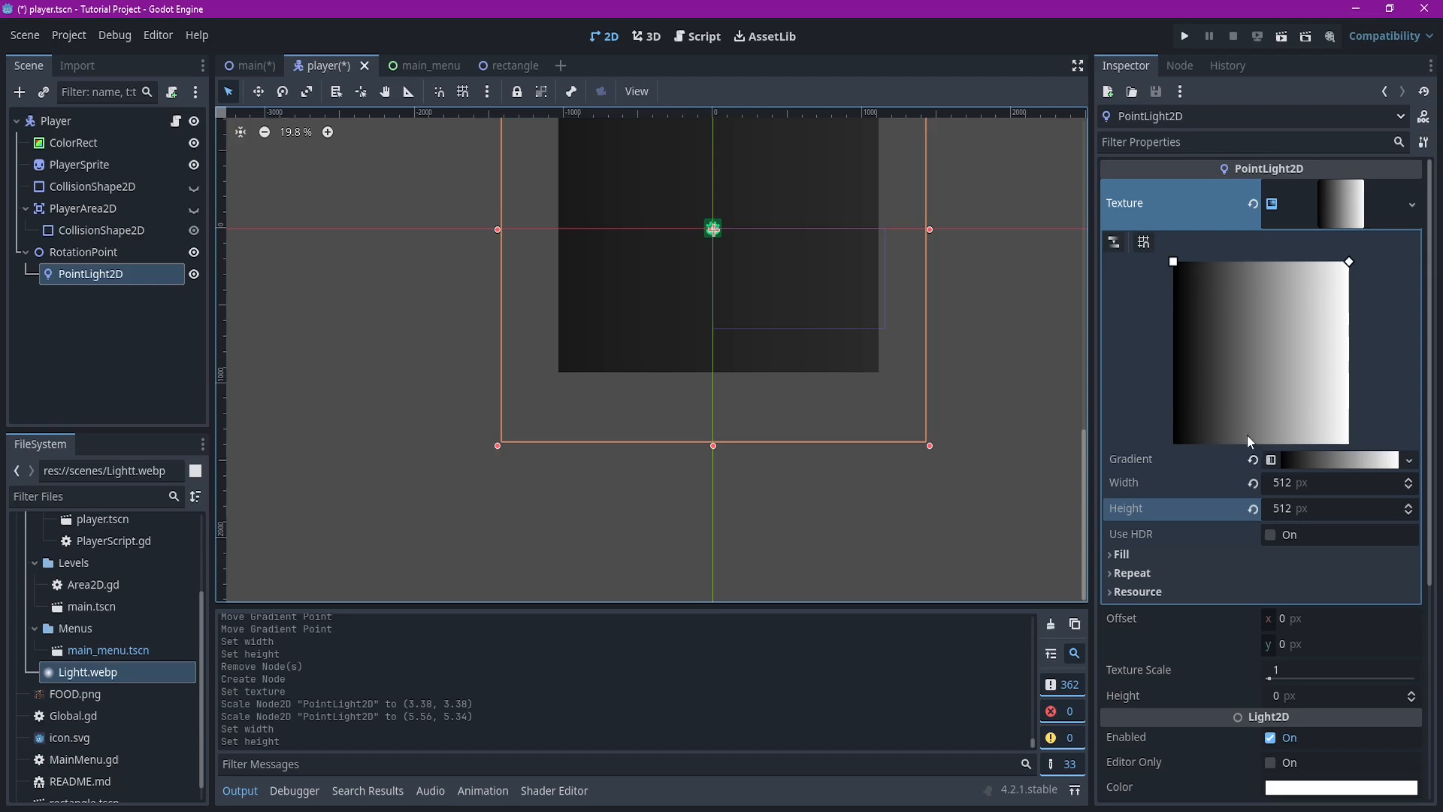
{"action": "left_click", "coordinate": [1121, 553]}
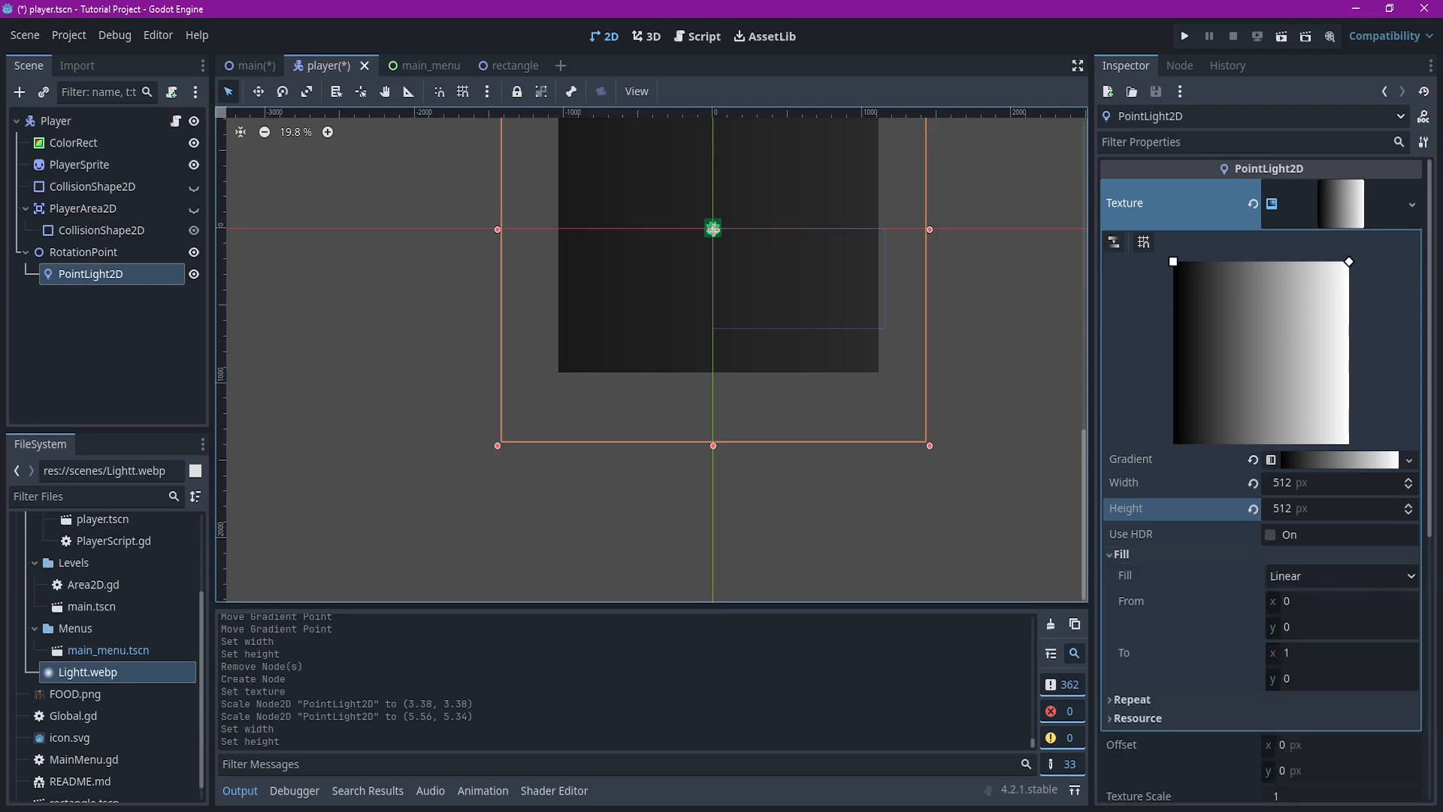
Make the gradient fill Radial, centred with From at 0.5, 0.5 for a small soft glow
{"action": "left_click", "coordinate": [1339, 576]}
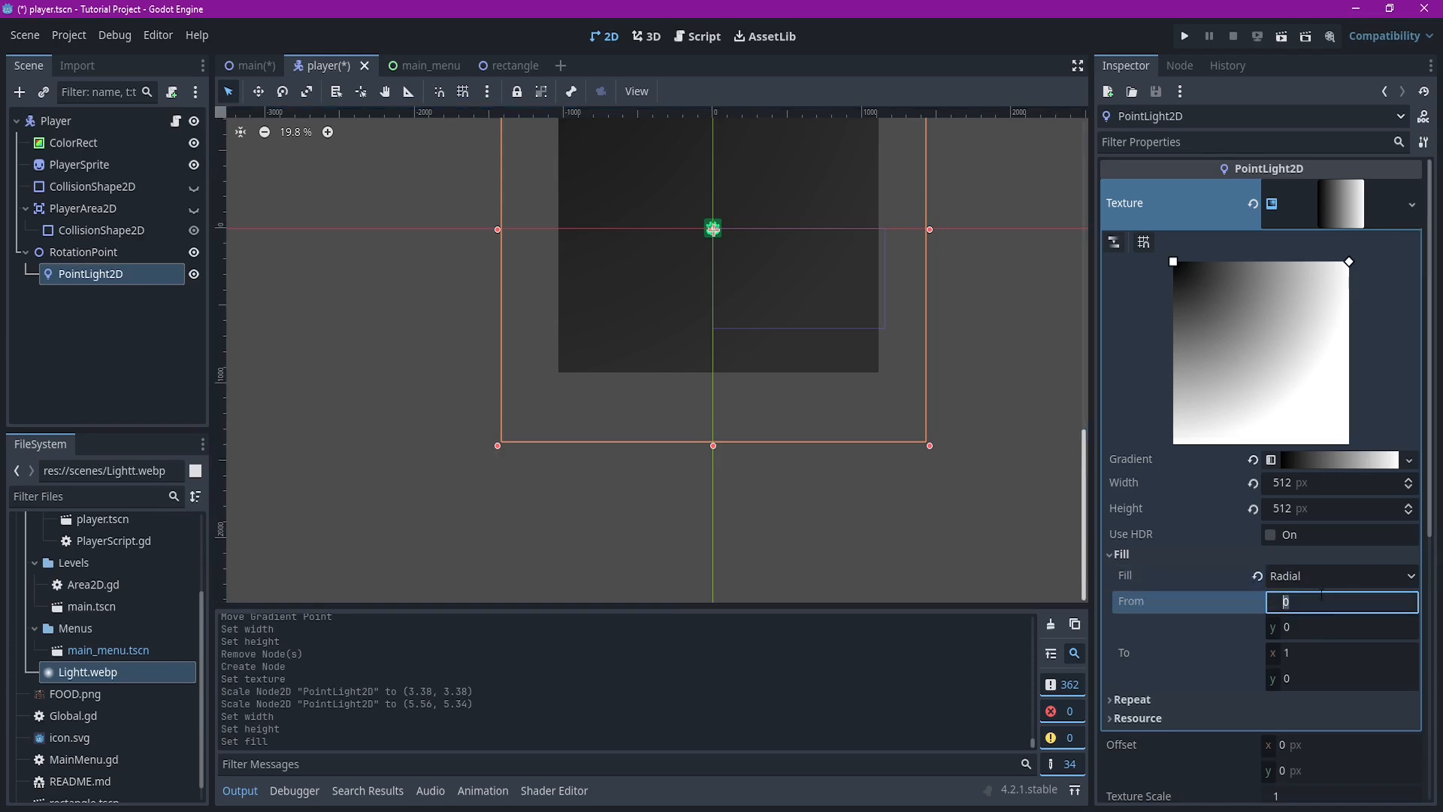
{"action": "type", "text": "0.5"}
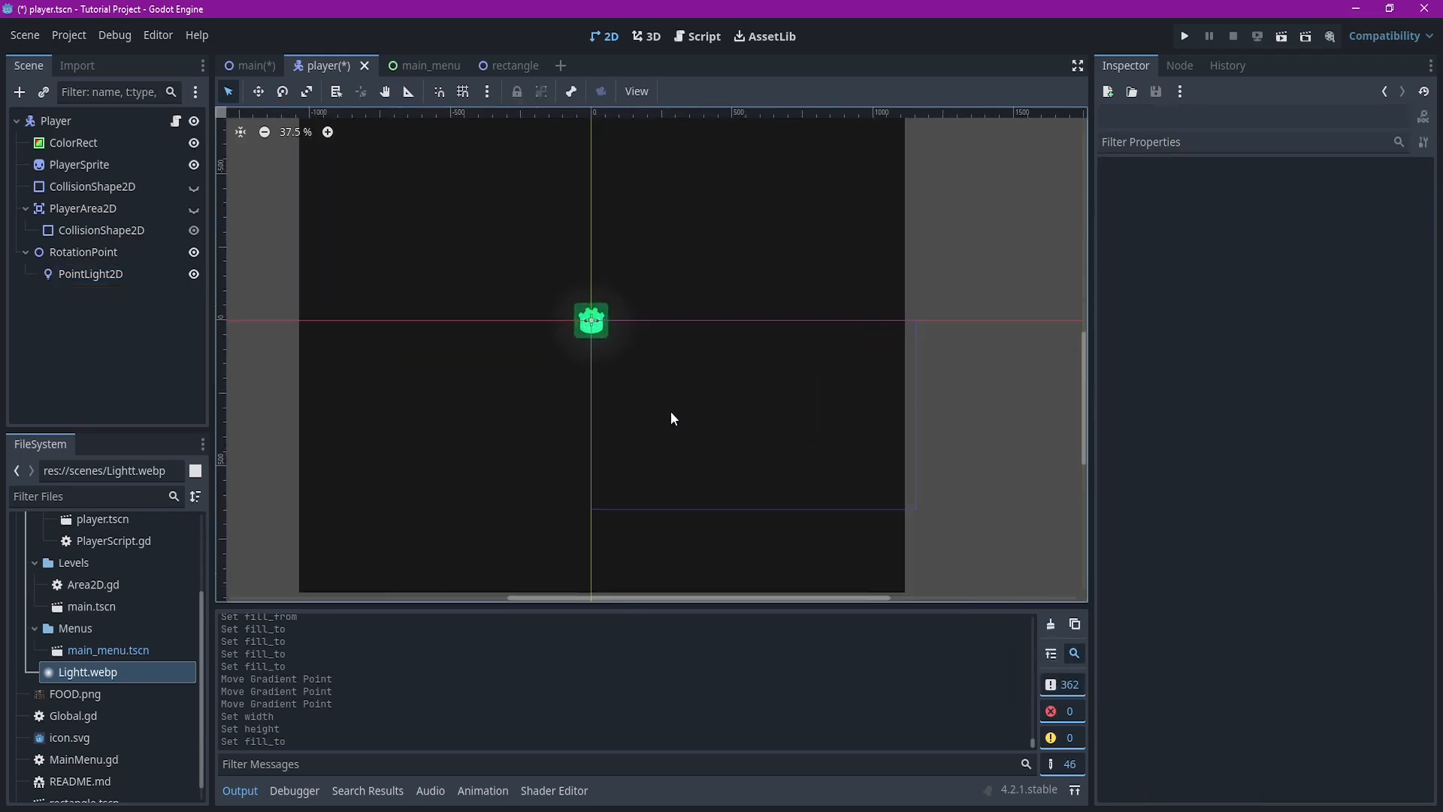
Resize the light's texture to 256 × 256 px and recolour a gradient stop
{"action": "left_click", "coordinate": [90, 273]}
{"action": "type", "text": "2"}
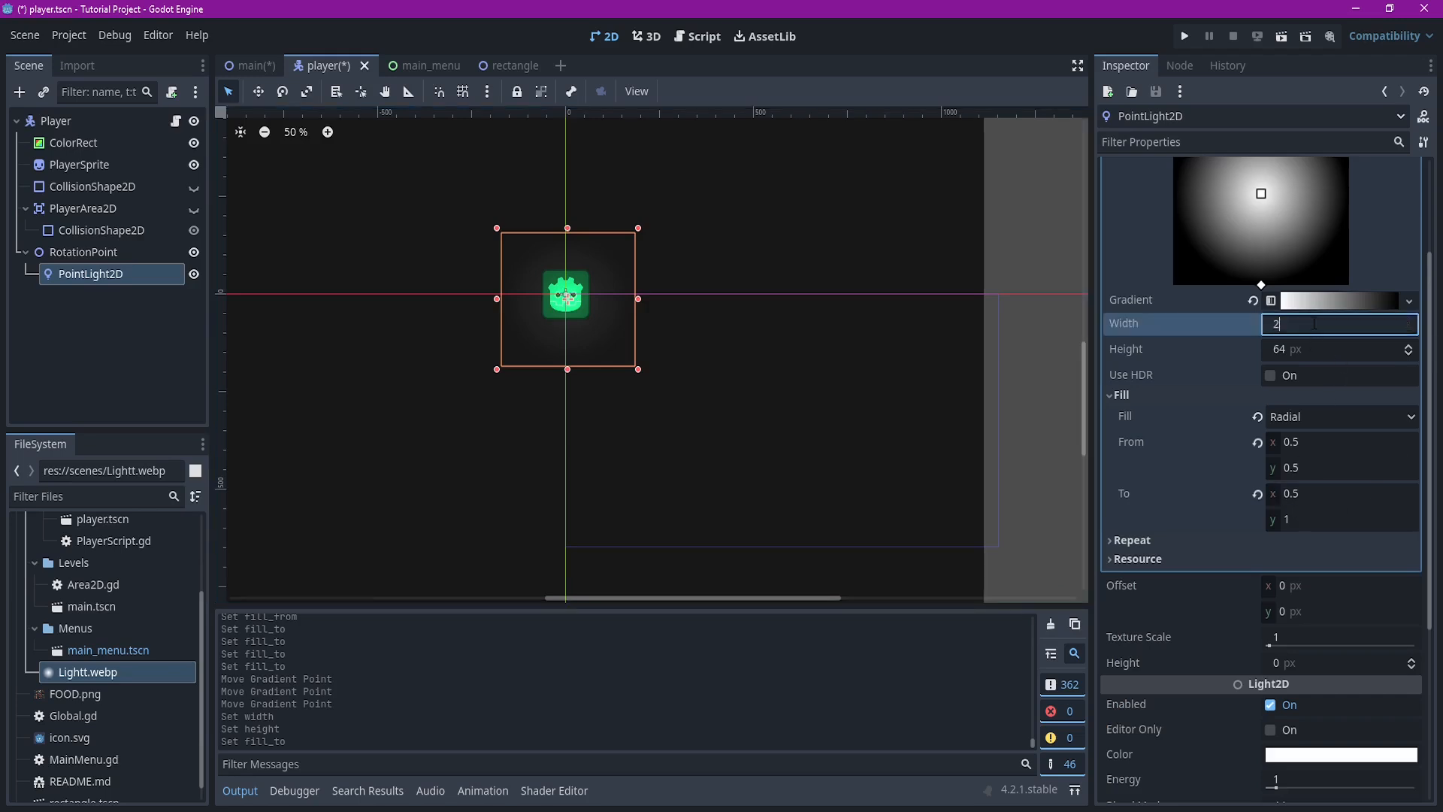
{"action": "type", "text": "56 px"}
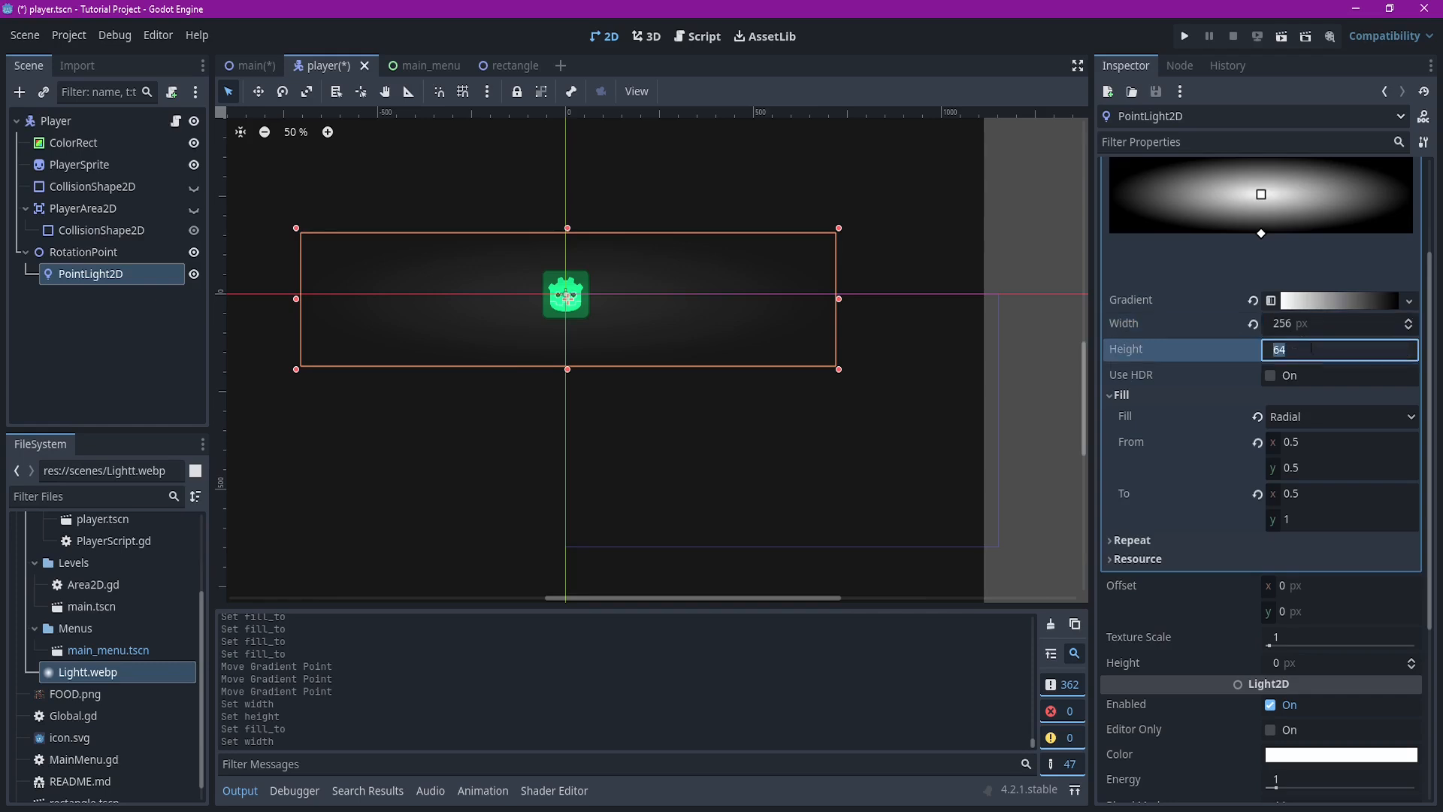
{"action": "type", "text": "256"}
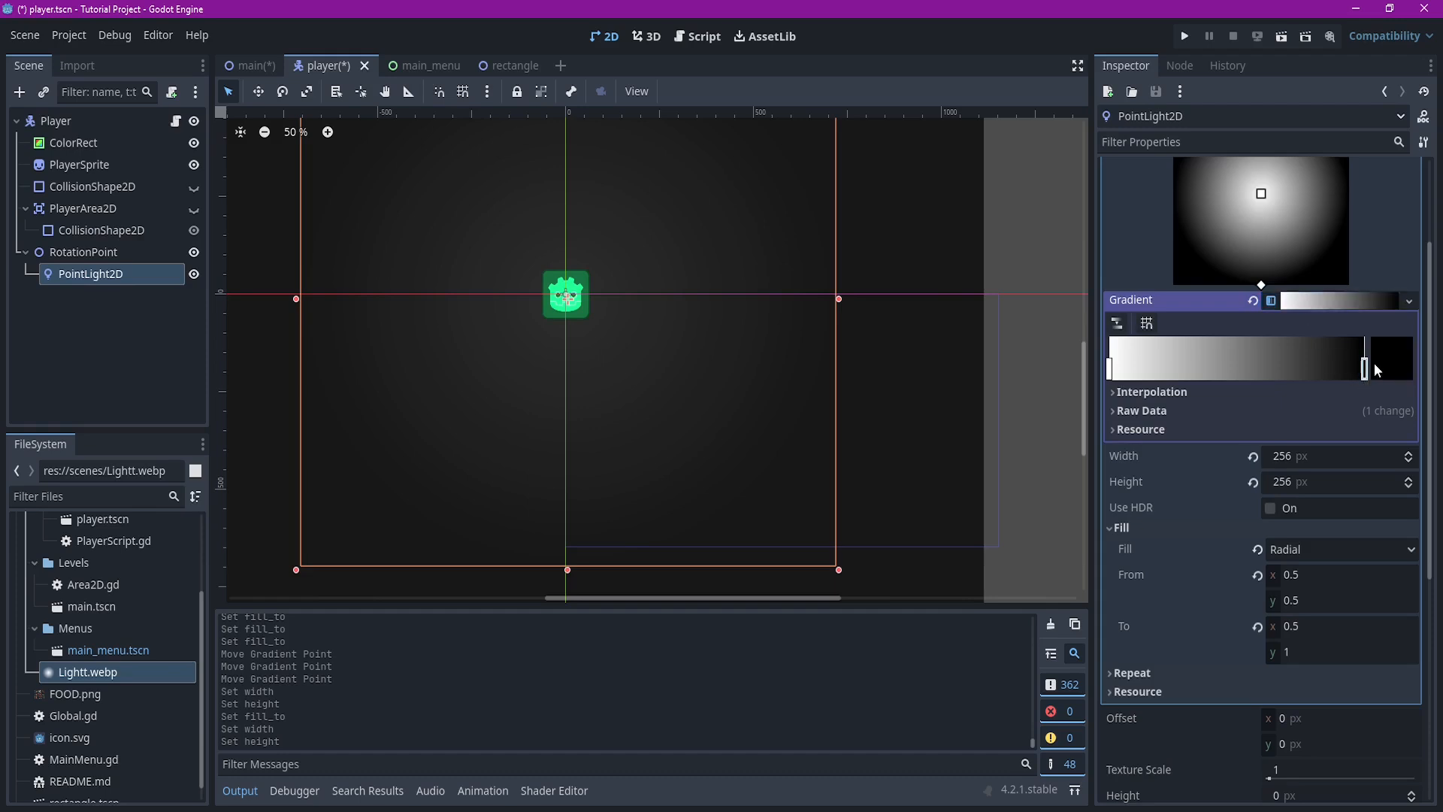
{"action": "left_click", "coordinate": [1364, 359]}
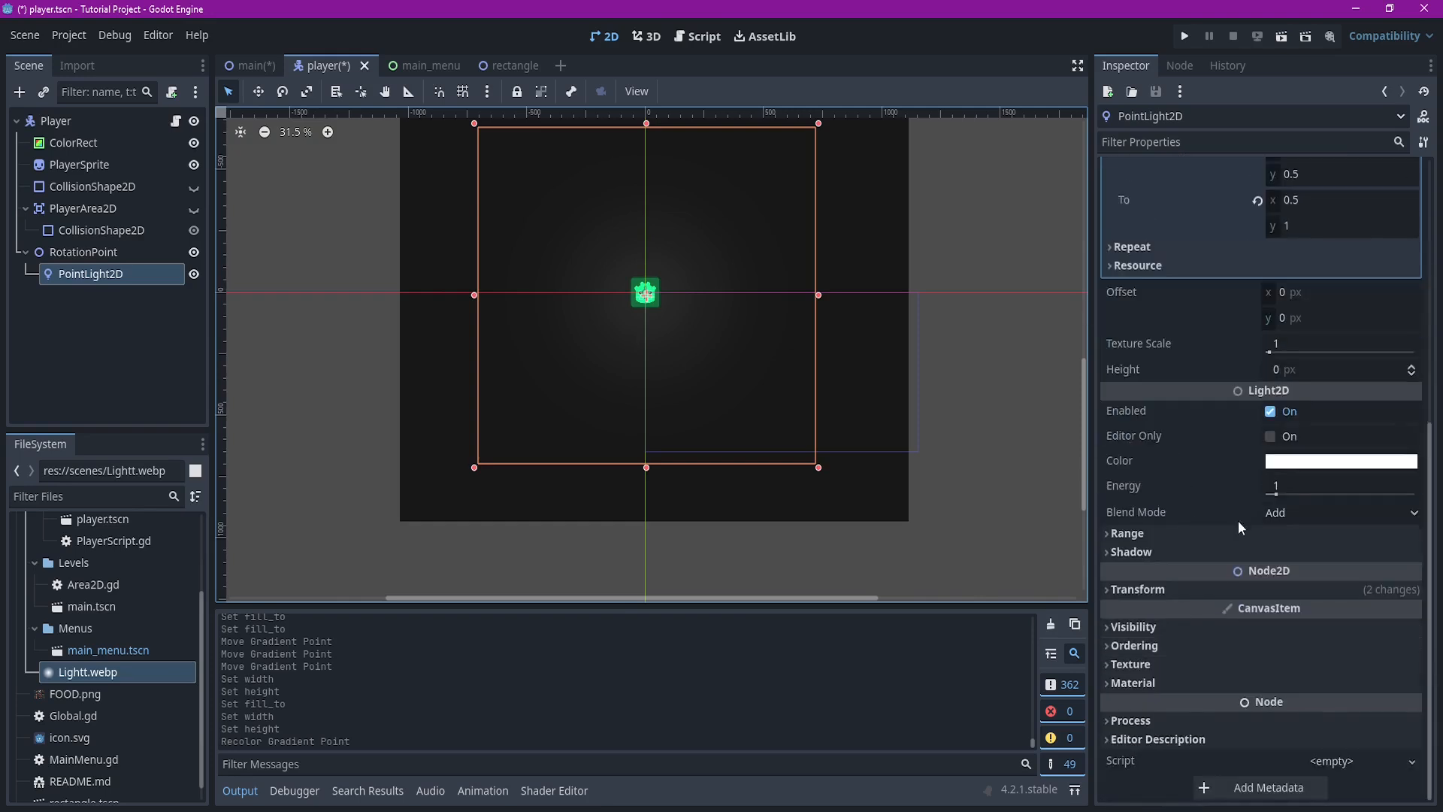
Try a higher light Energy, then settle it back at 1
{"action": "left_click_drag", "start_coordinate": [1276, 486], "coordinate": [1301, 497]}
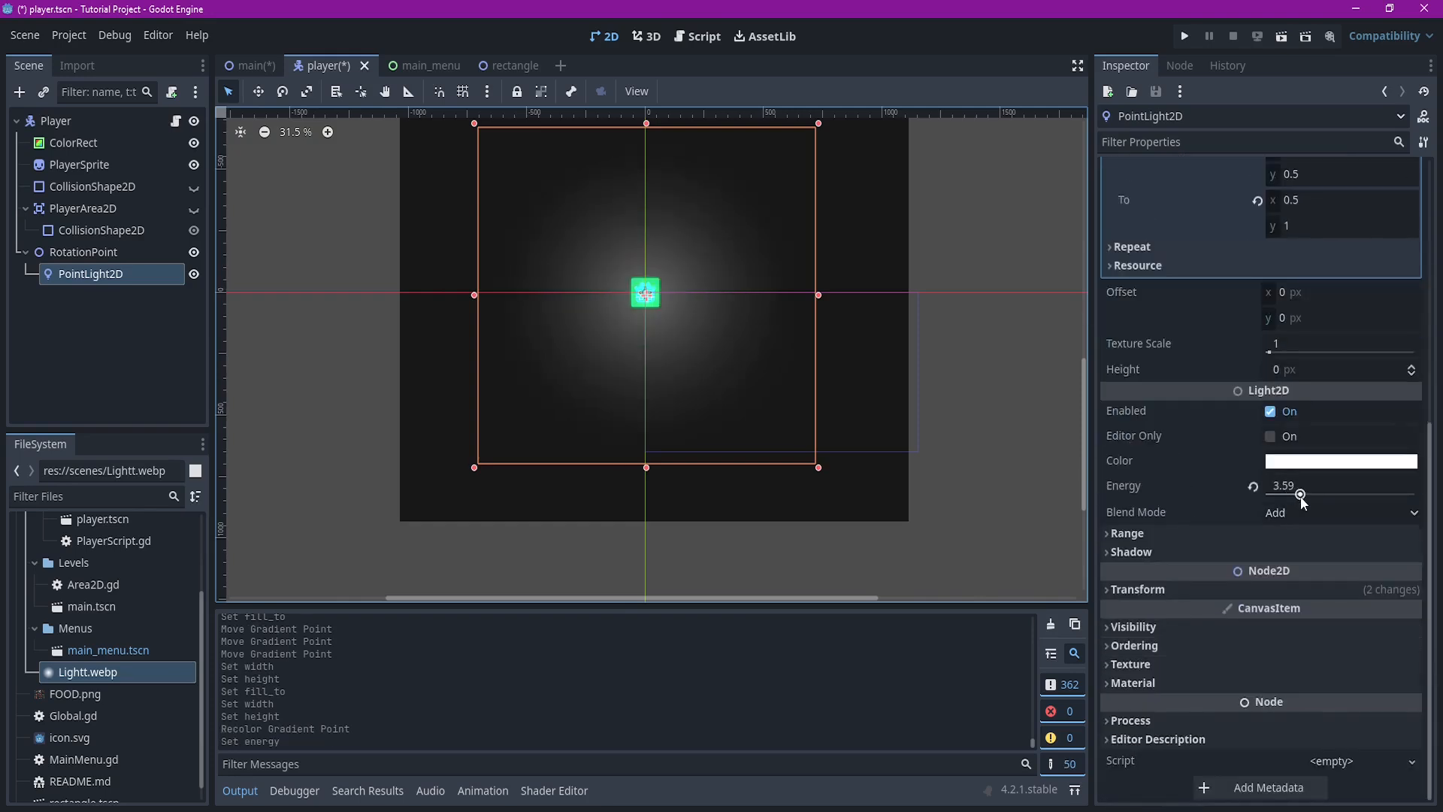
{"action": "left_click_drag", "start_coordinate": [1300, 495], "coordinate": [1272, 495]}
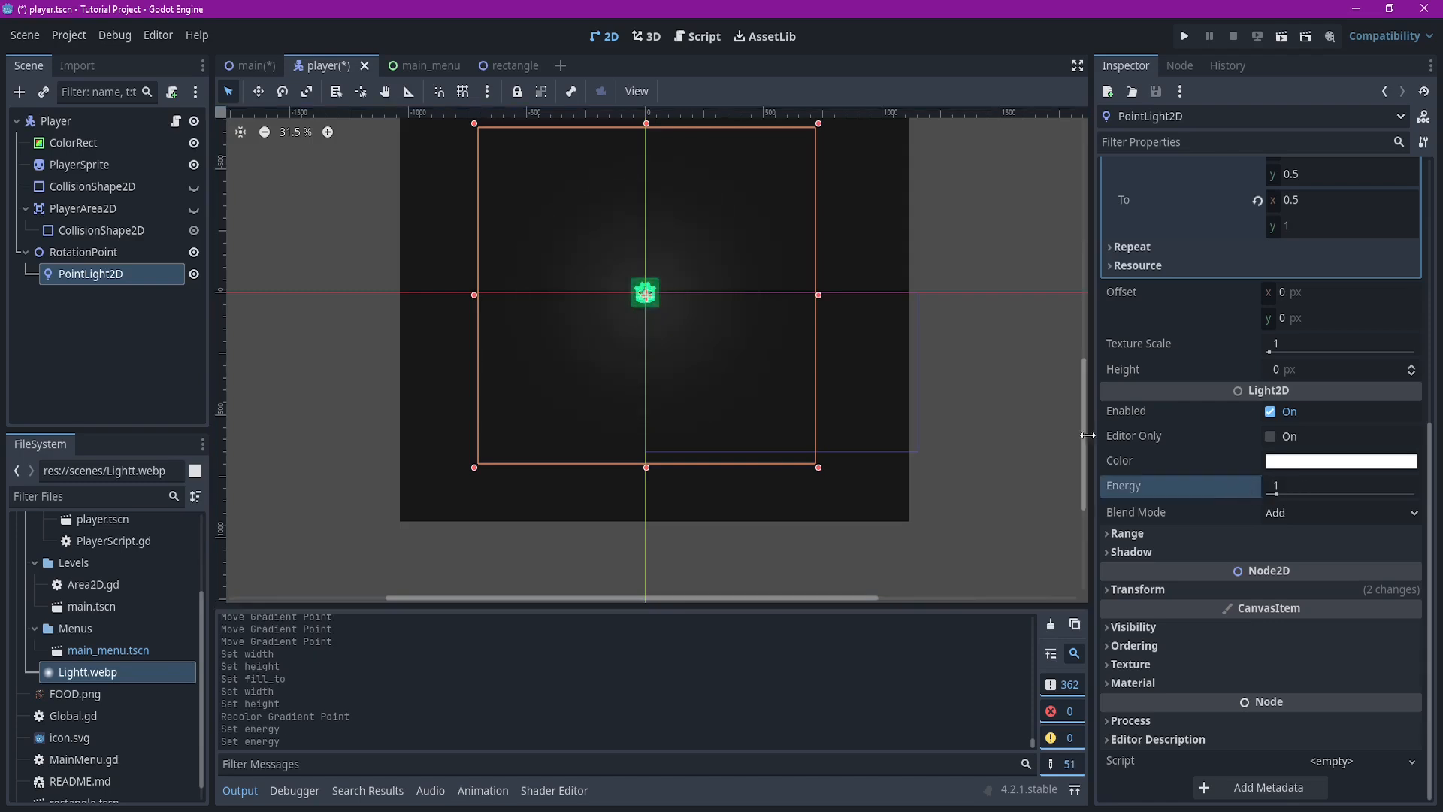
{"action": "left_click", "coordinate": [24, 34]}
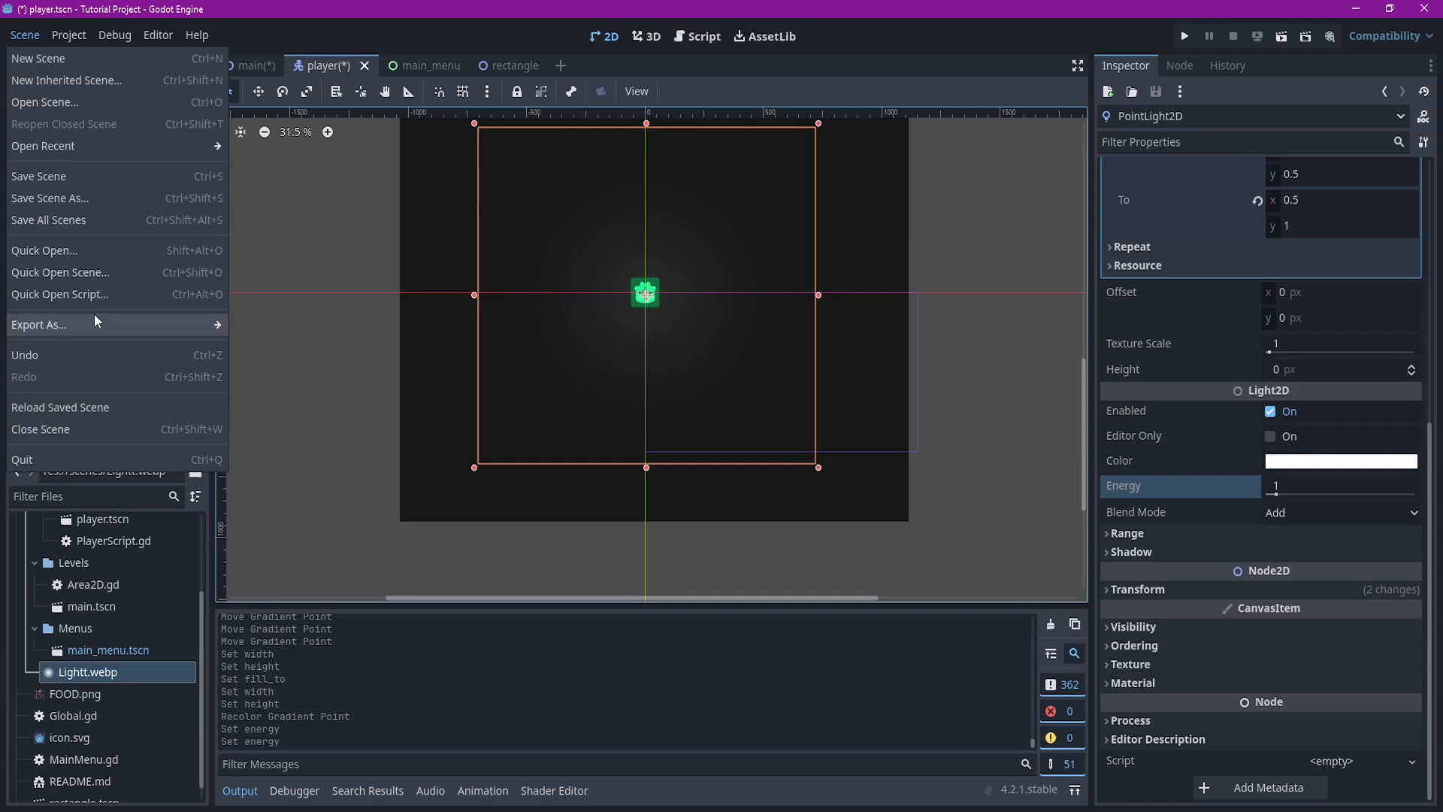
Save all scenes and run the project, starting the game from its main menu
{"action": "left_click", "coordinate": [248, 65]}
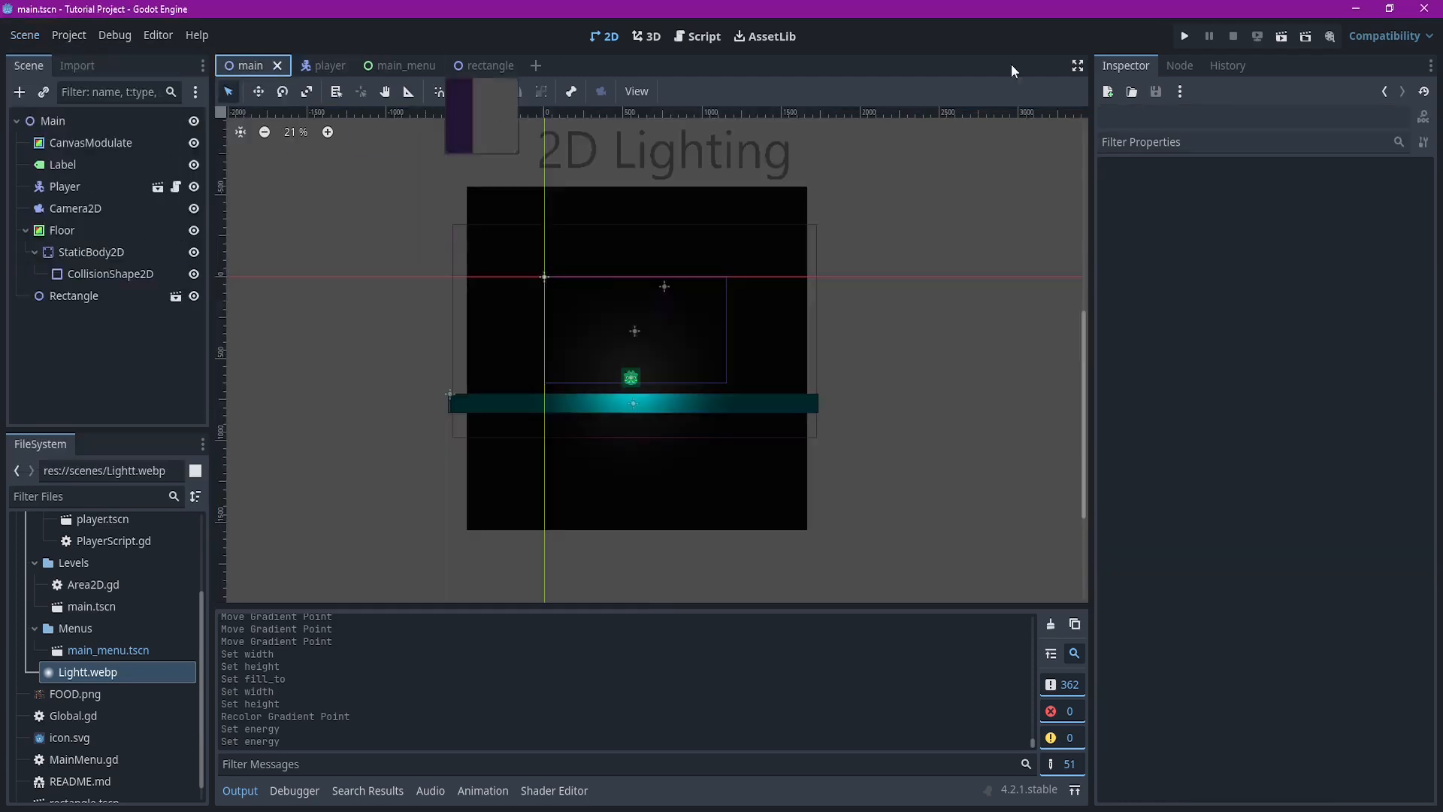
{"action": "left_click", "coordinate": [1184, 36]}
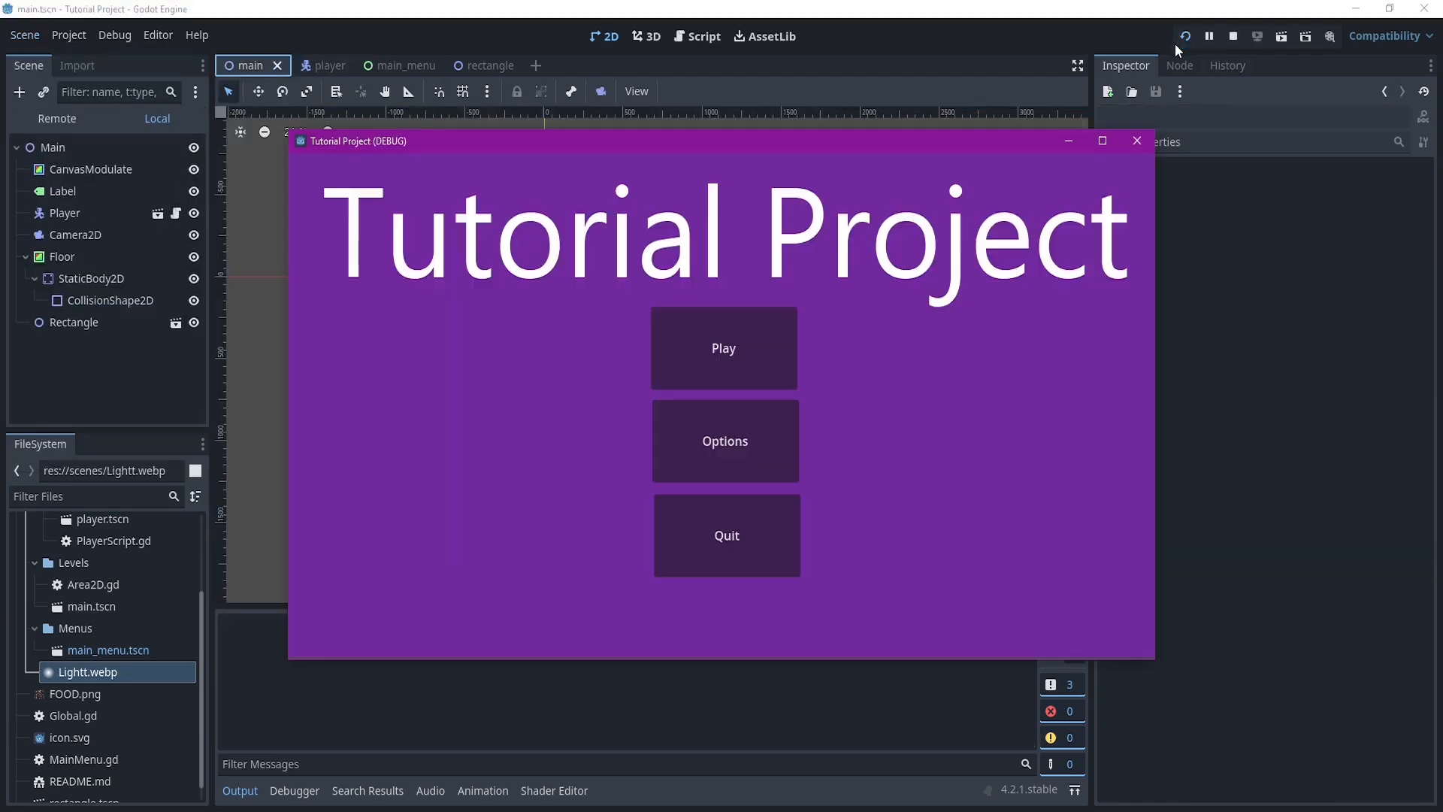
{"action": "left_click", "coordinate": [723, 347]}
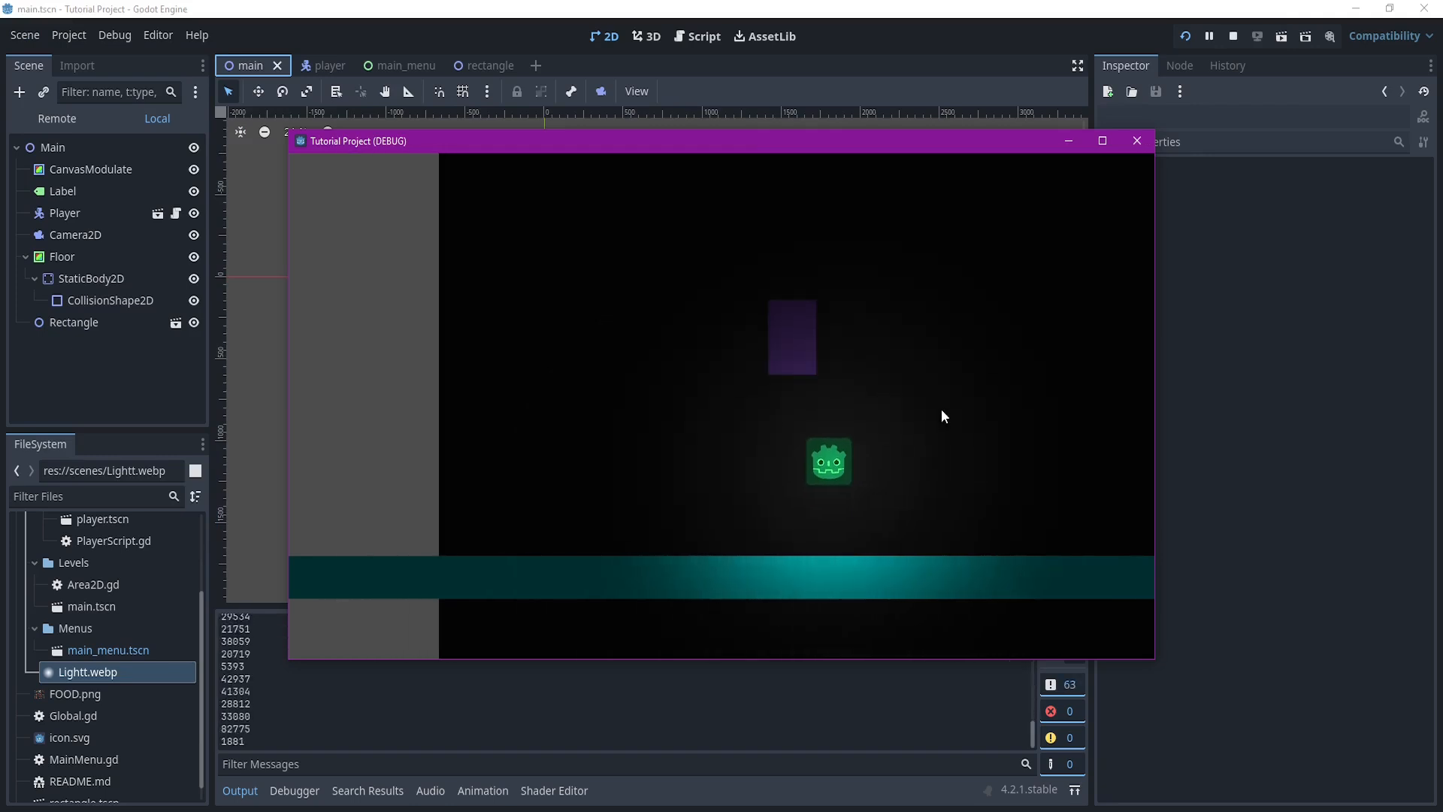